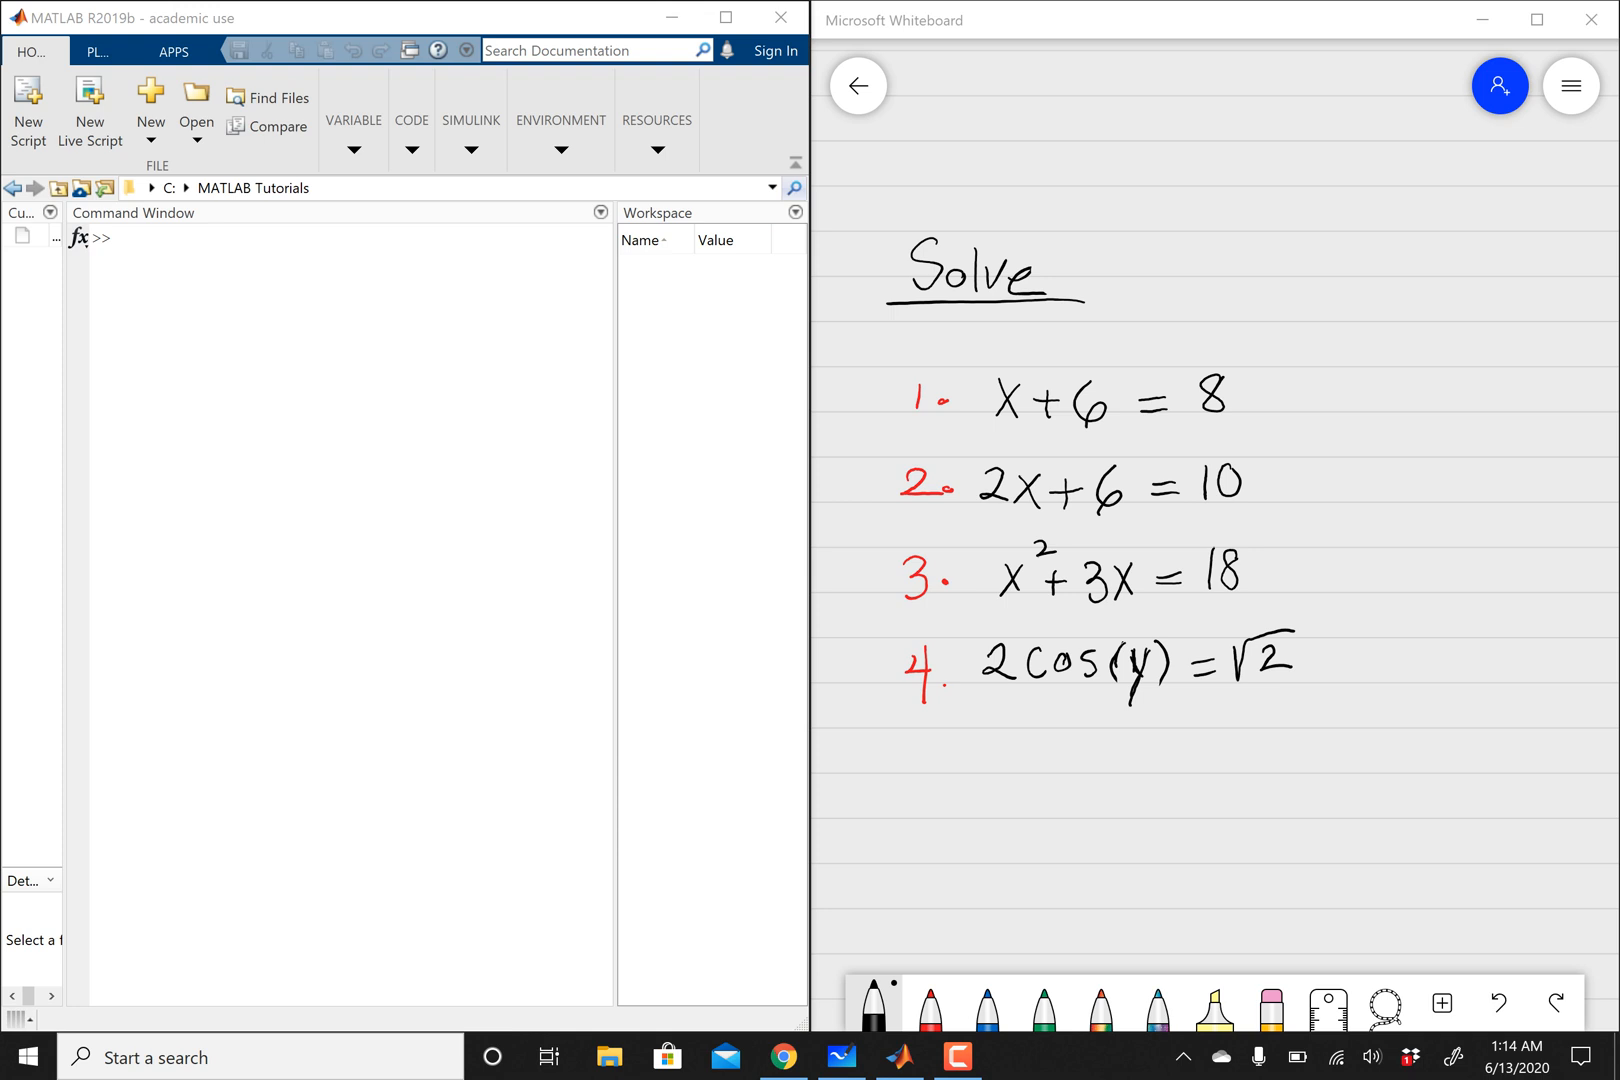
# Declare x as a symbolic variable with syms x
pyautogui.click(310, 212)
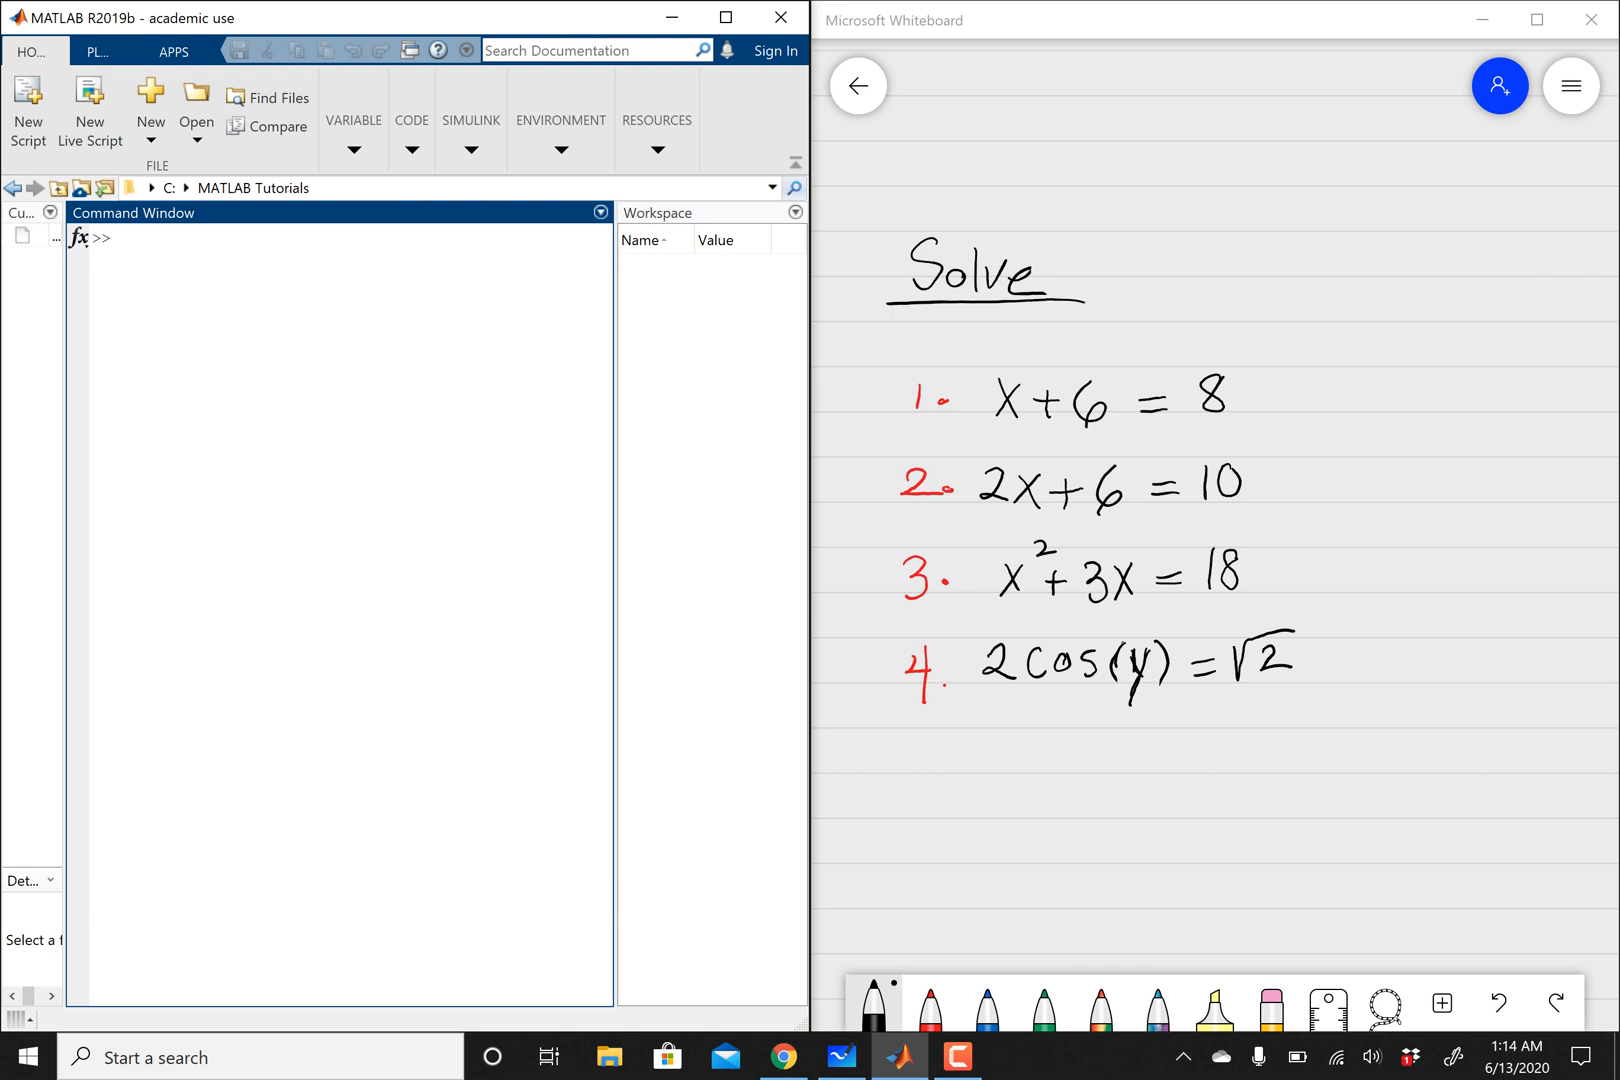
pyautogui.write('syms x')
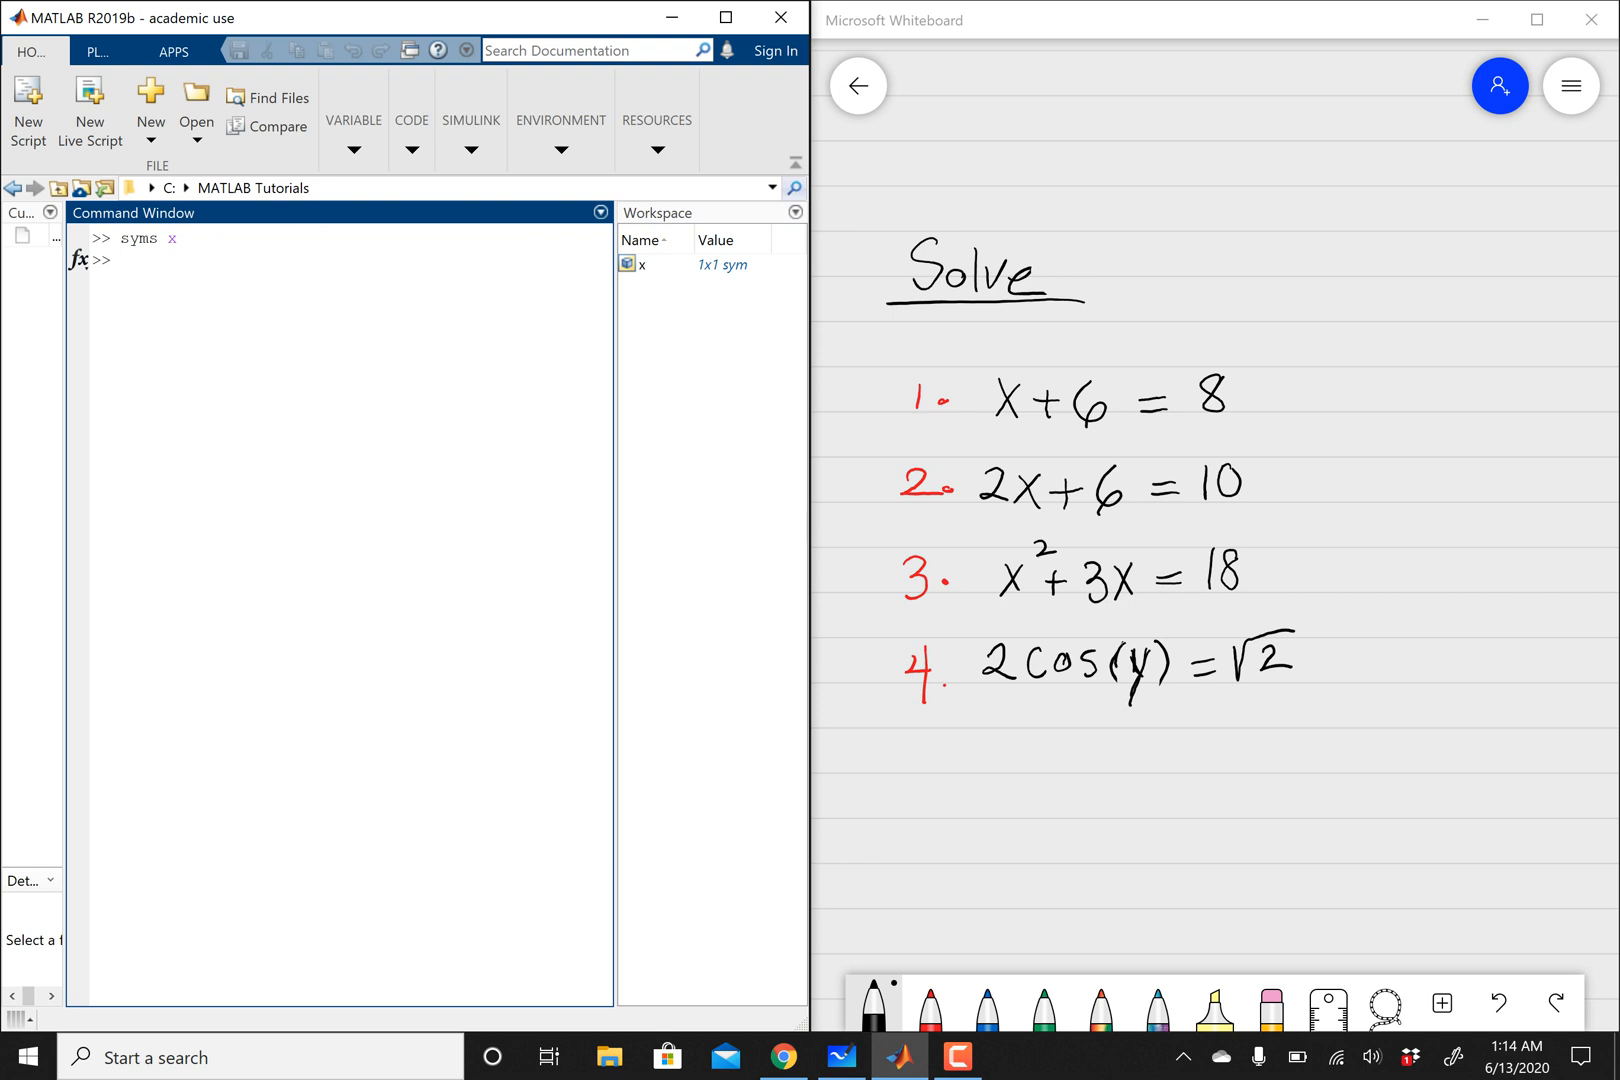
# Solve the first equation x+6==8, returning 2
pyautogui.write('so')
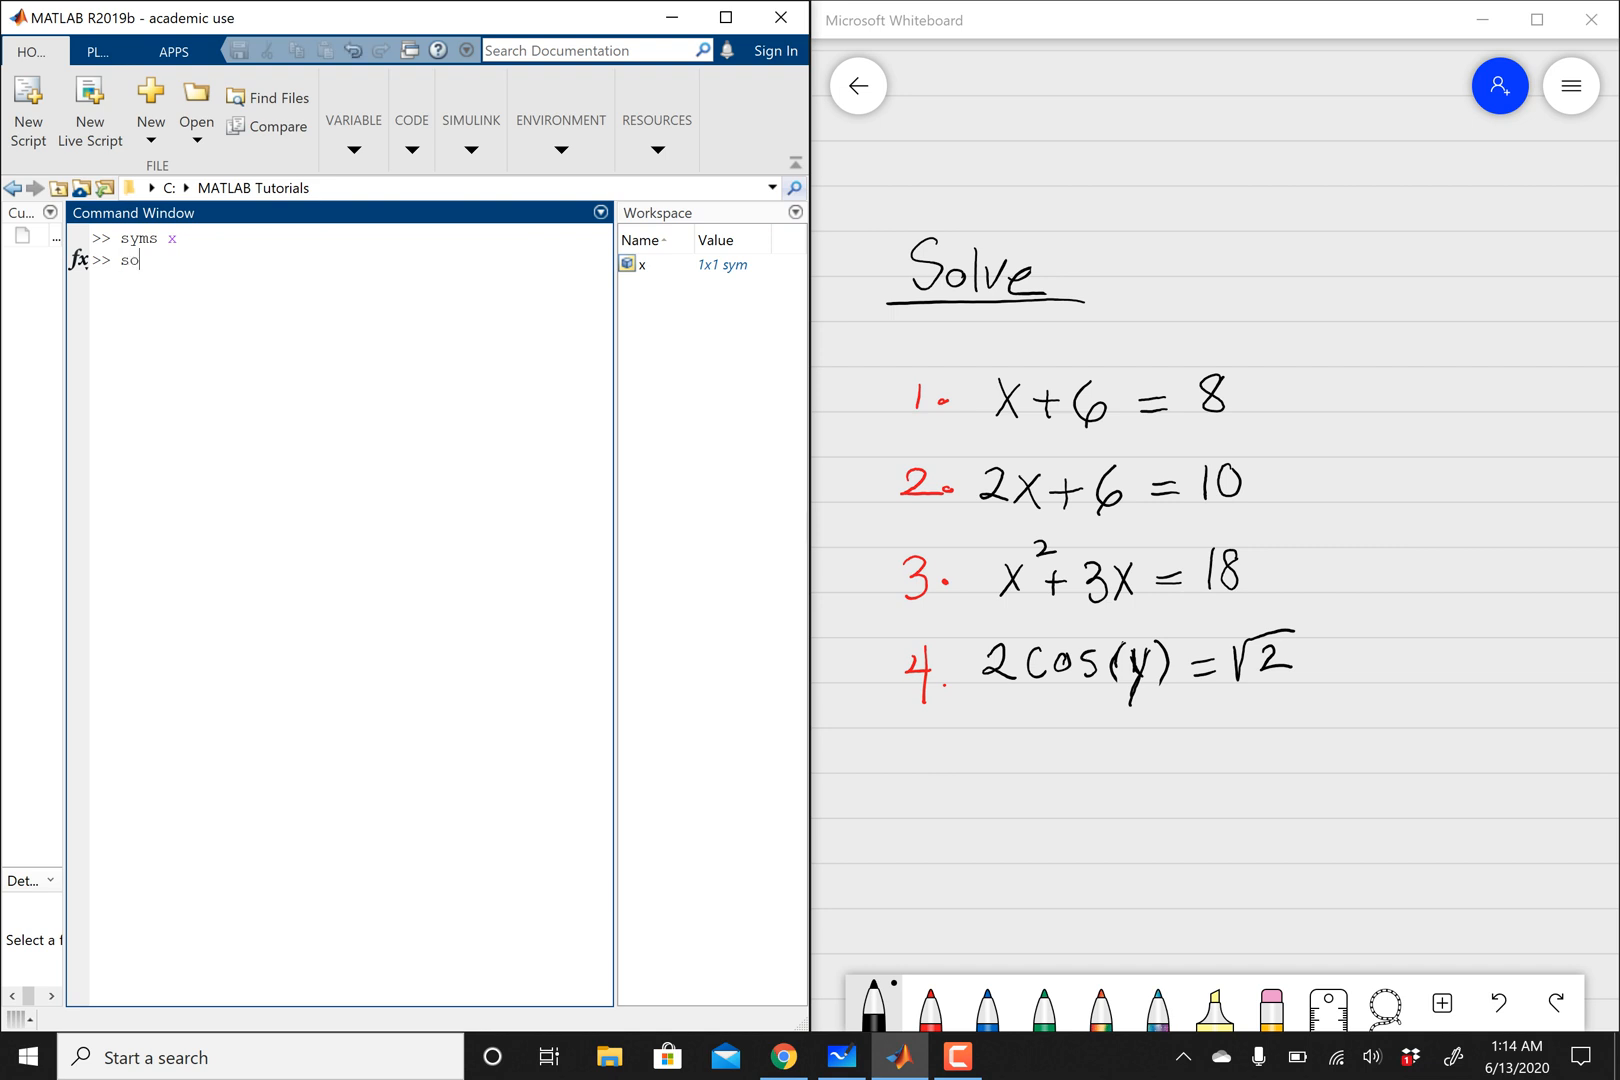
pyautogui.write('lve')
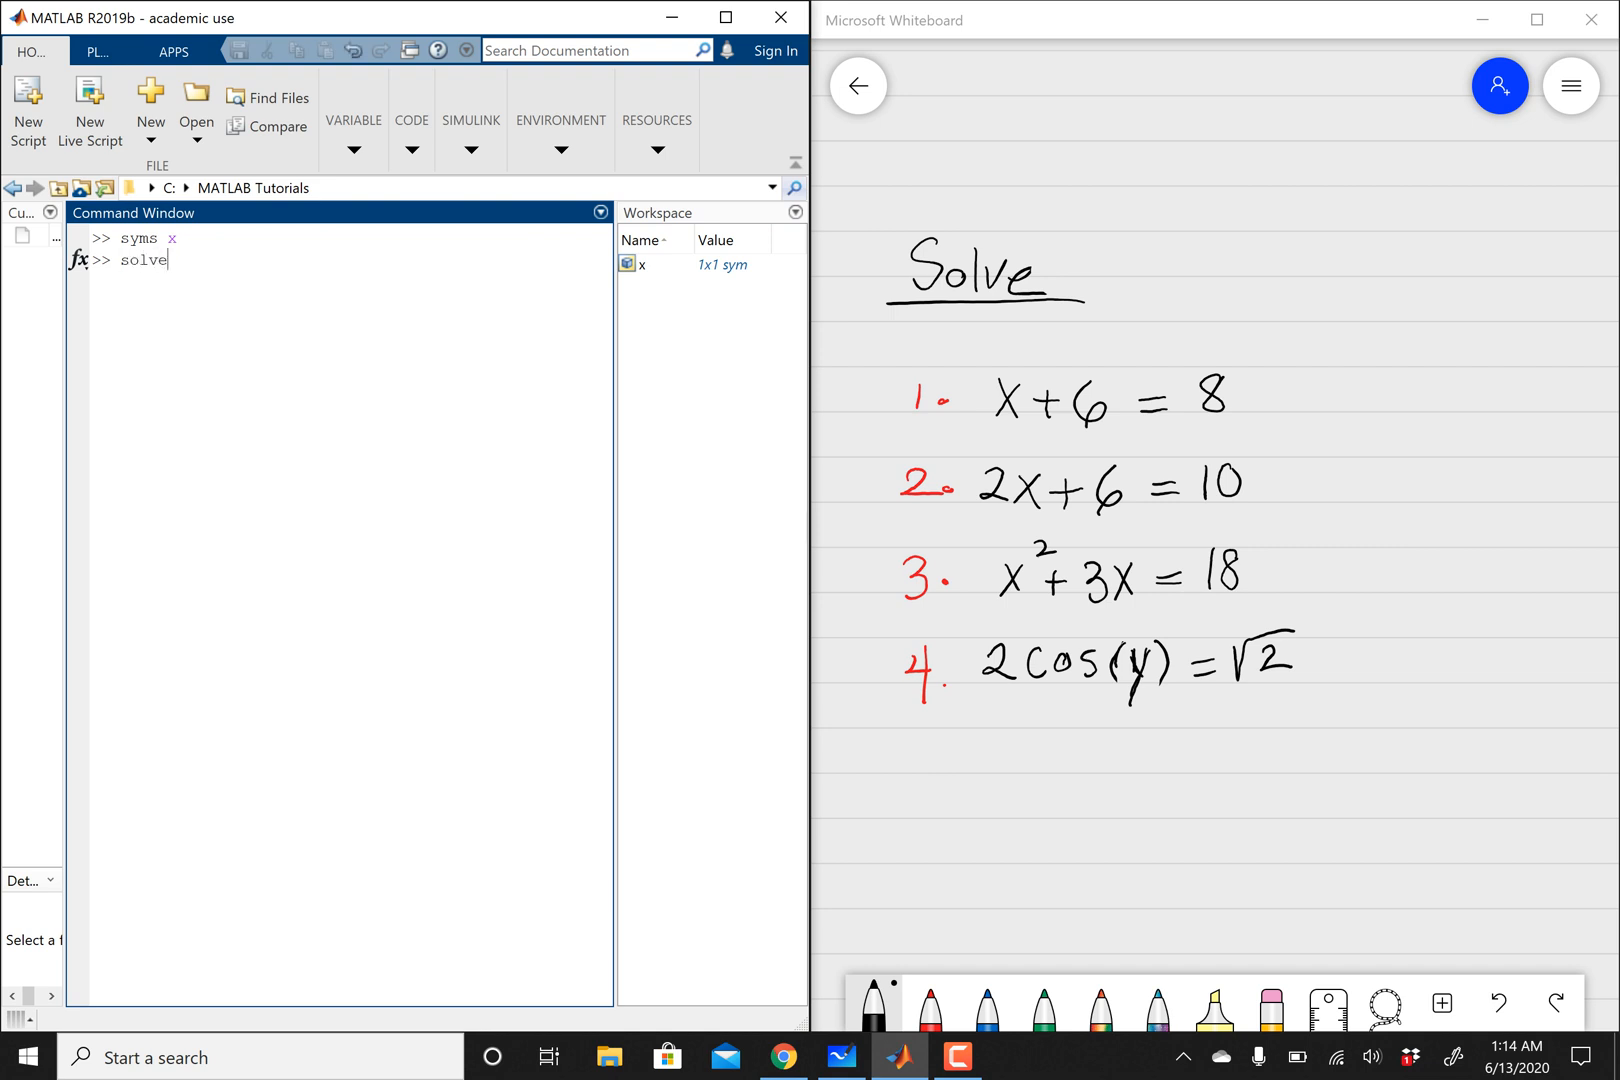
pyautogui.write('(')
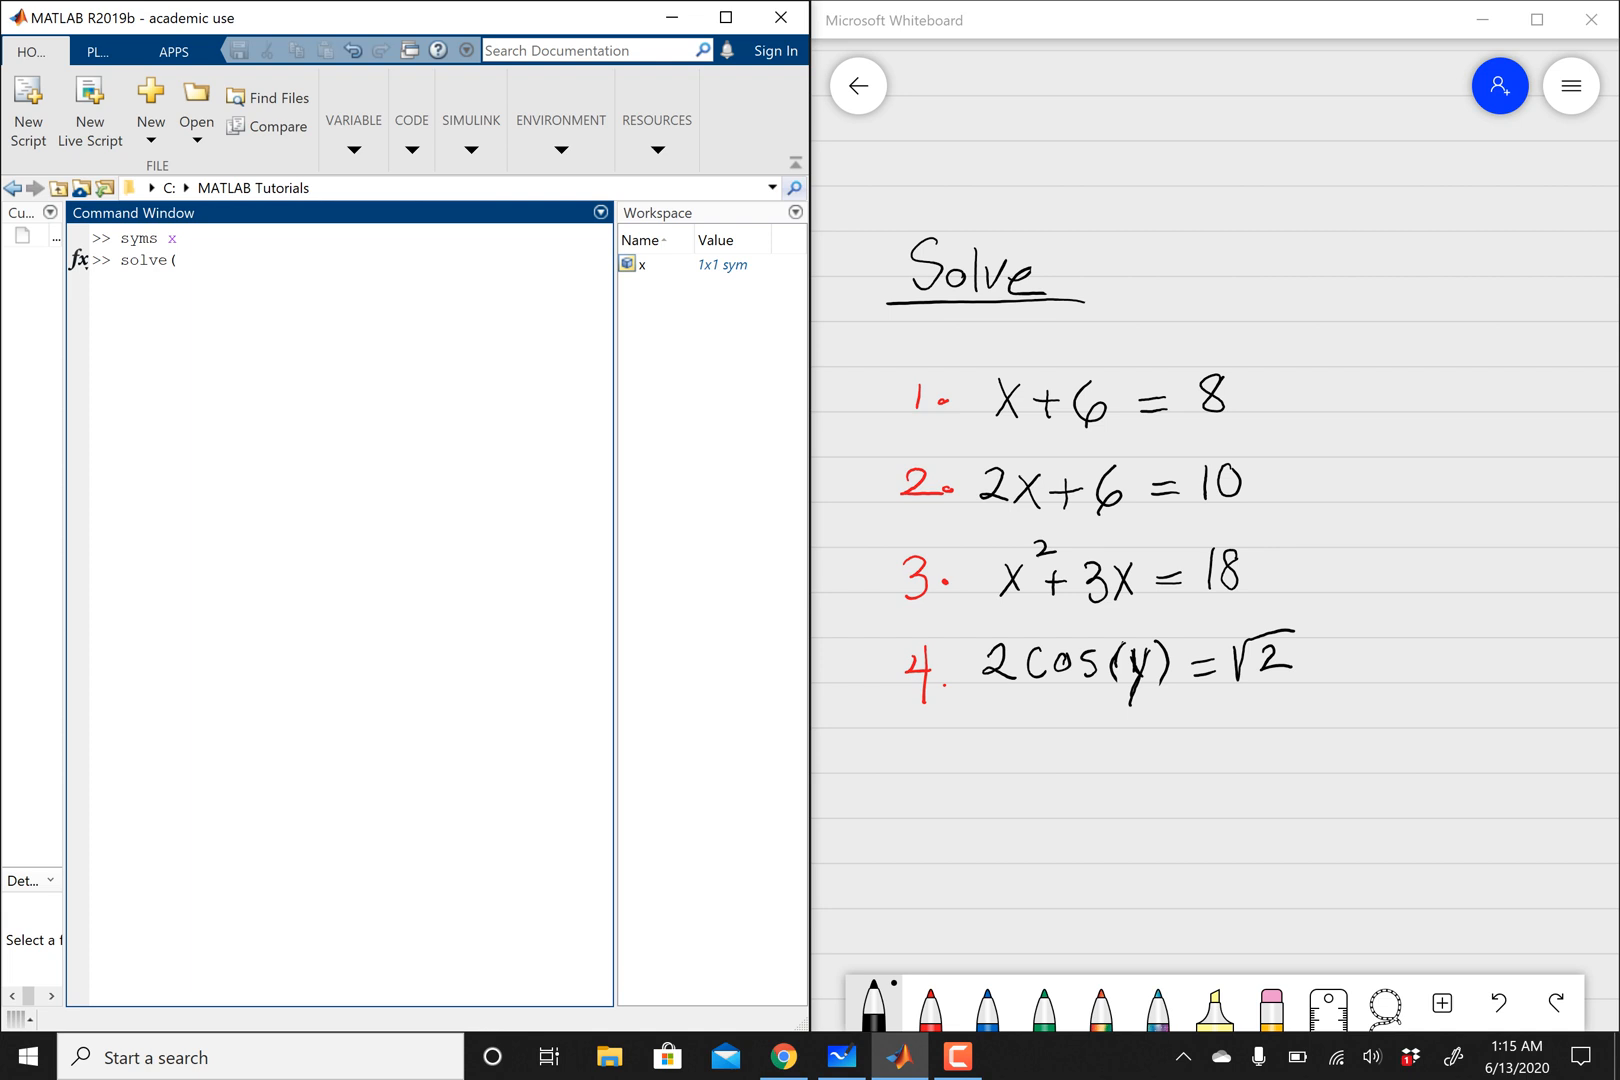
pyautogui.write('x+6')
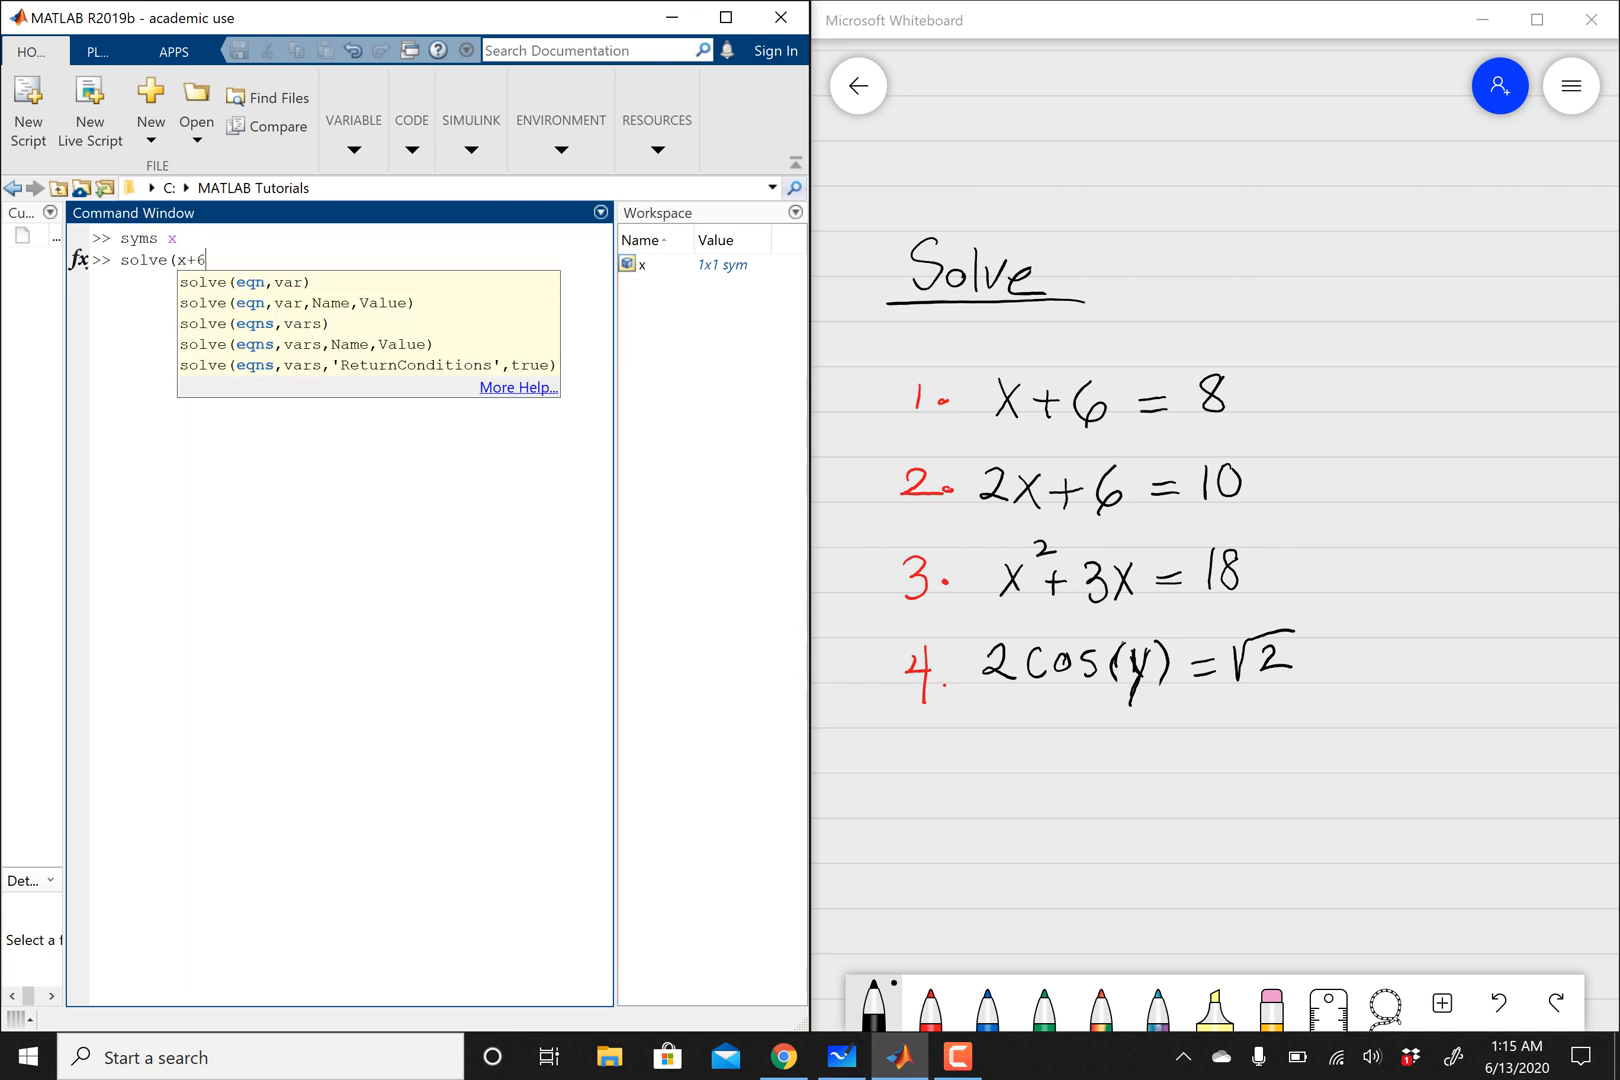
pyautogui.write('==')
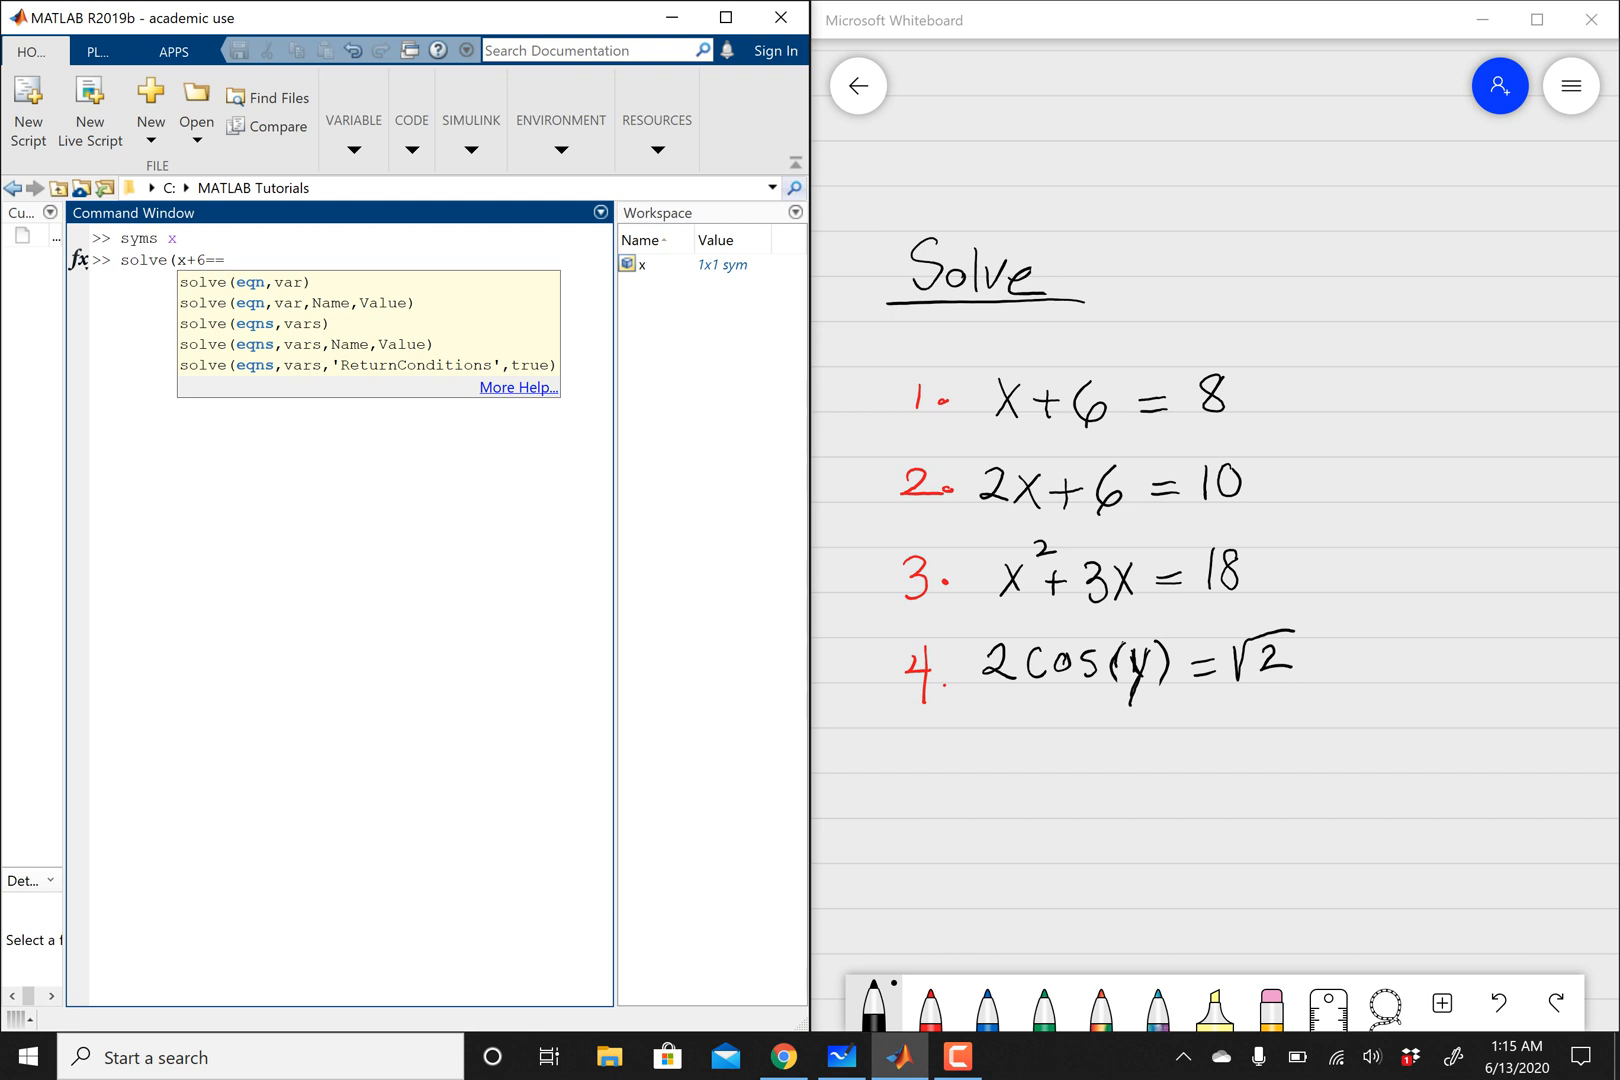
pyautogui.write('8')
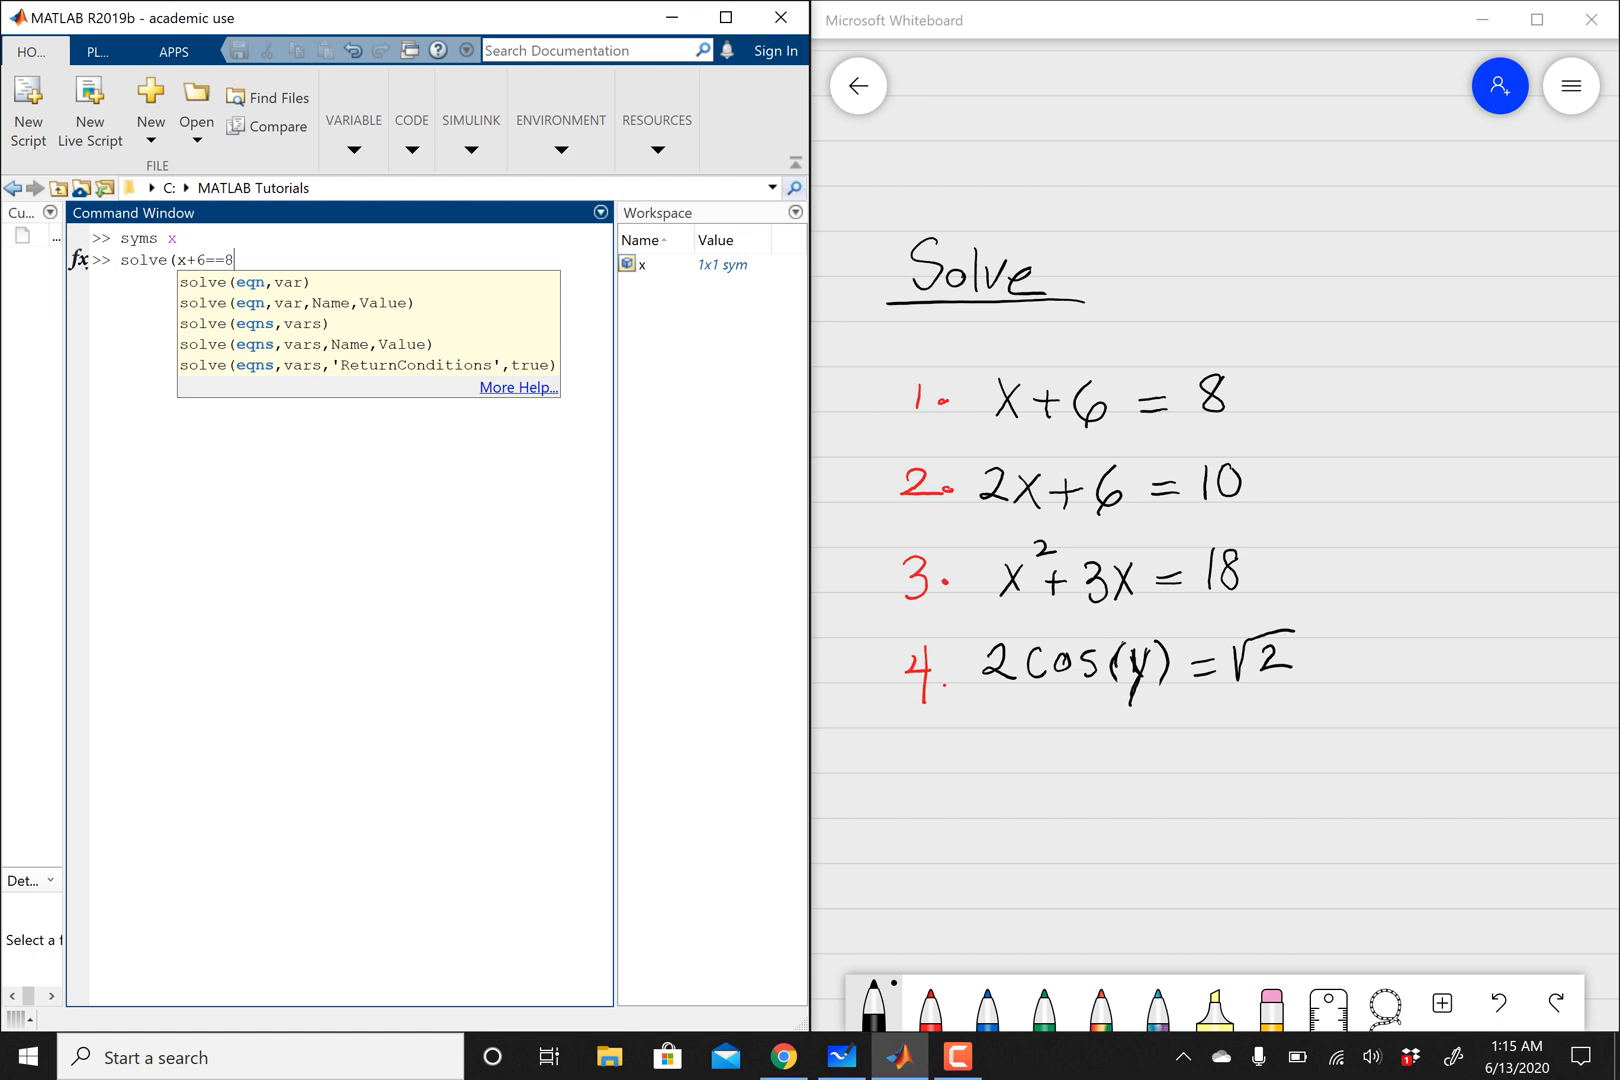
pyautogui.write(')')
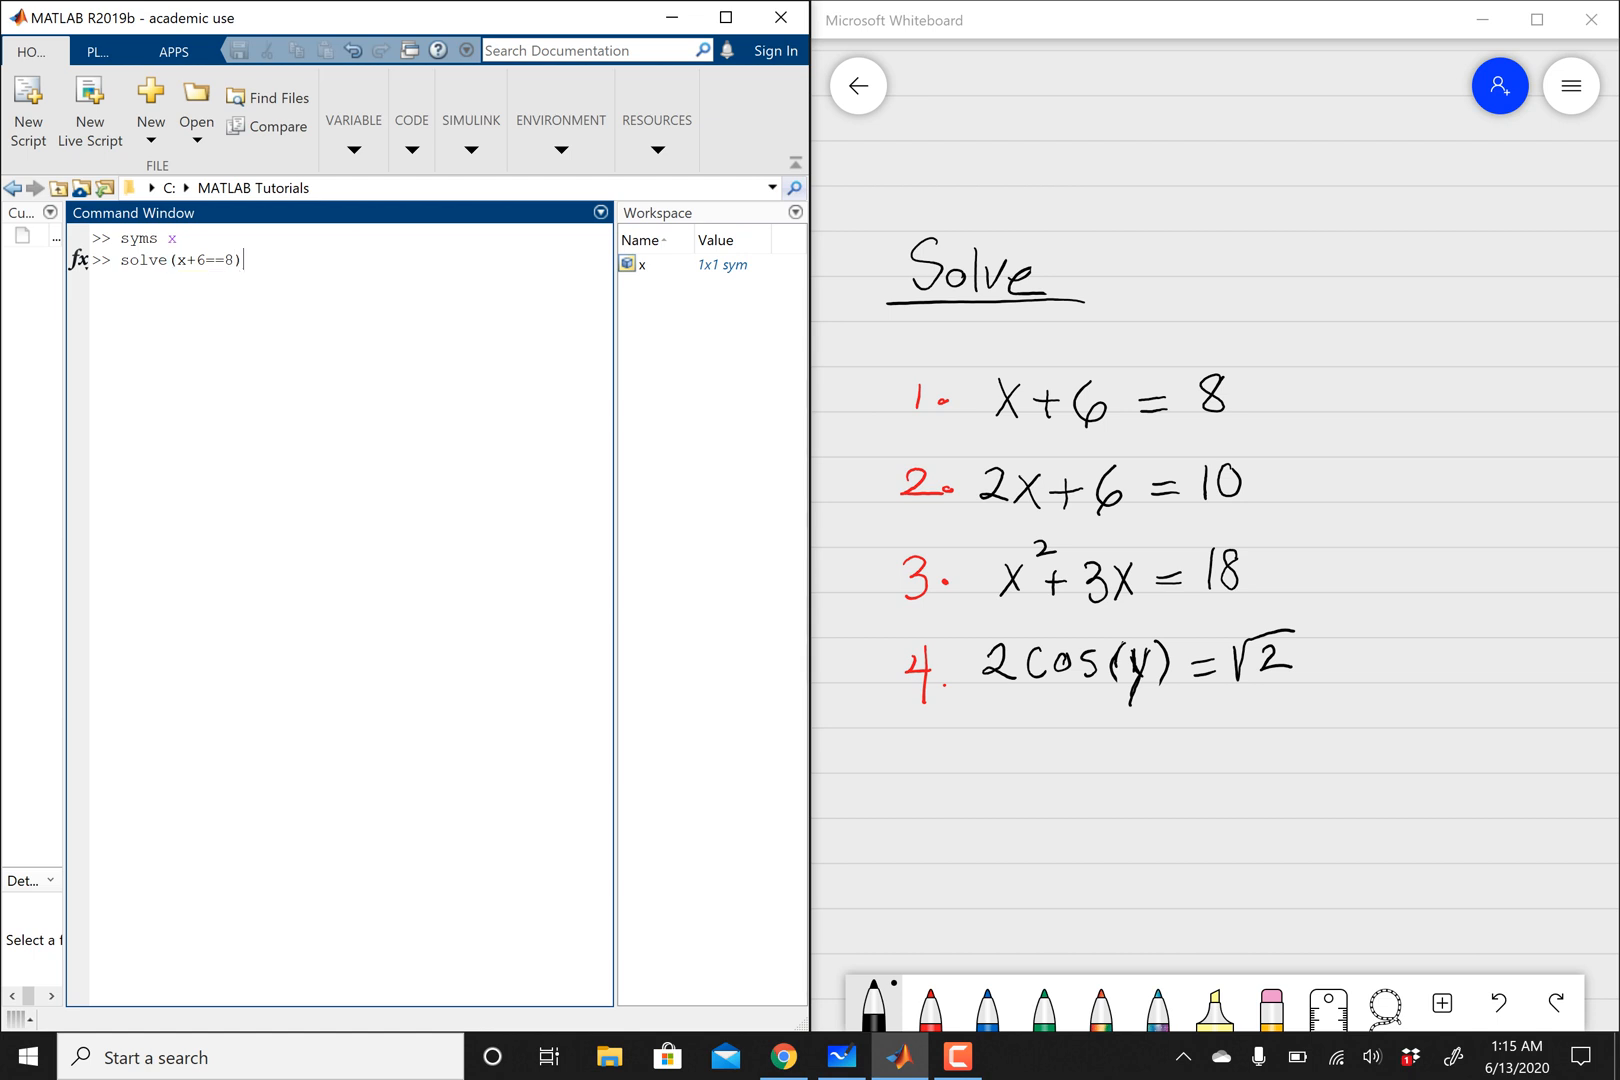
pyautogui.press('enter')
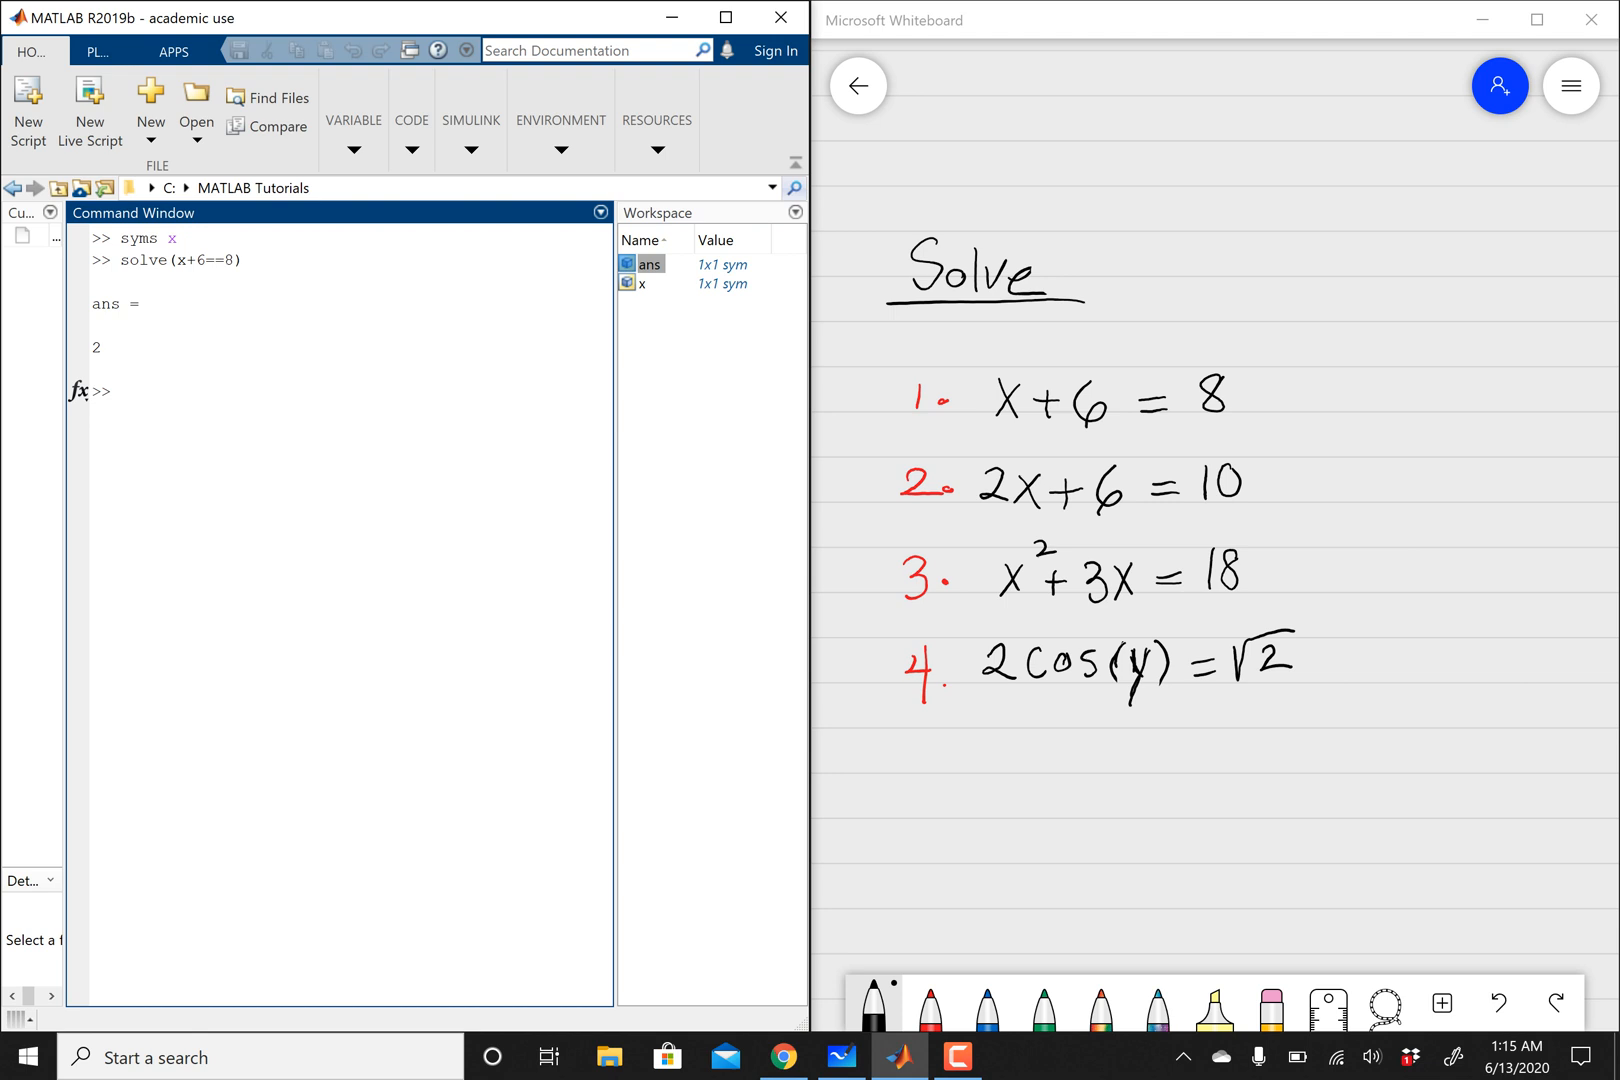
# Strike a pen line through equation 1, x+6=8, on the whiteboard
pyautogui.moveTo(894, 404); pyautogui.dragTo(1250, 388)
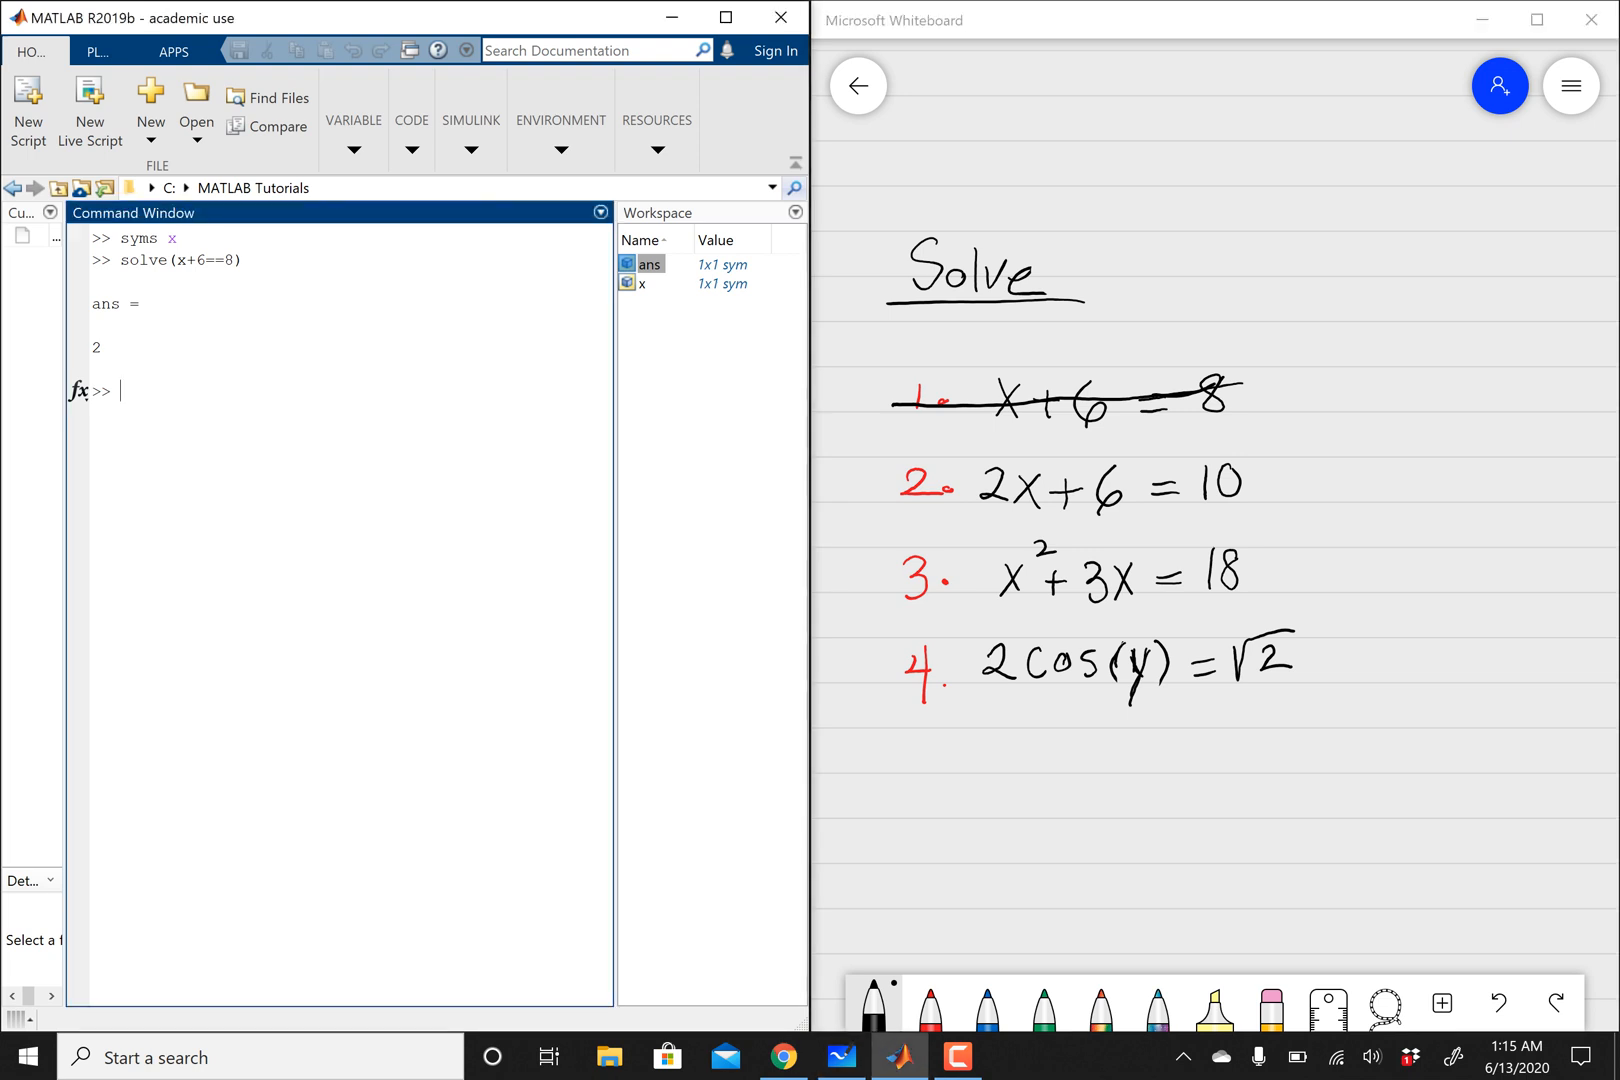
# Solve the second equation 2*x+6==10, returning 2
pyautogui.write('solve')
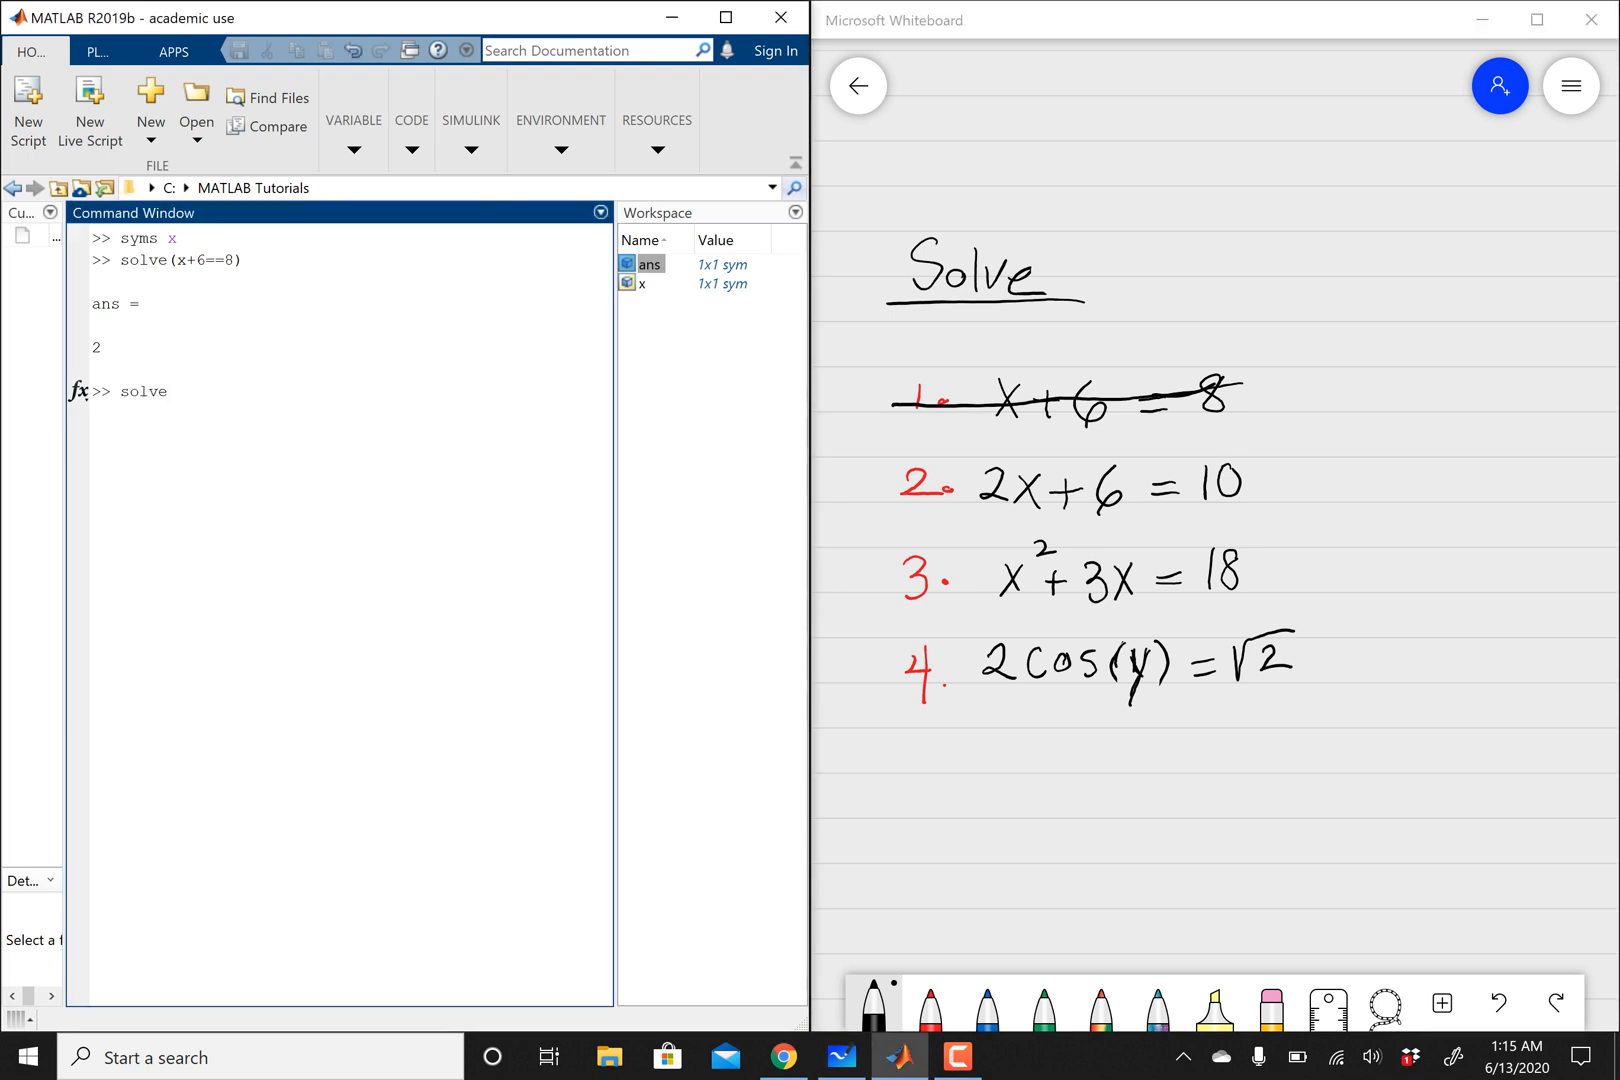
pyautogui.write('(')
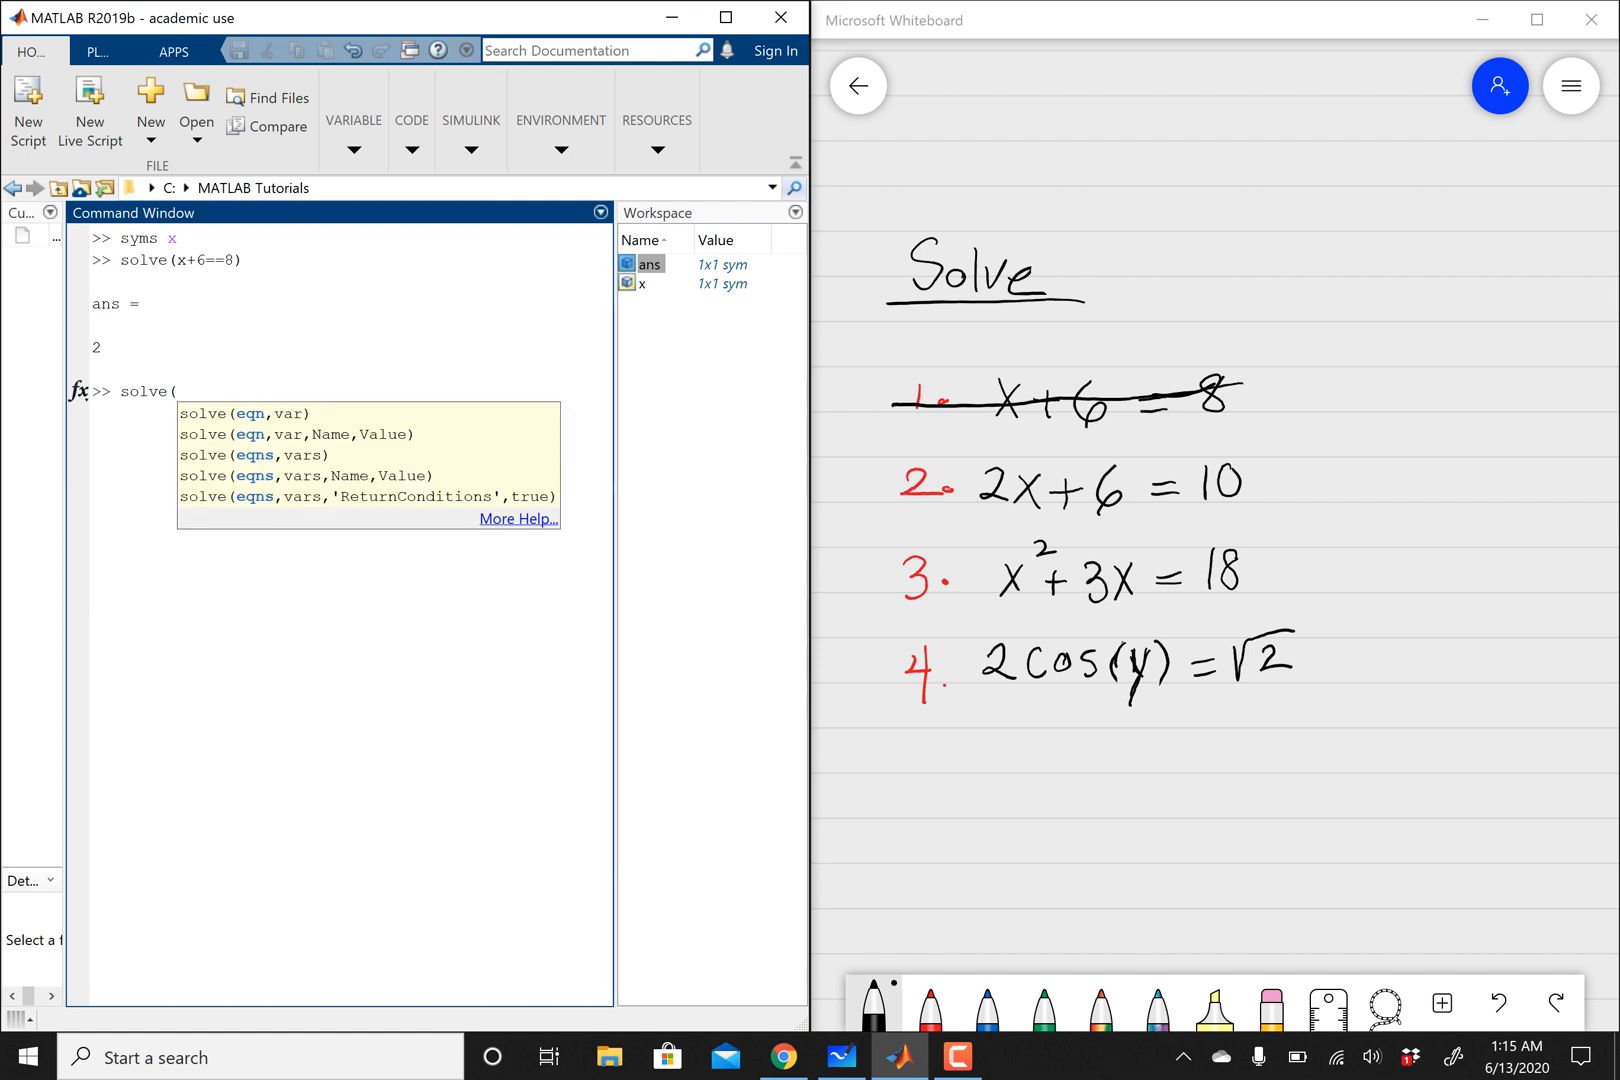
pyautogui.write('2')
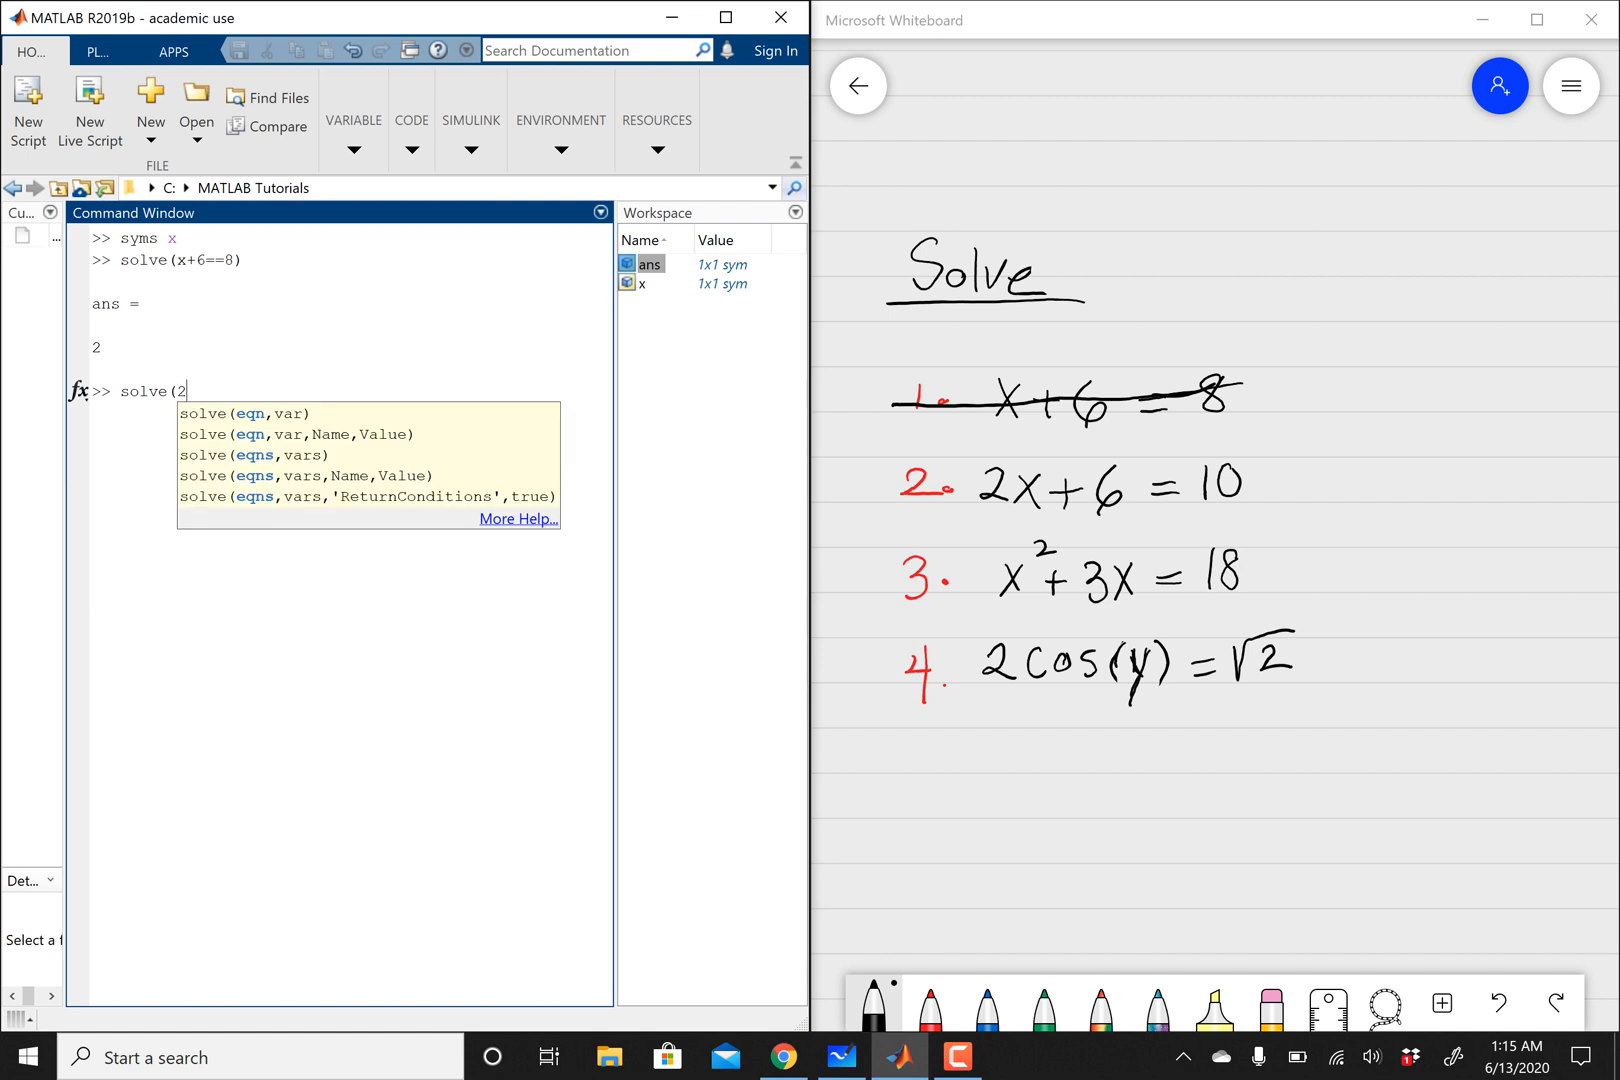
pyautogui.write('*')
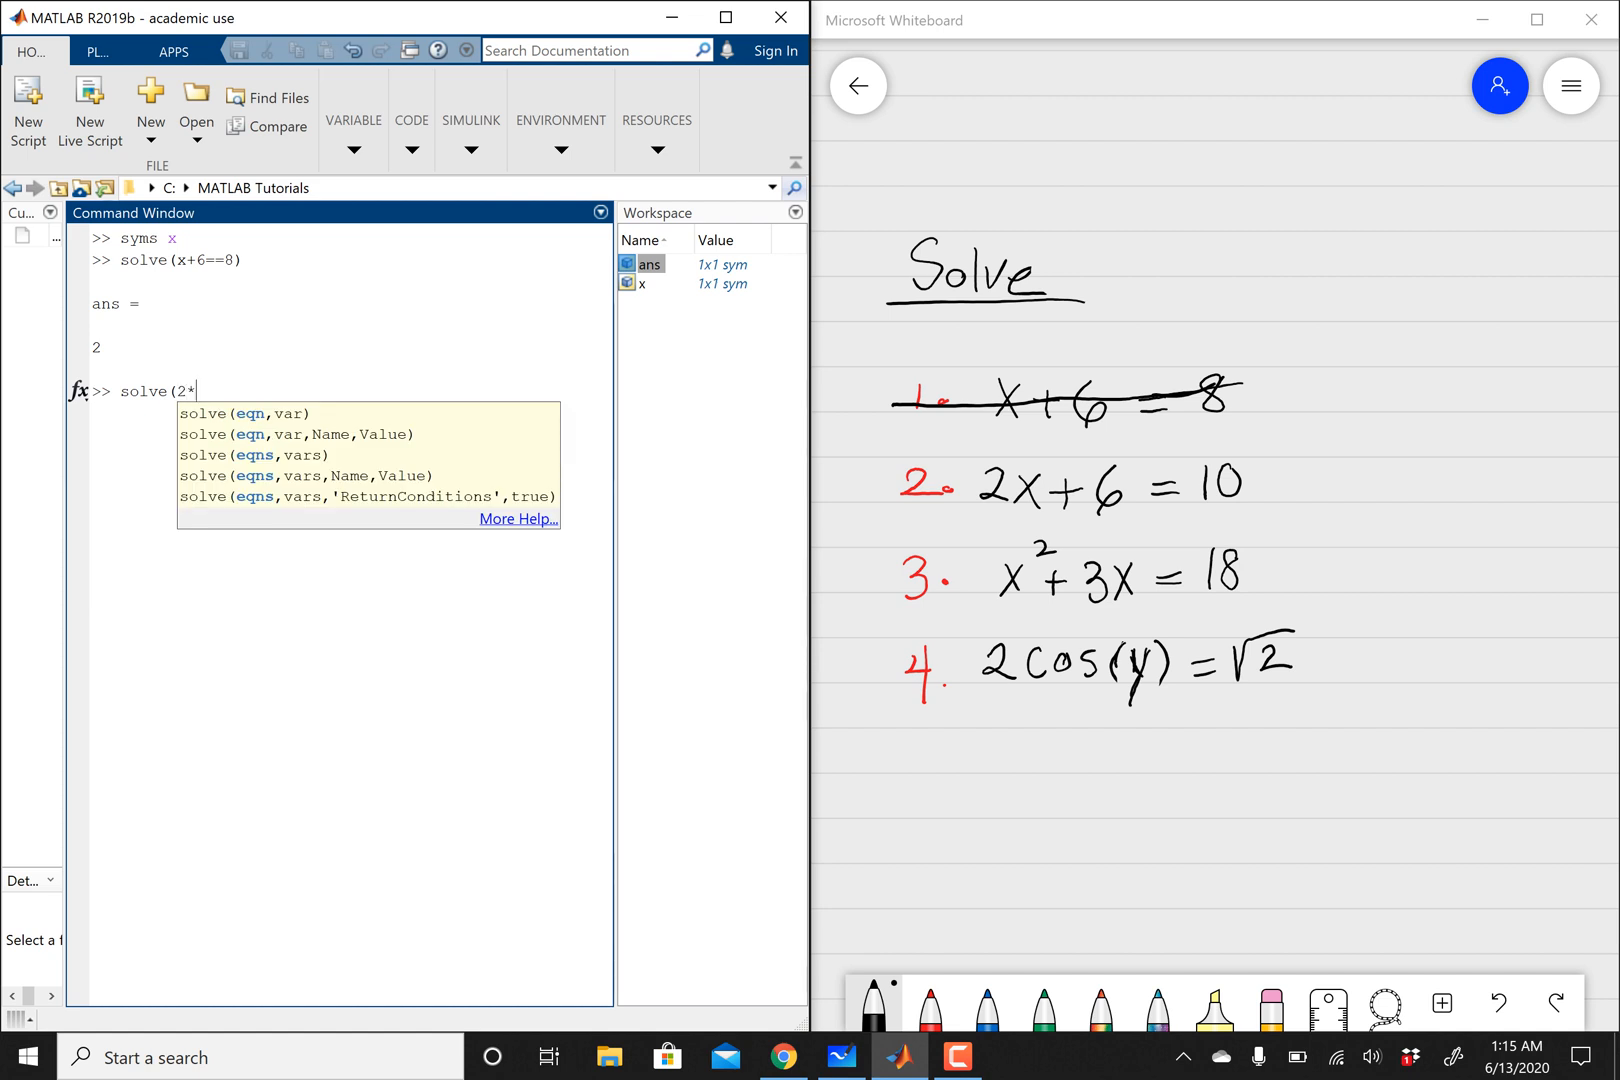
pyautogui.write('x')
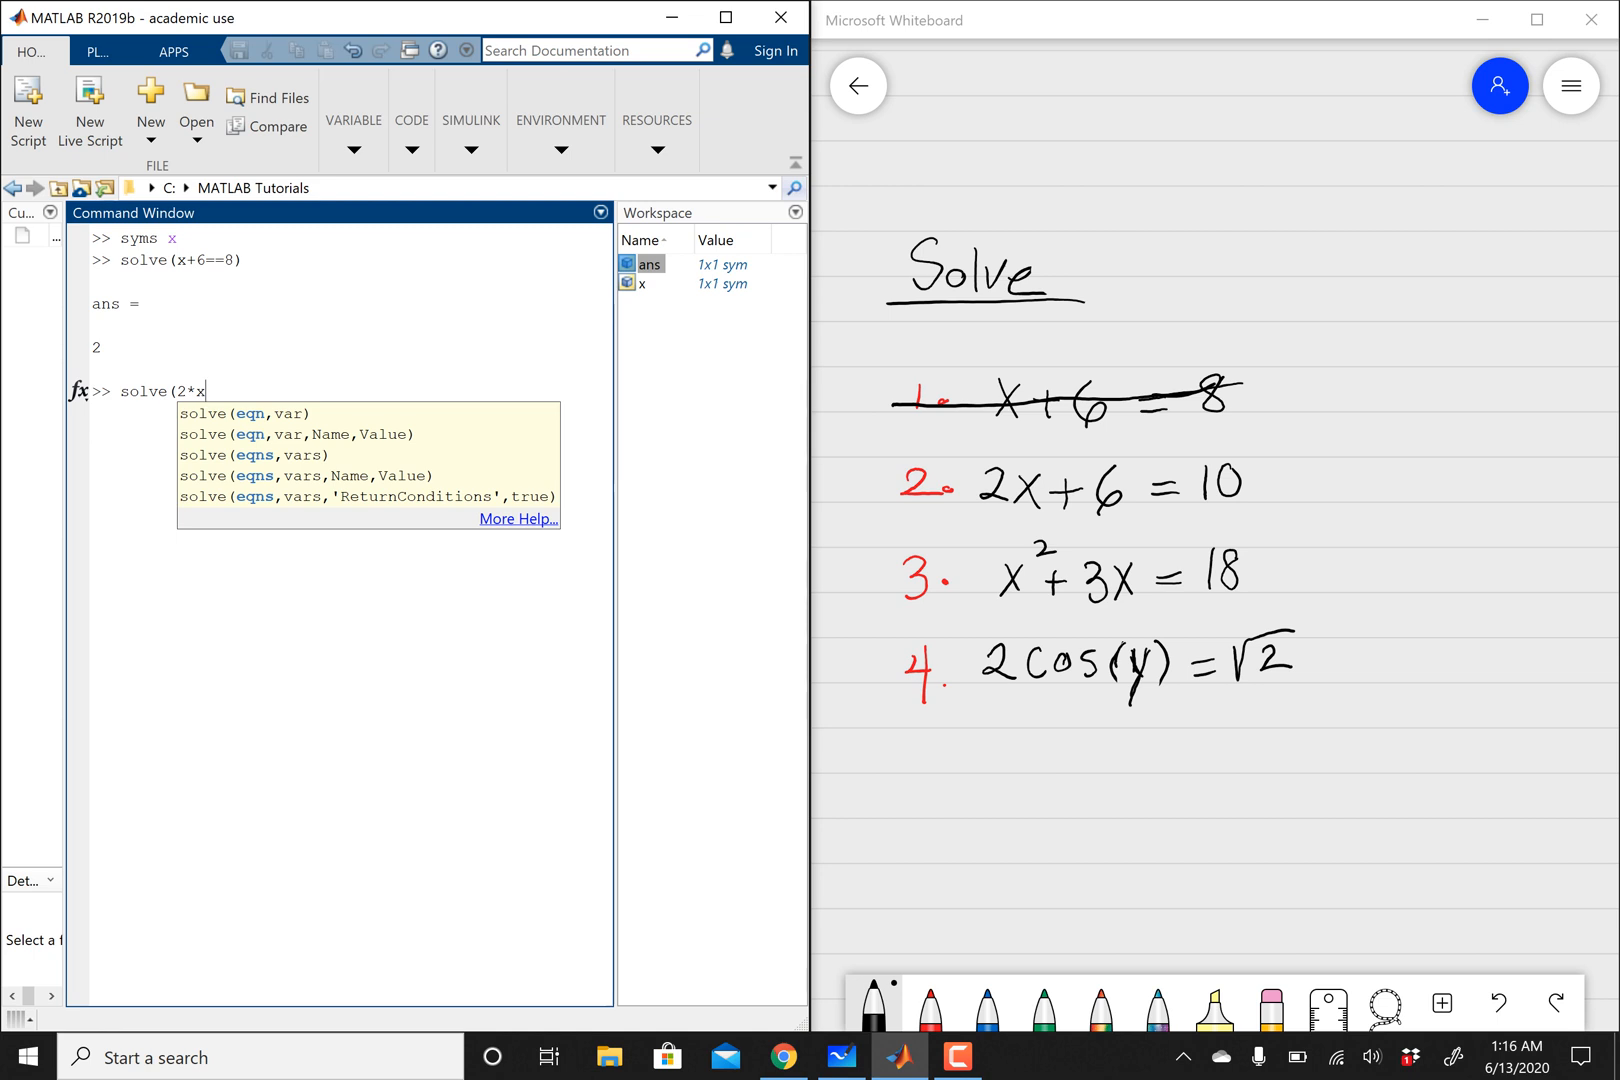
pyautogui.write('+6')
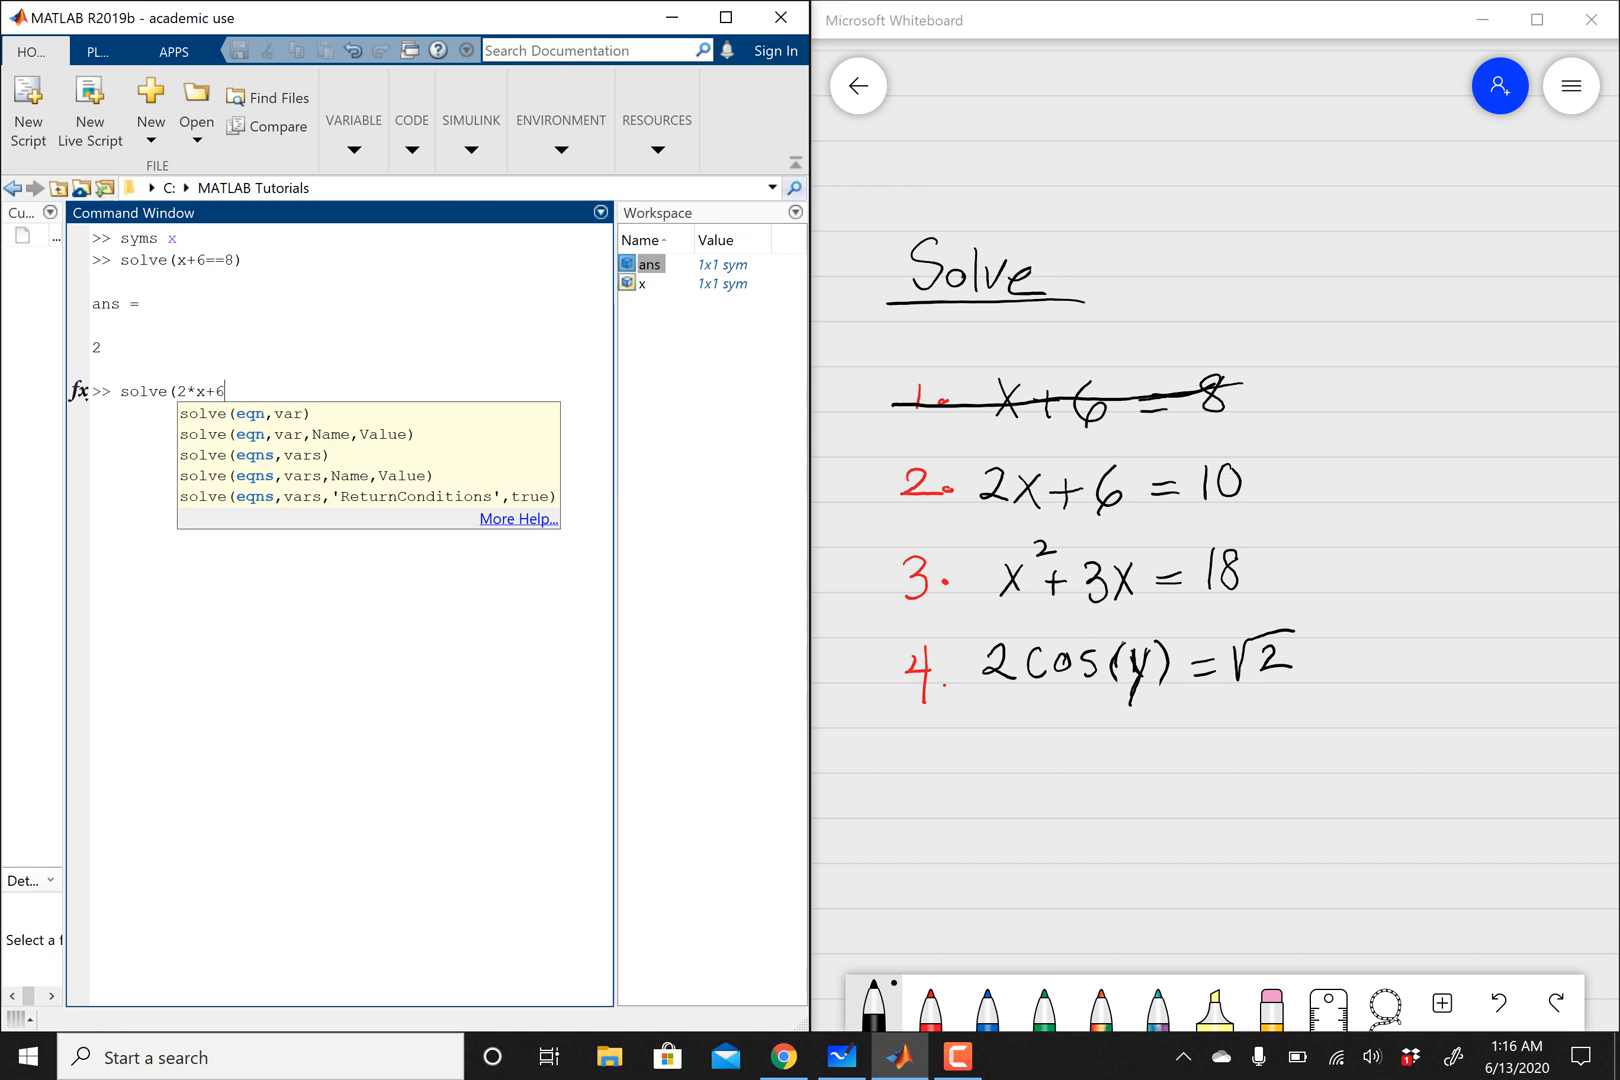
pyautogui.write('==10')
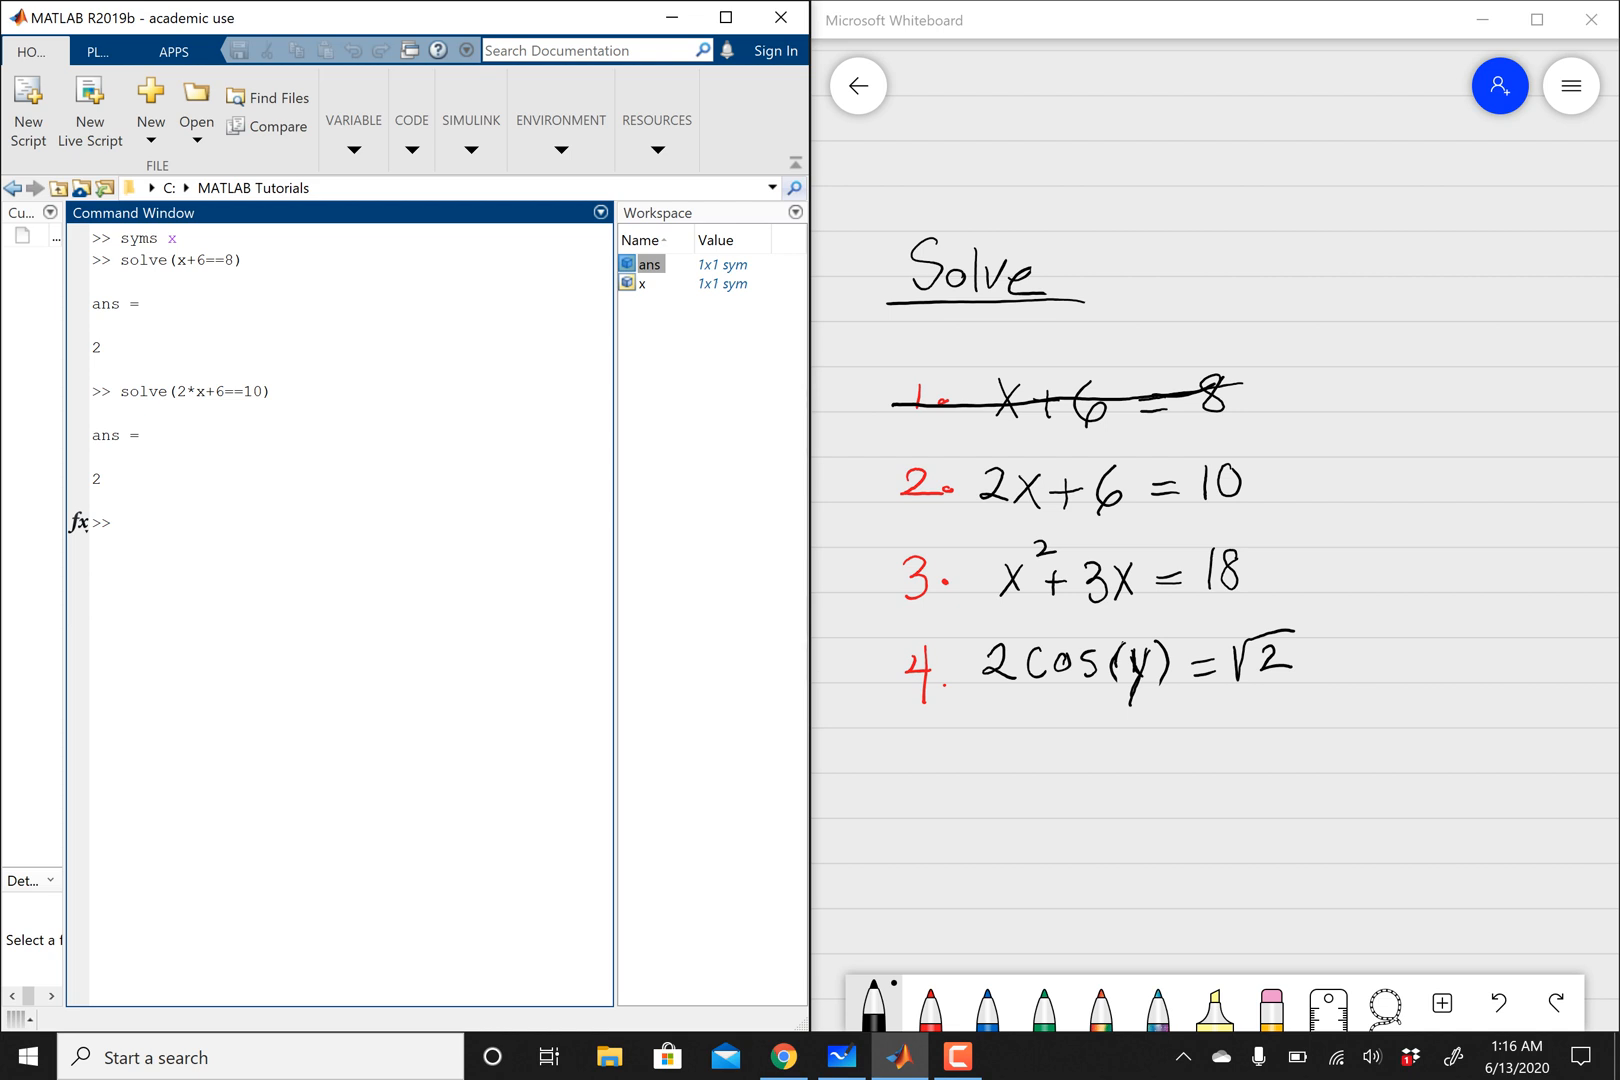
# Strike through equation 2, 2x+6=10, and its numeral on the whiteboard
pyautogui.moveTo(992, 480); pyautogui.dragTo(1282, 482)
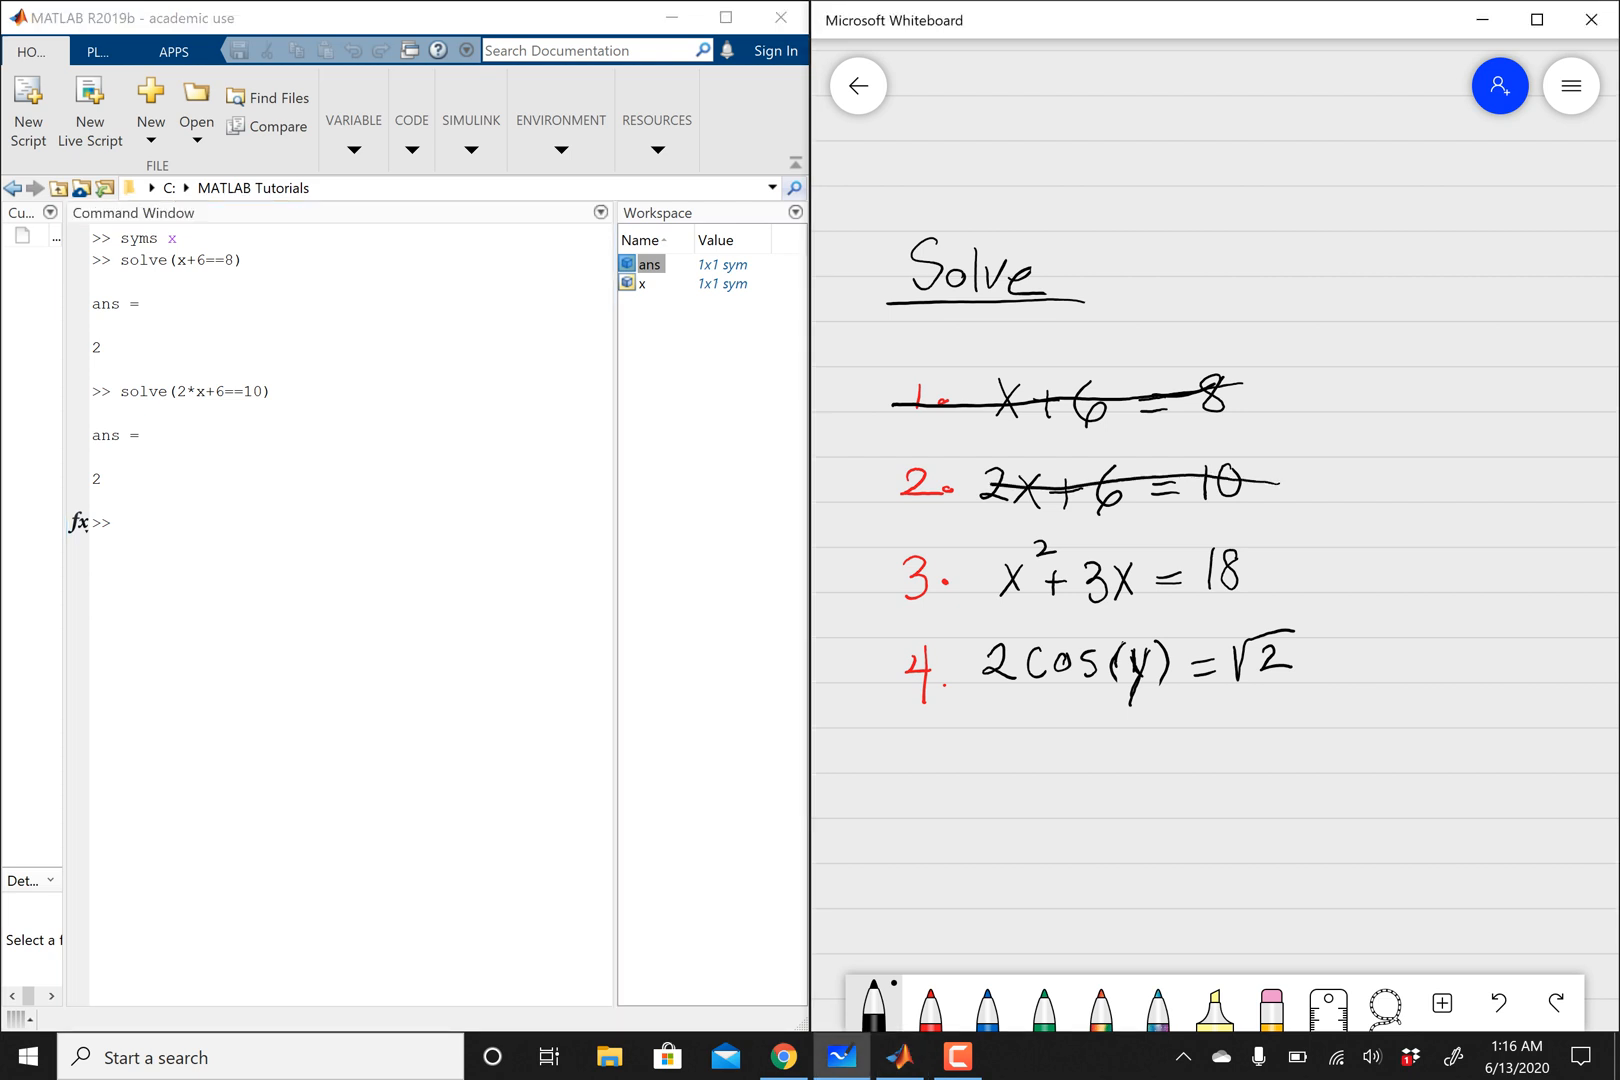
pyautogui.moveTo(842, 486); pyautogui.dragTo(1282, 482)
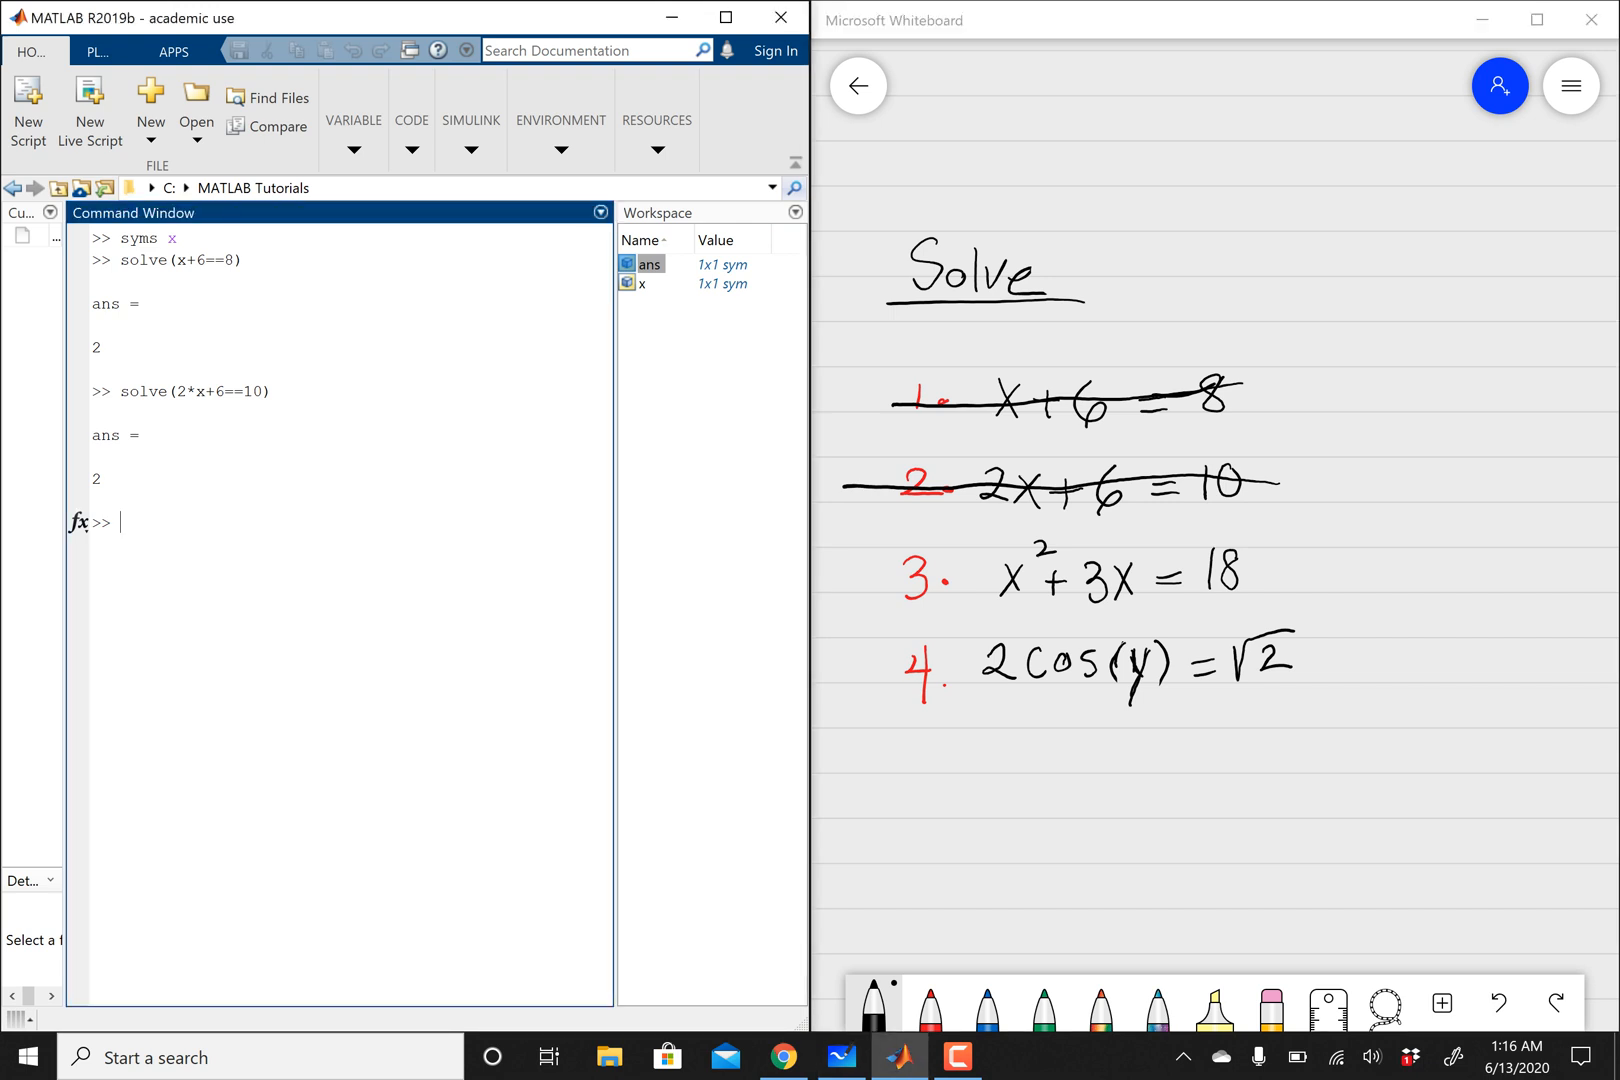
# Solve the quadratic x^2+3*x==18, returning -6 and 3
pyautogui.write('solve(')
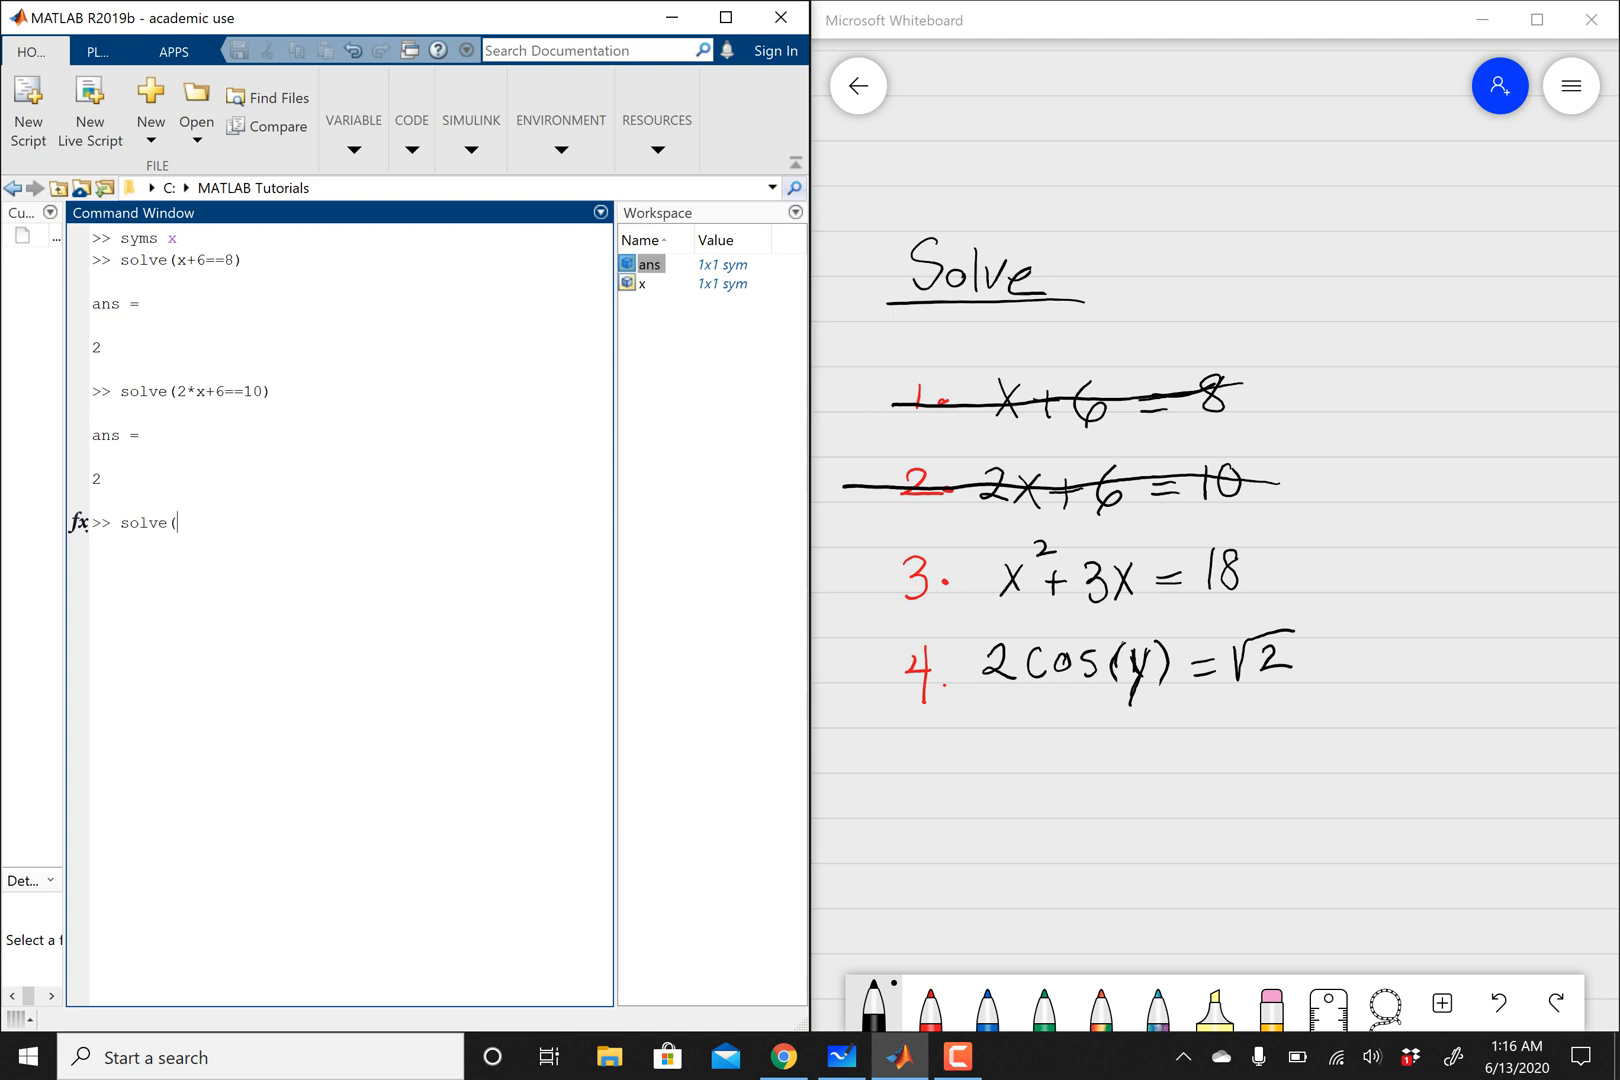
pyautogui.write('x^')
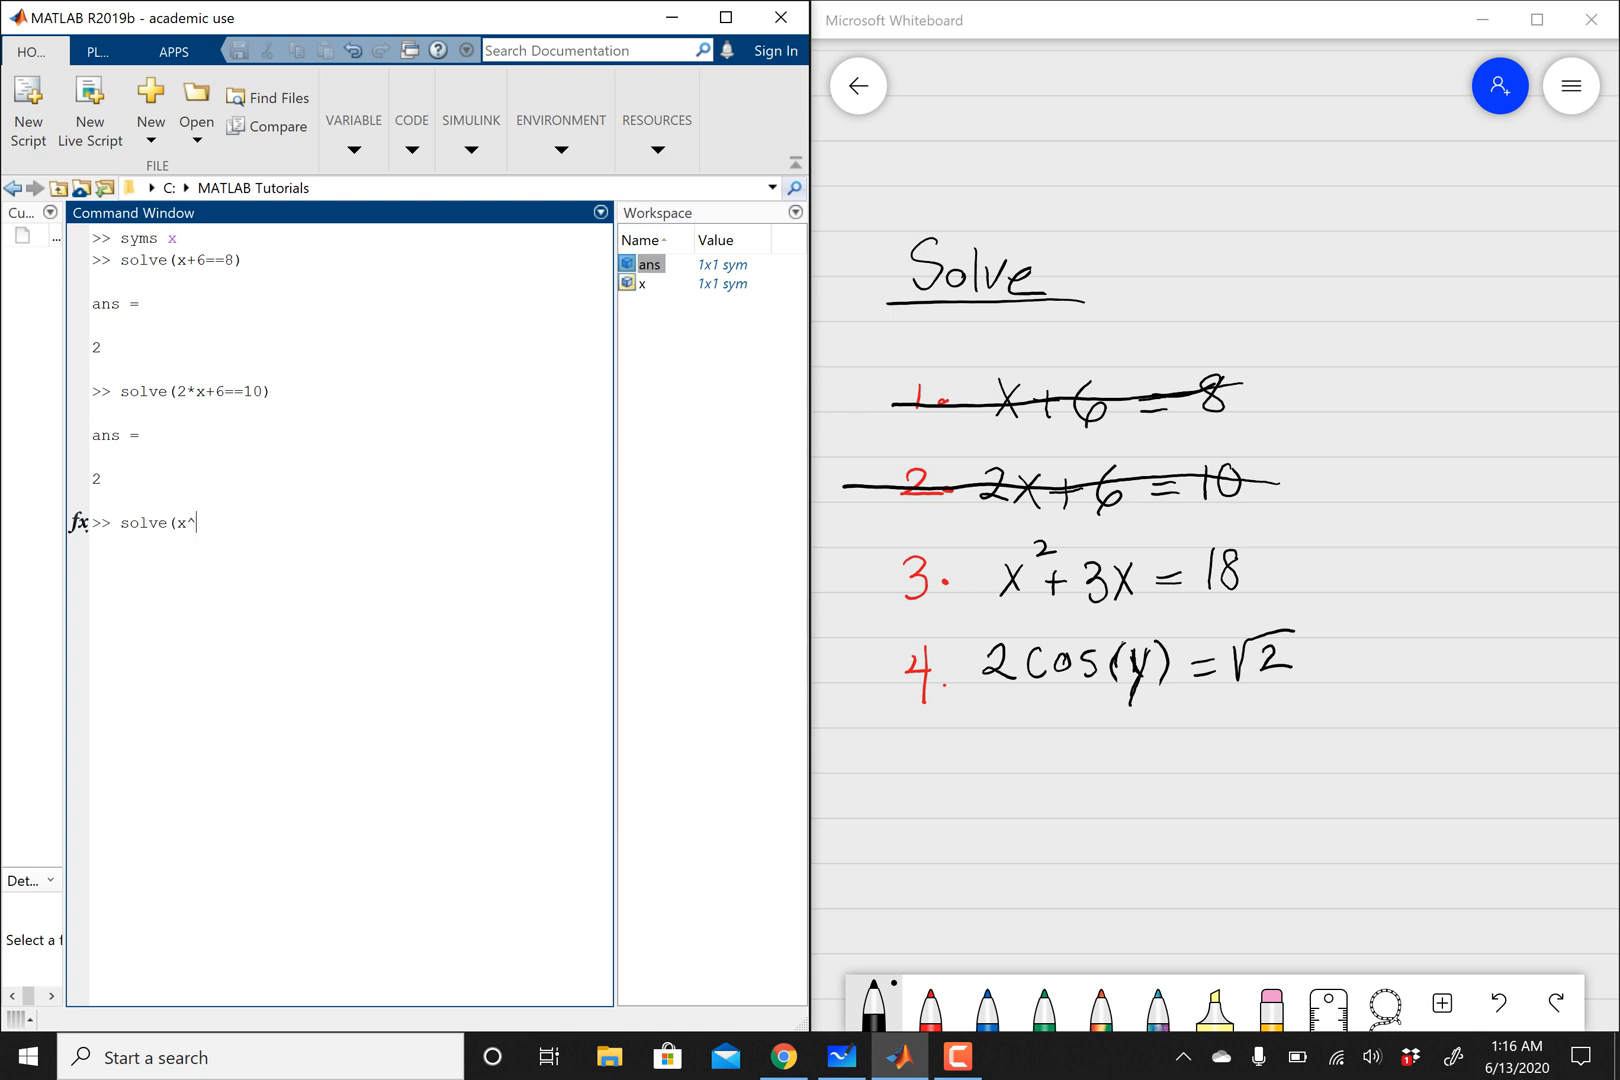
pyautogui.write('2')
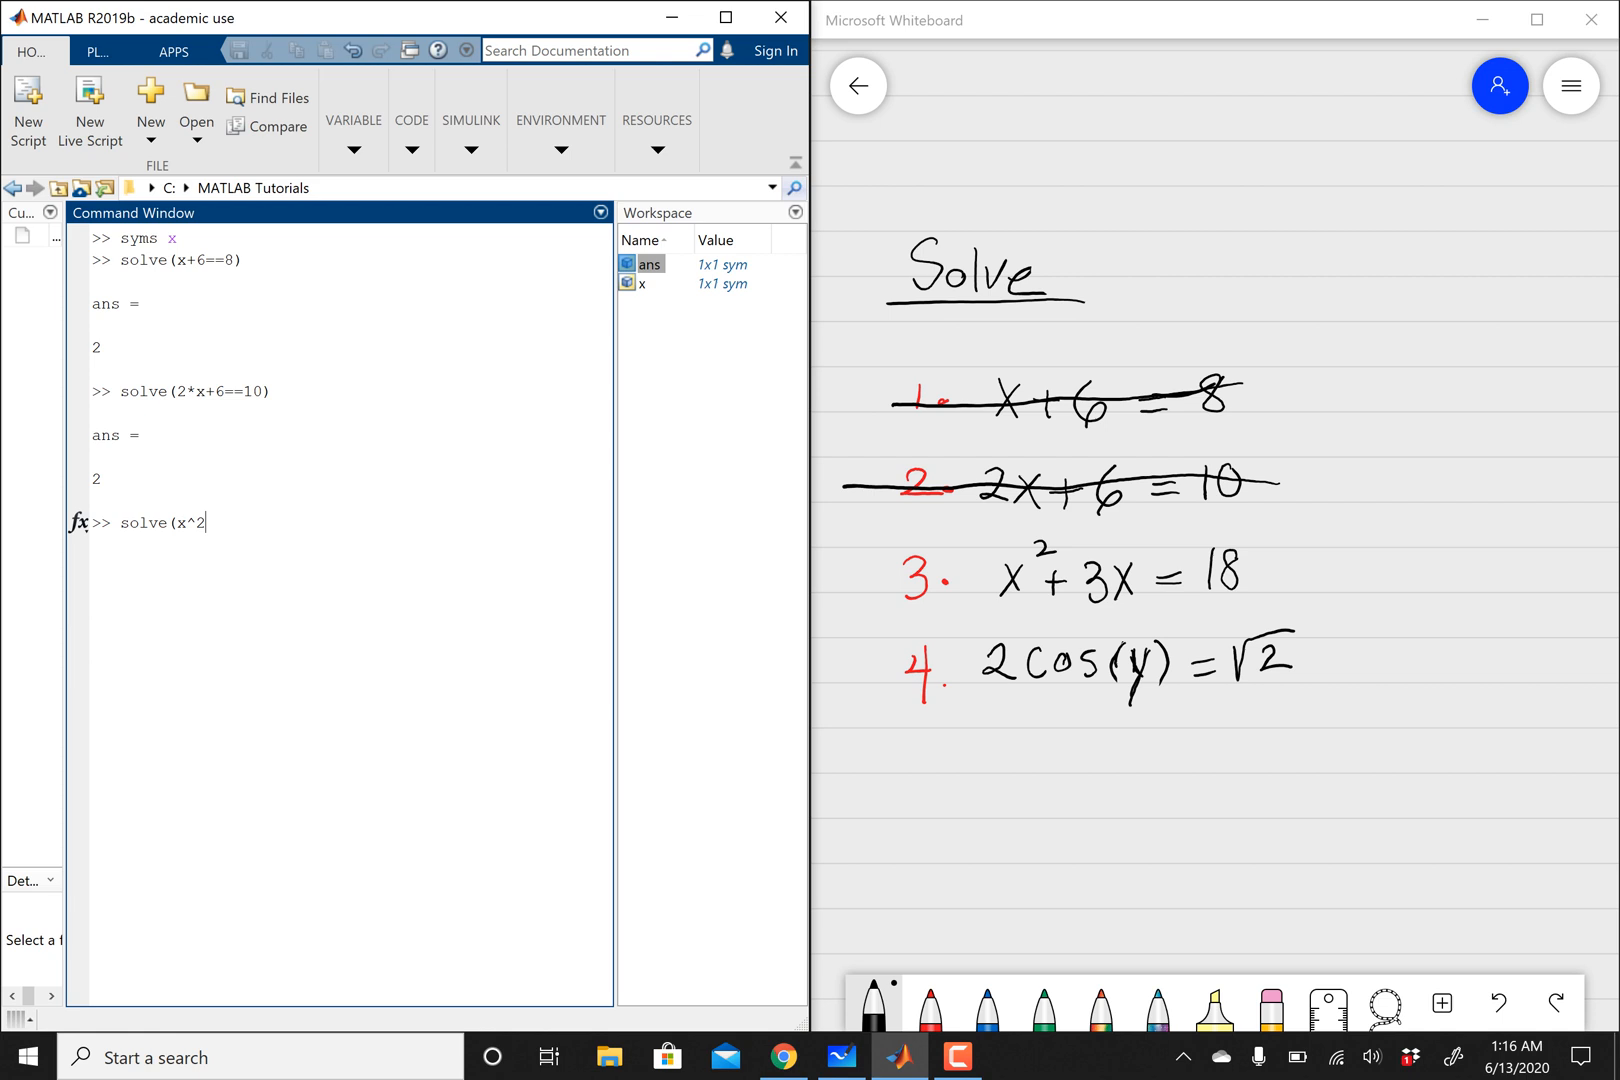
pyautogui.write('+3*')
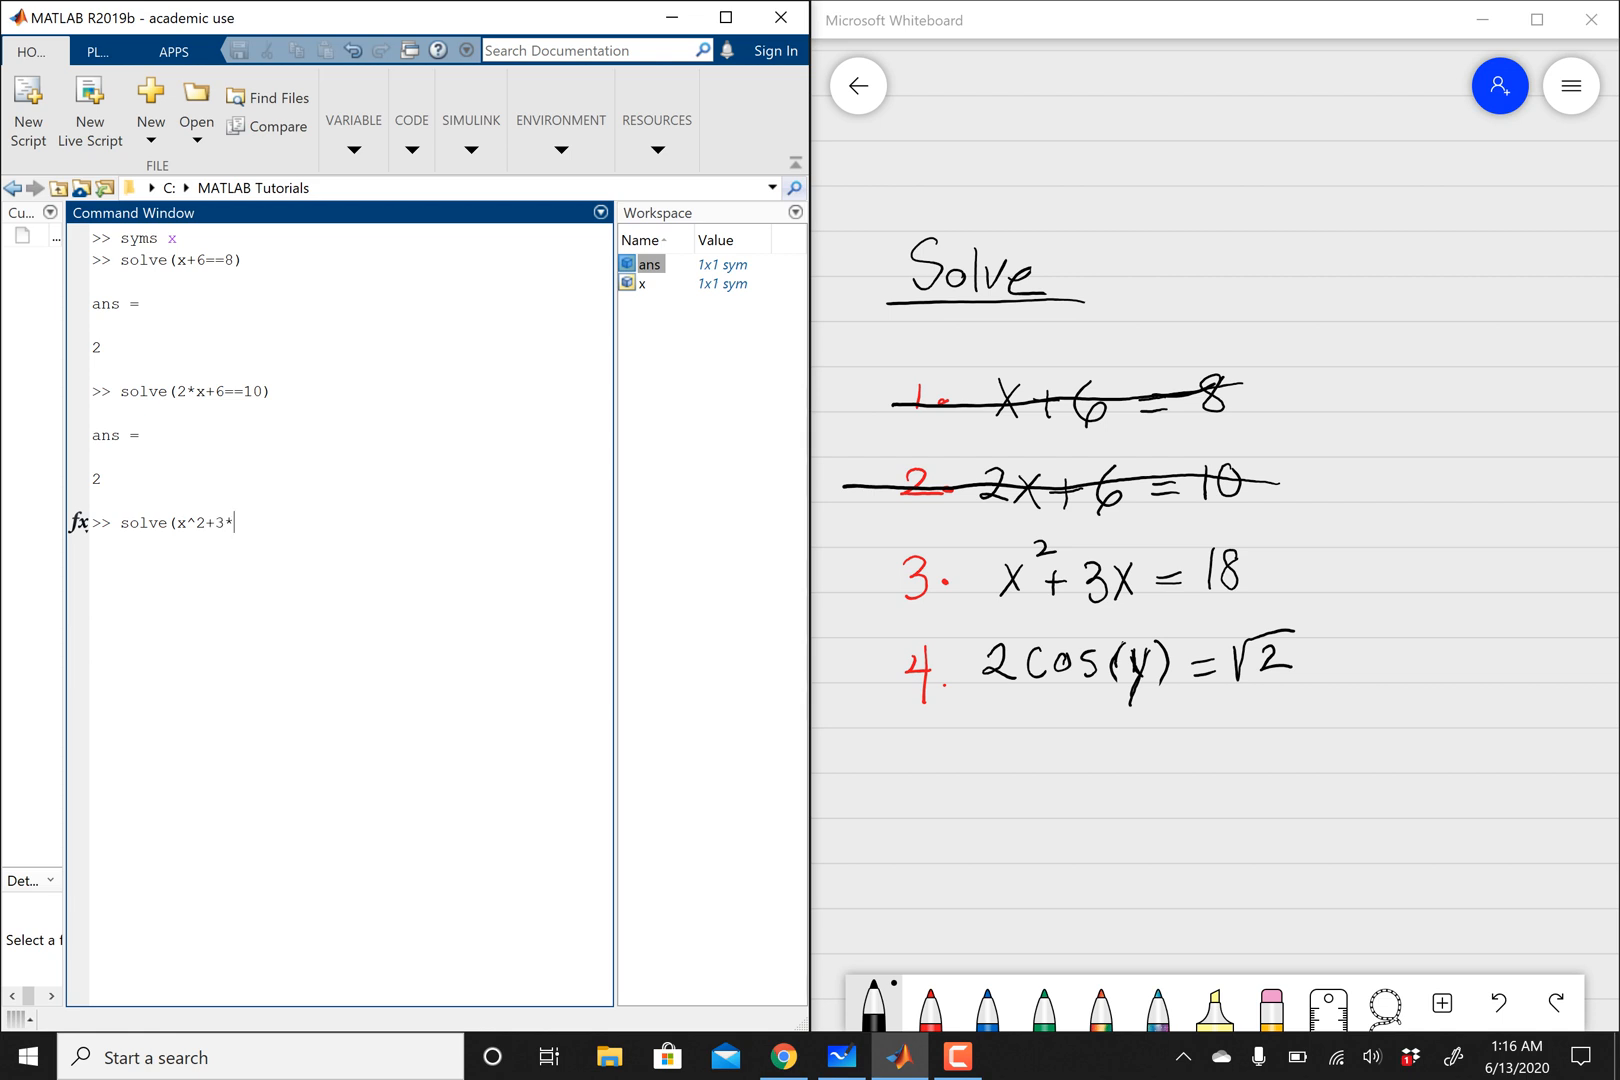
pyautogui.write('x')
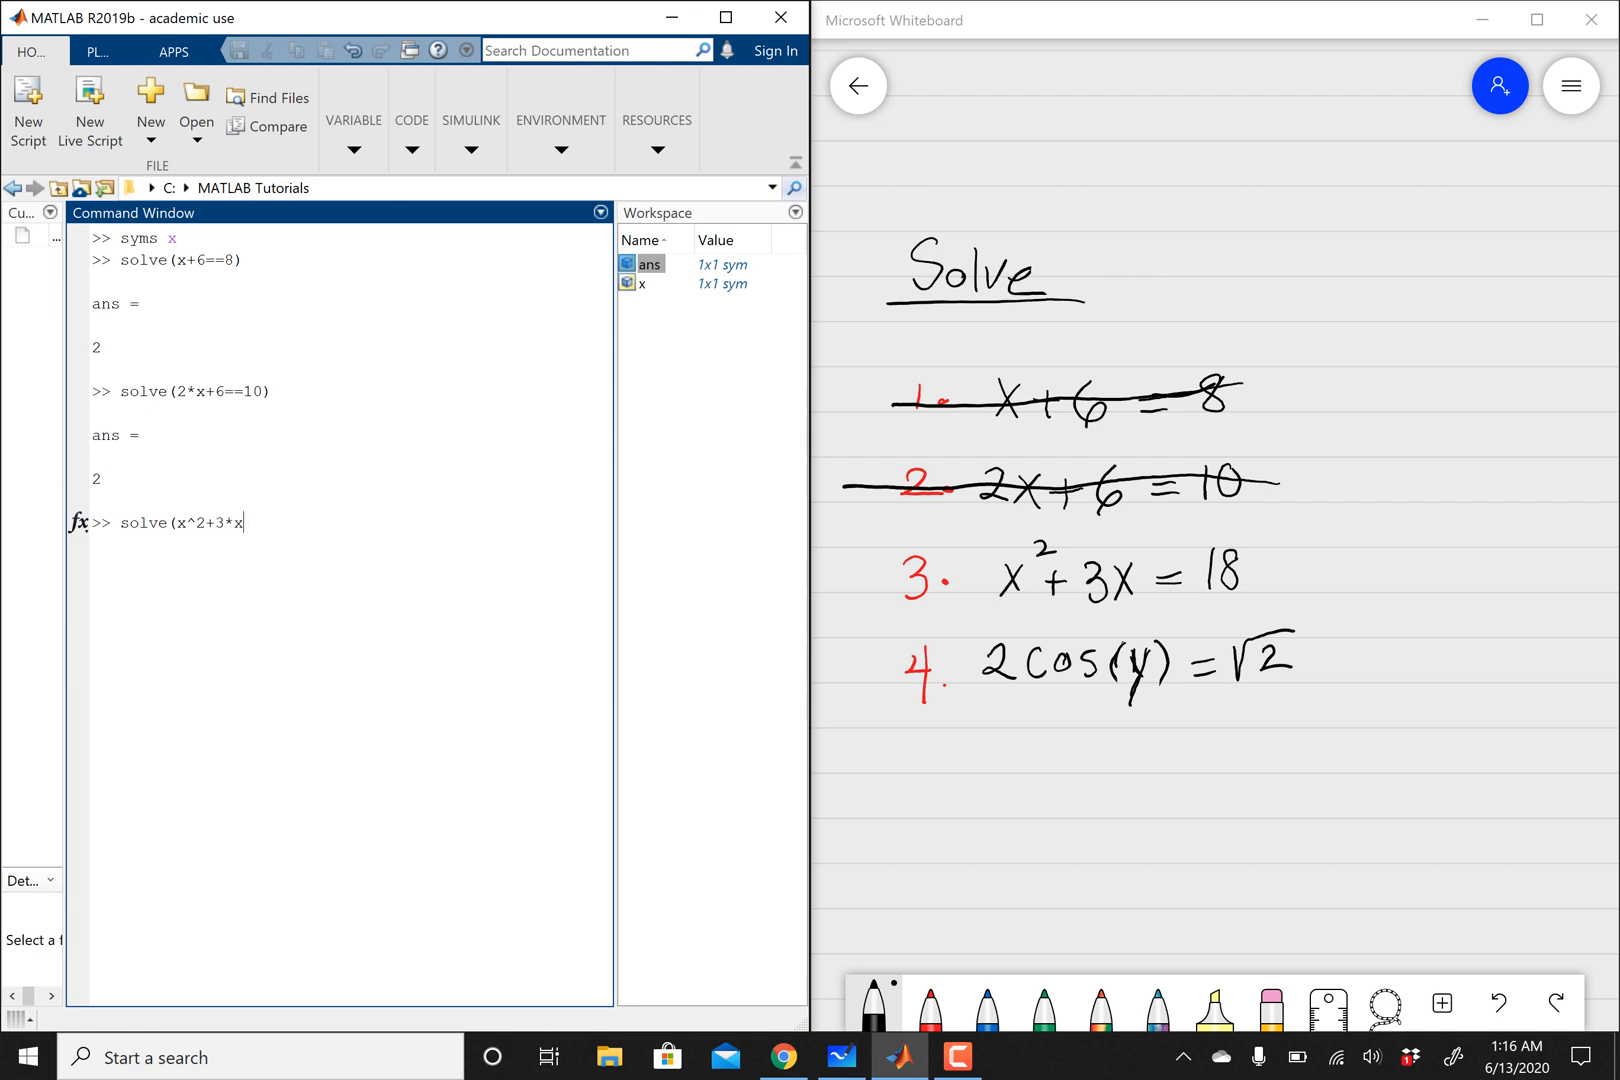
pyautogui.write('==')
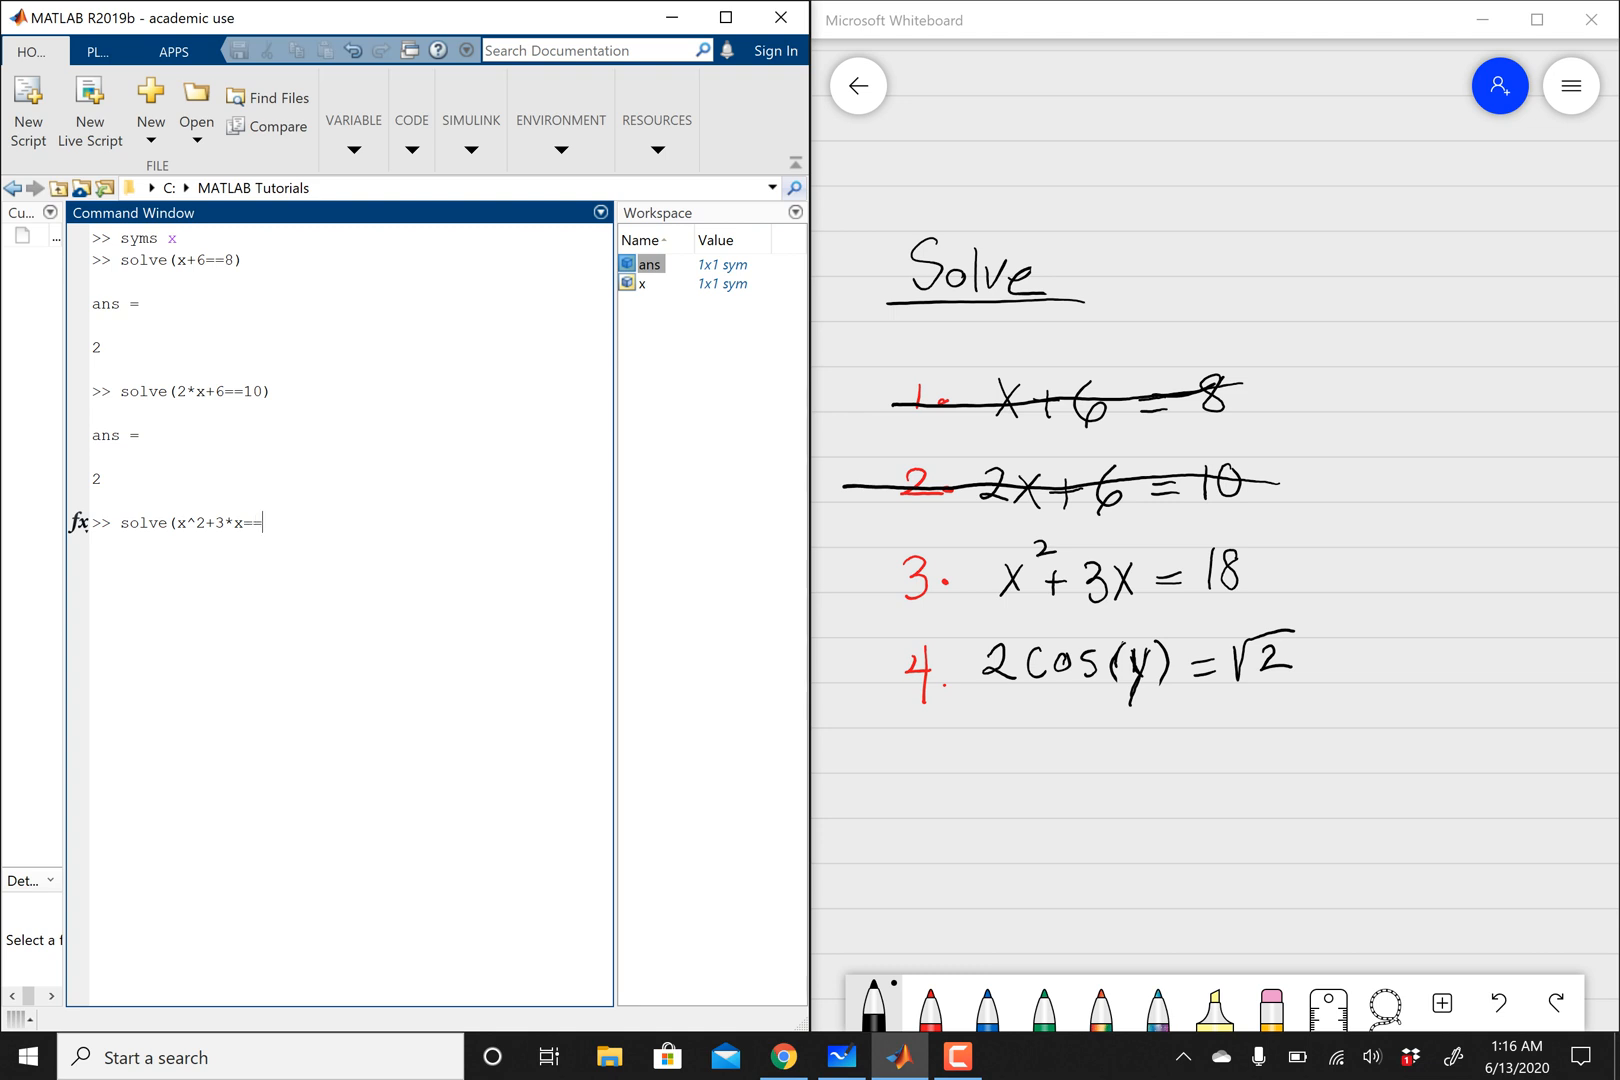
pyautogui.write('18')
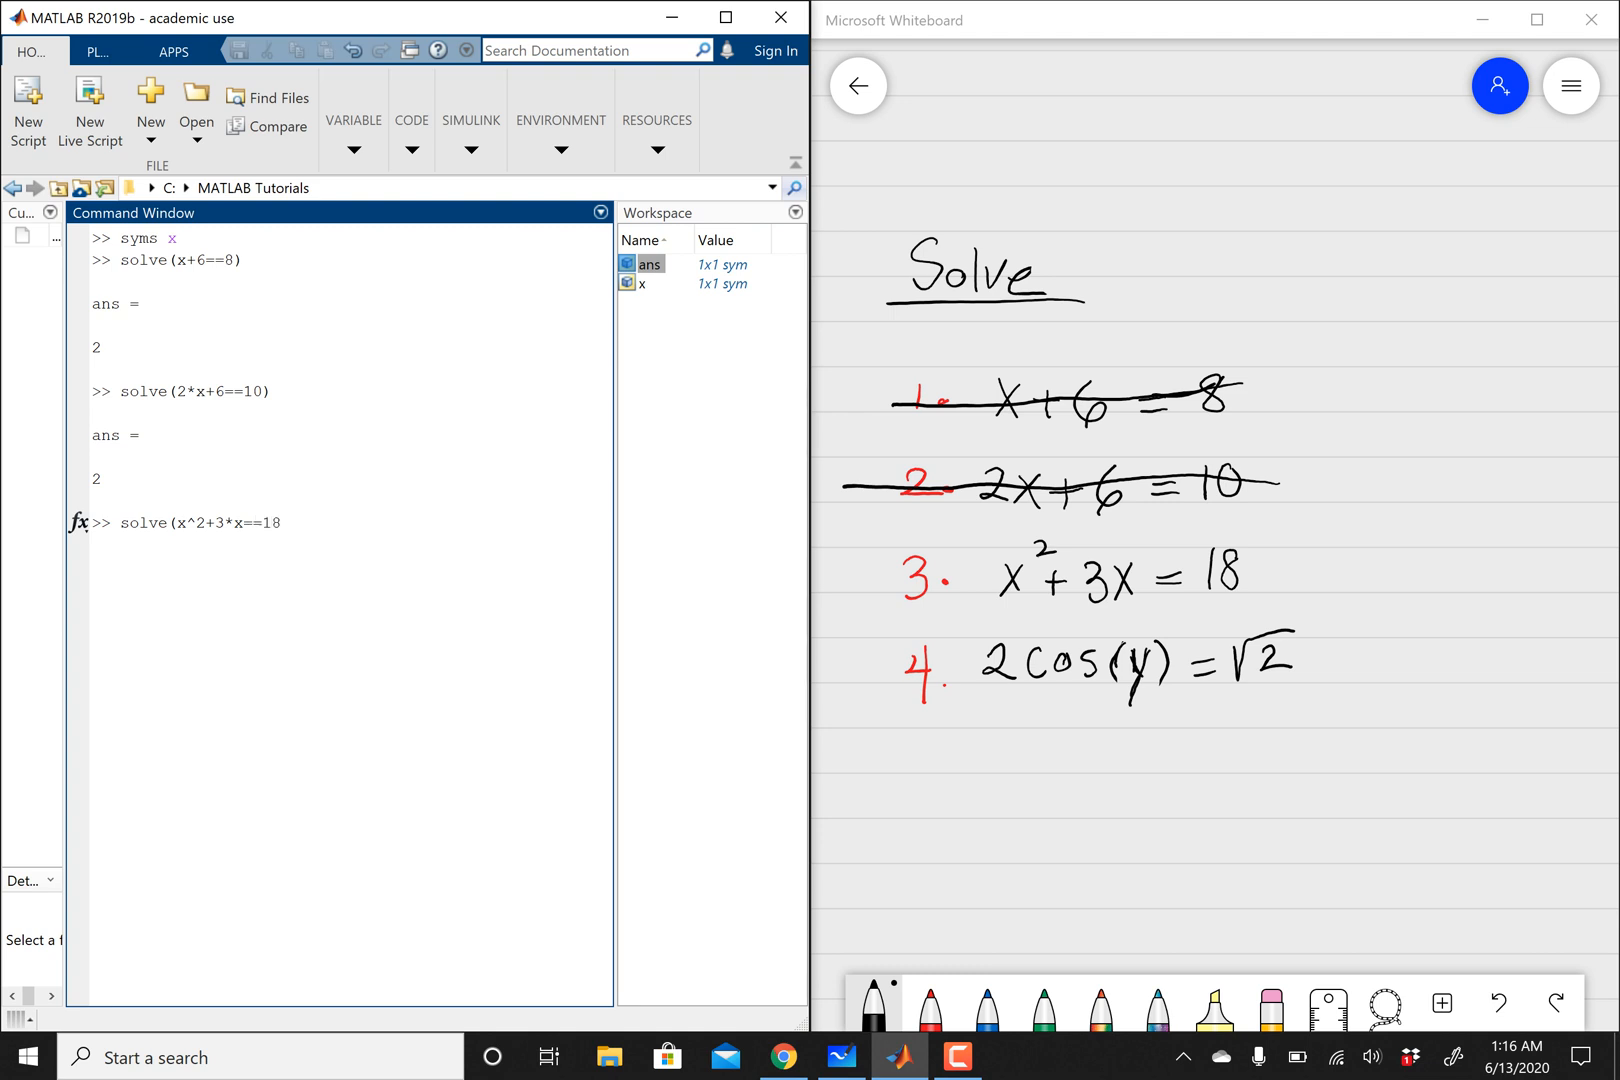
pyautogui.press('enter')
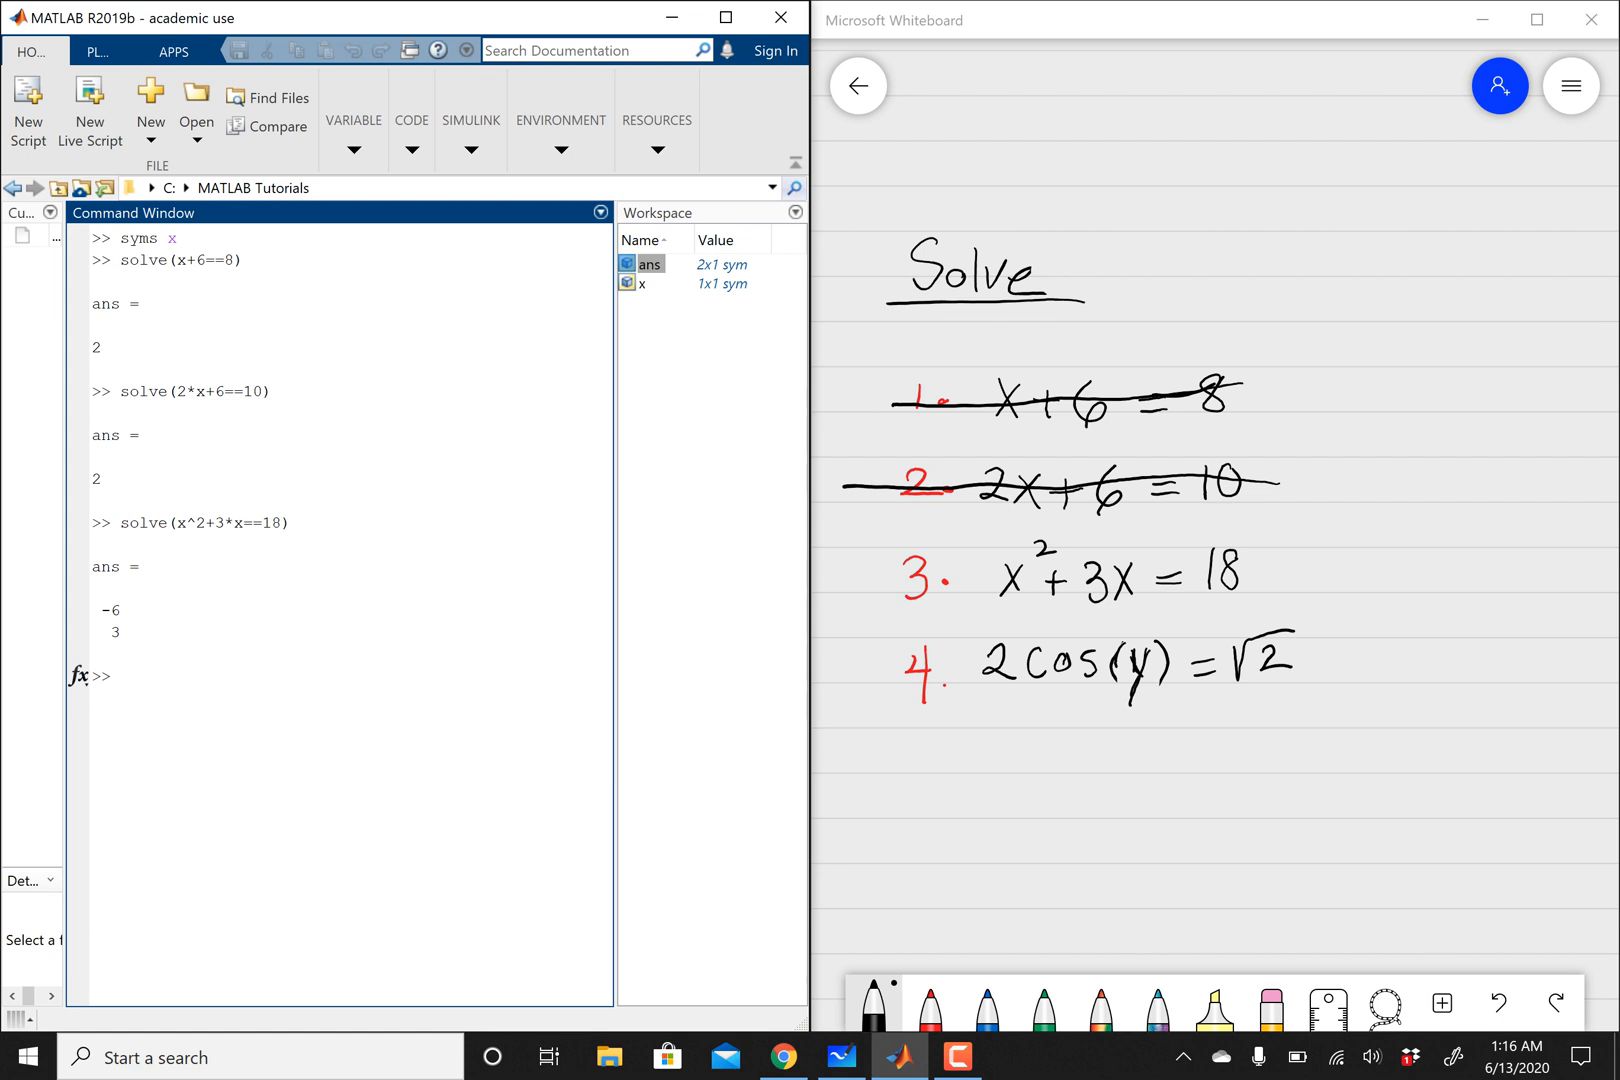
pyautogui.click(122, 674)
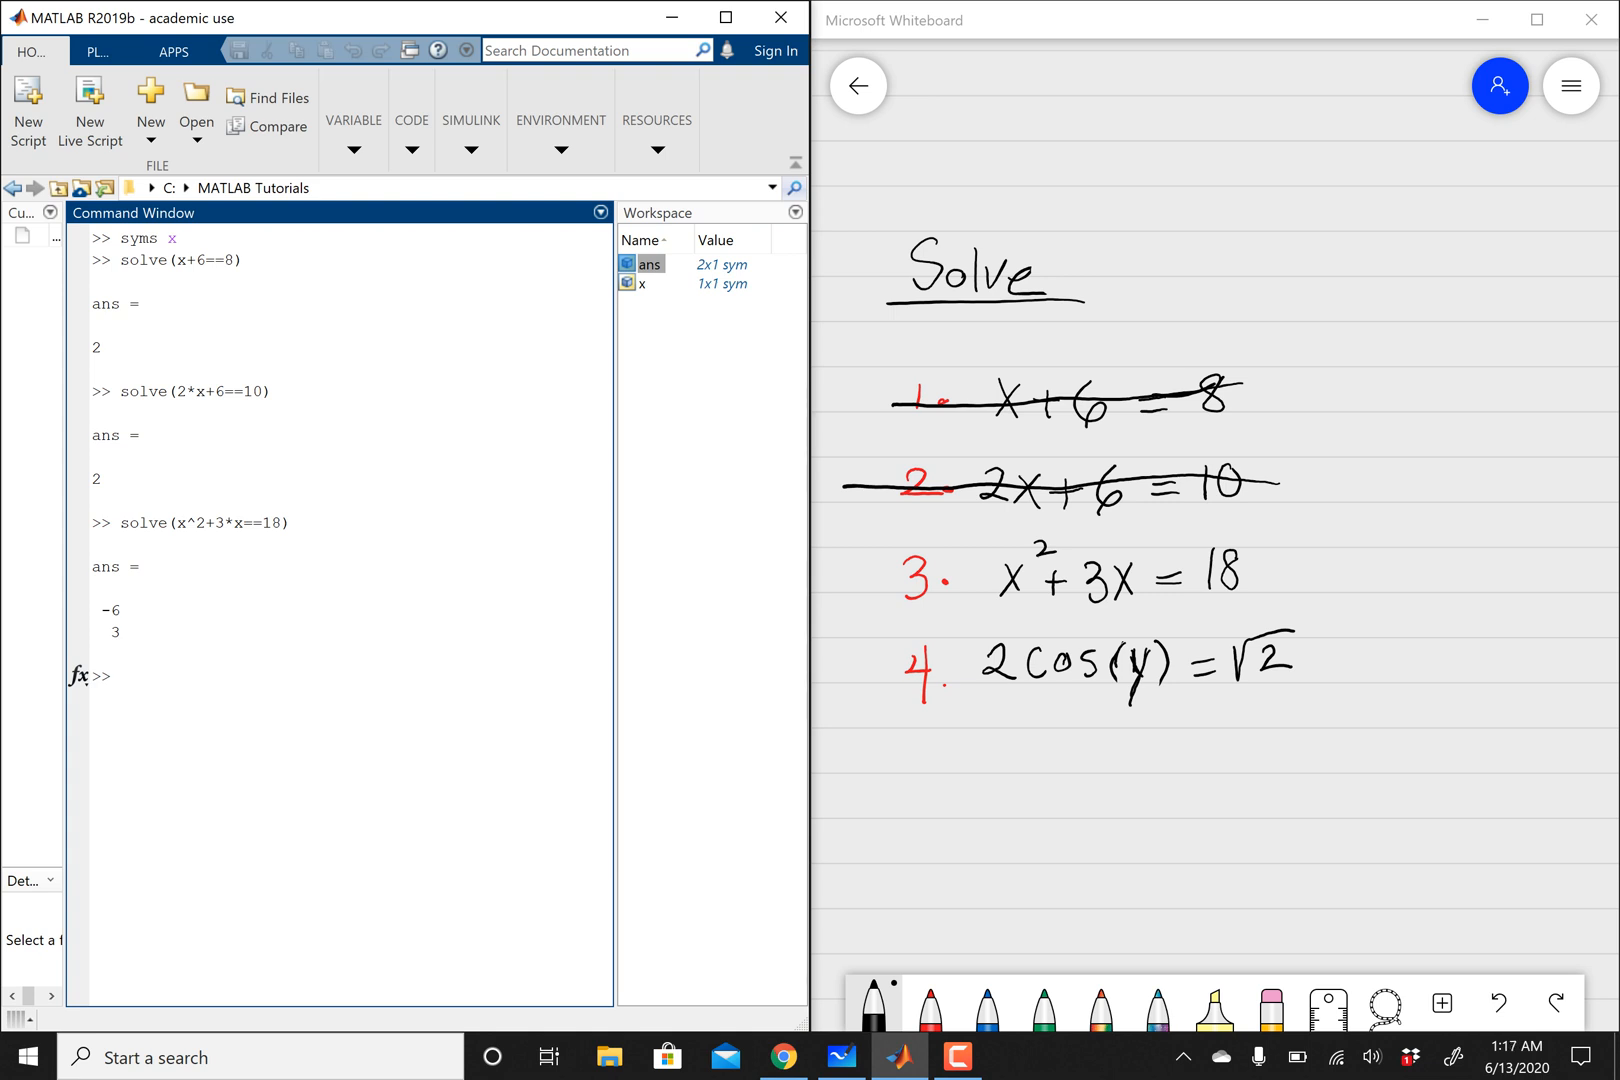
pyautogui.moveTo(874, 578); pyautogui.dragTo(1270, 570)
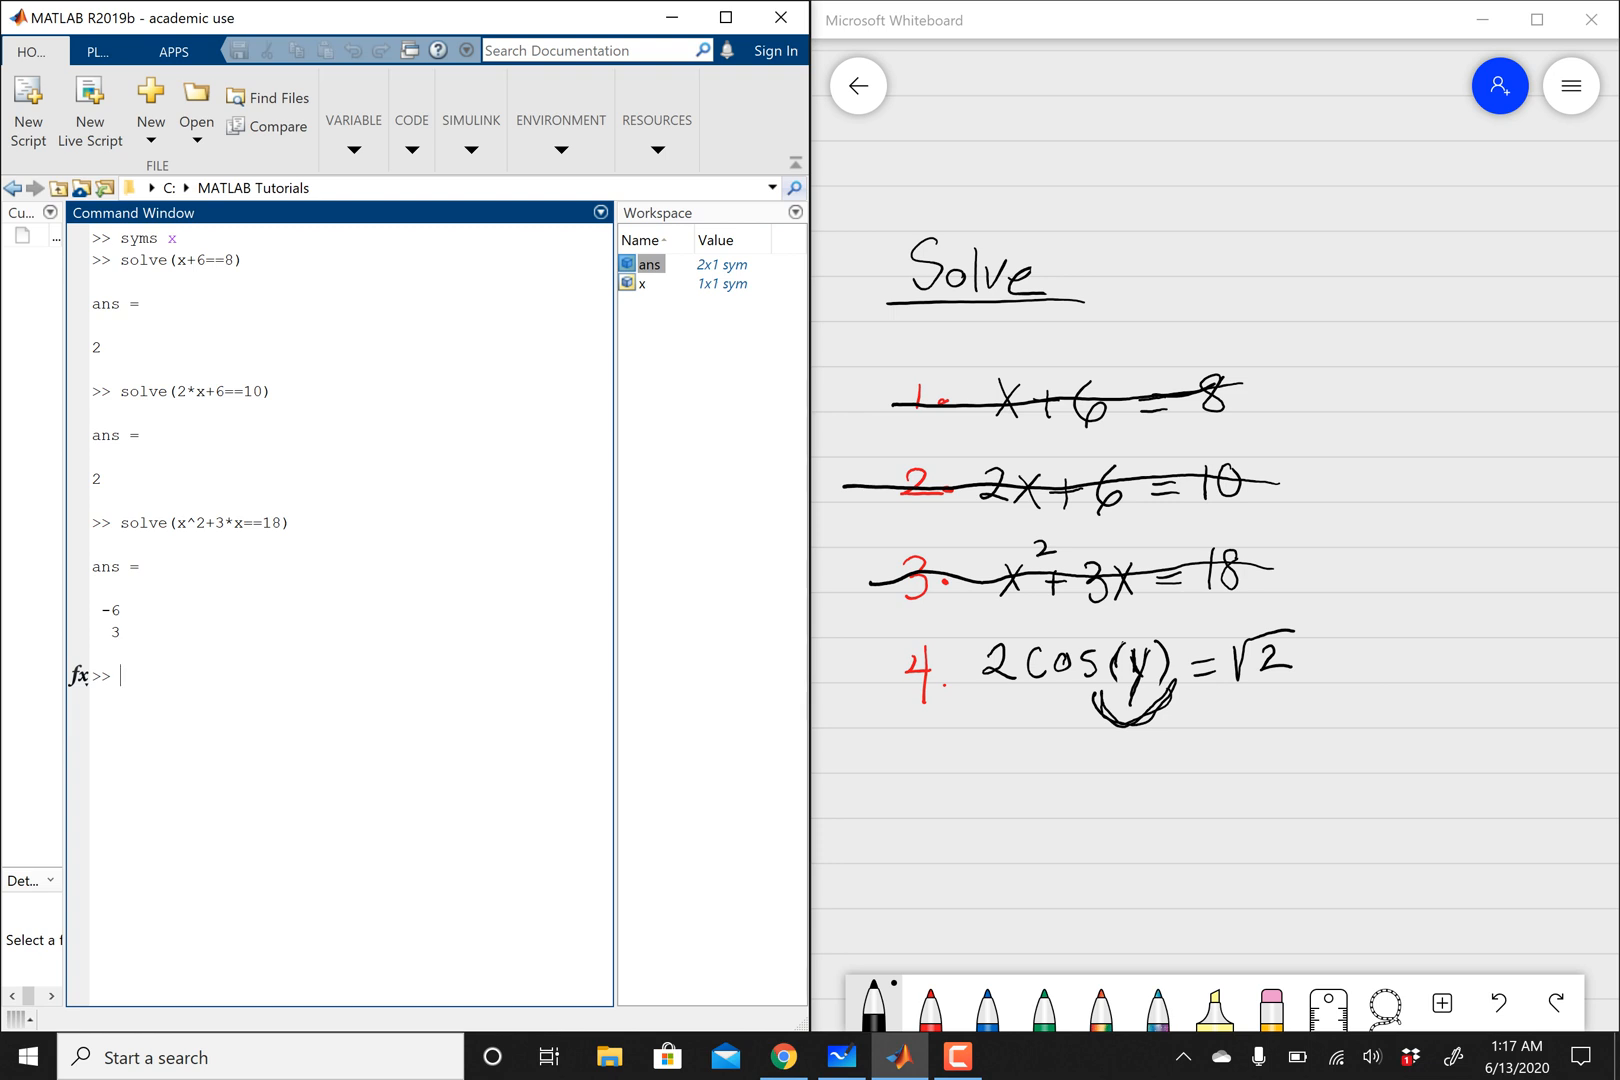
# Declare y symbolic with syms y and check it in the Workspace
pyautogui.write('syms y')
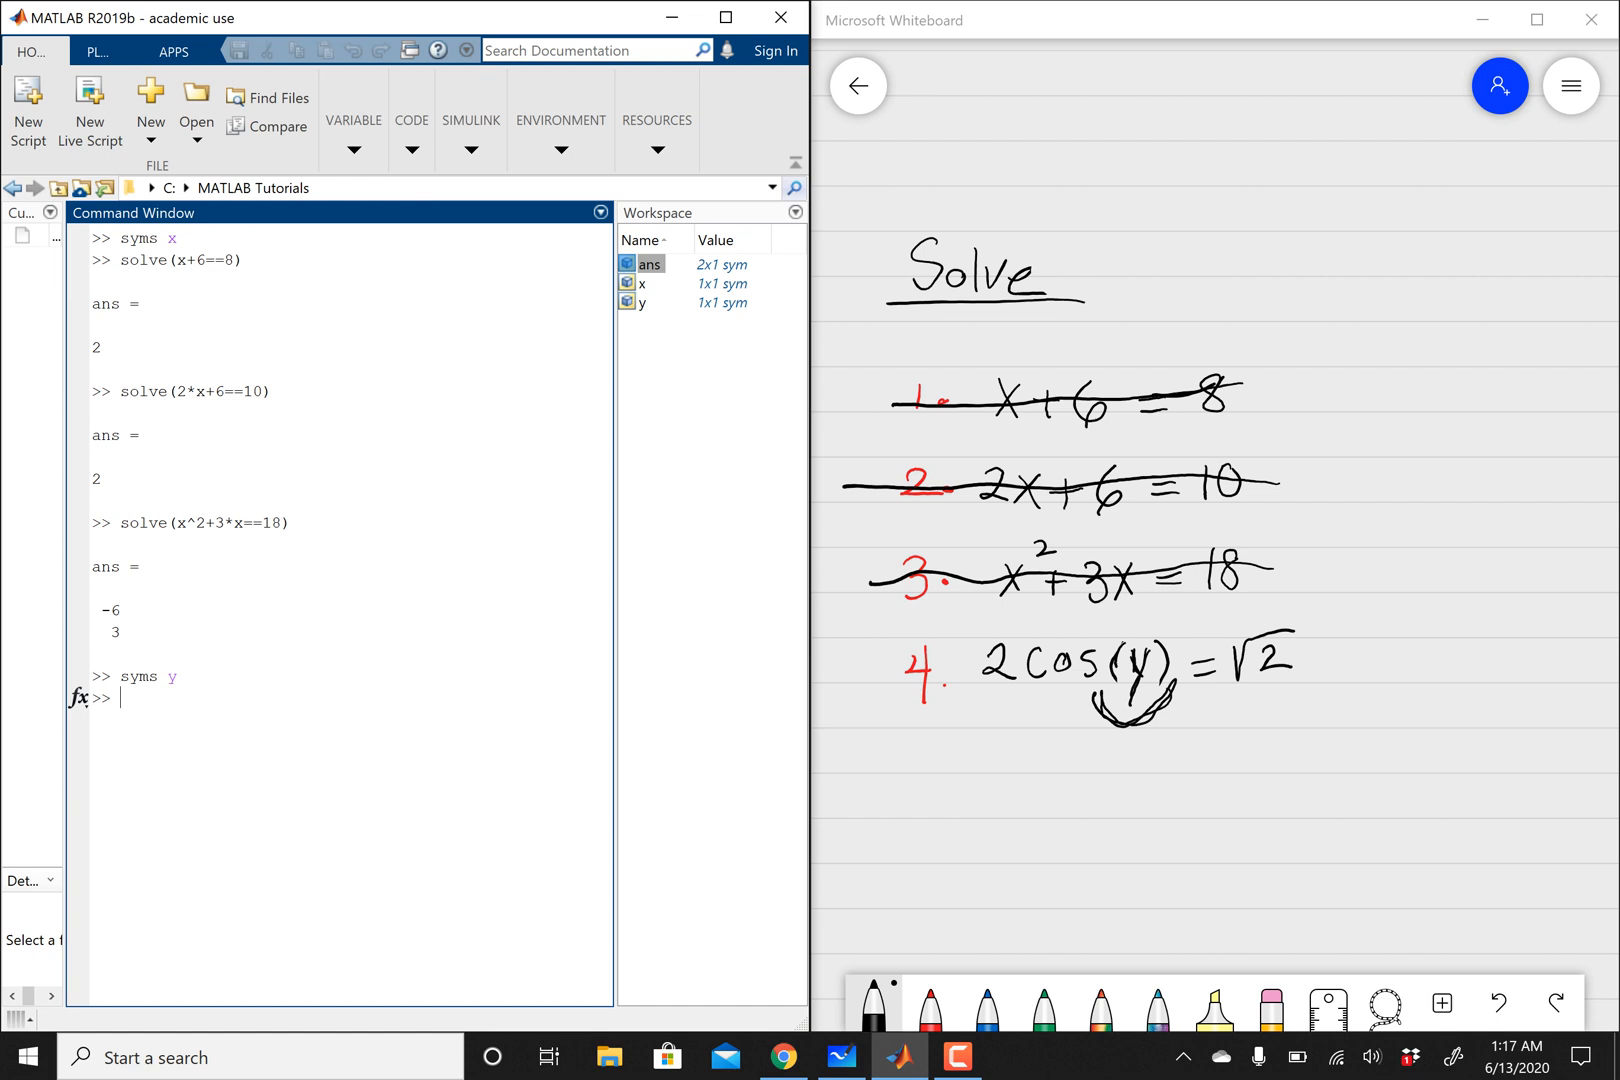
pyautogui.click(642, 302)
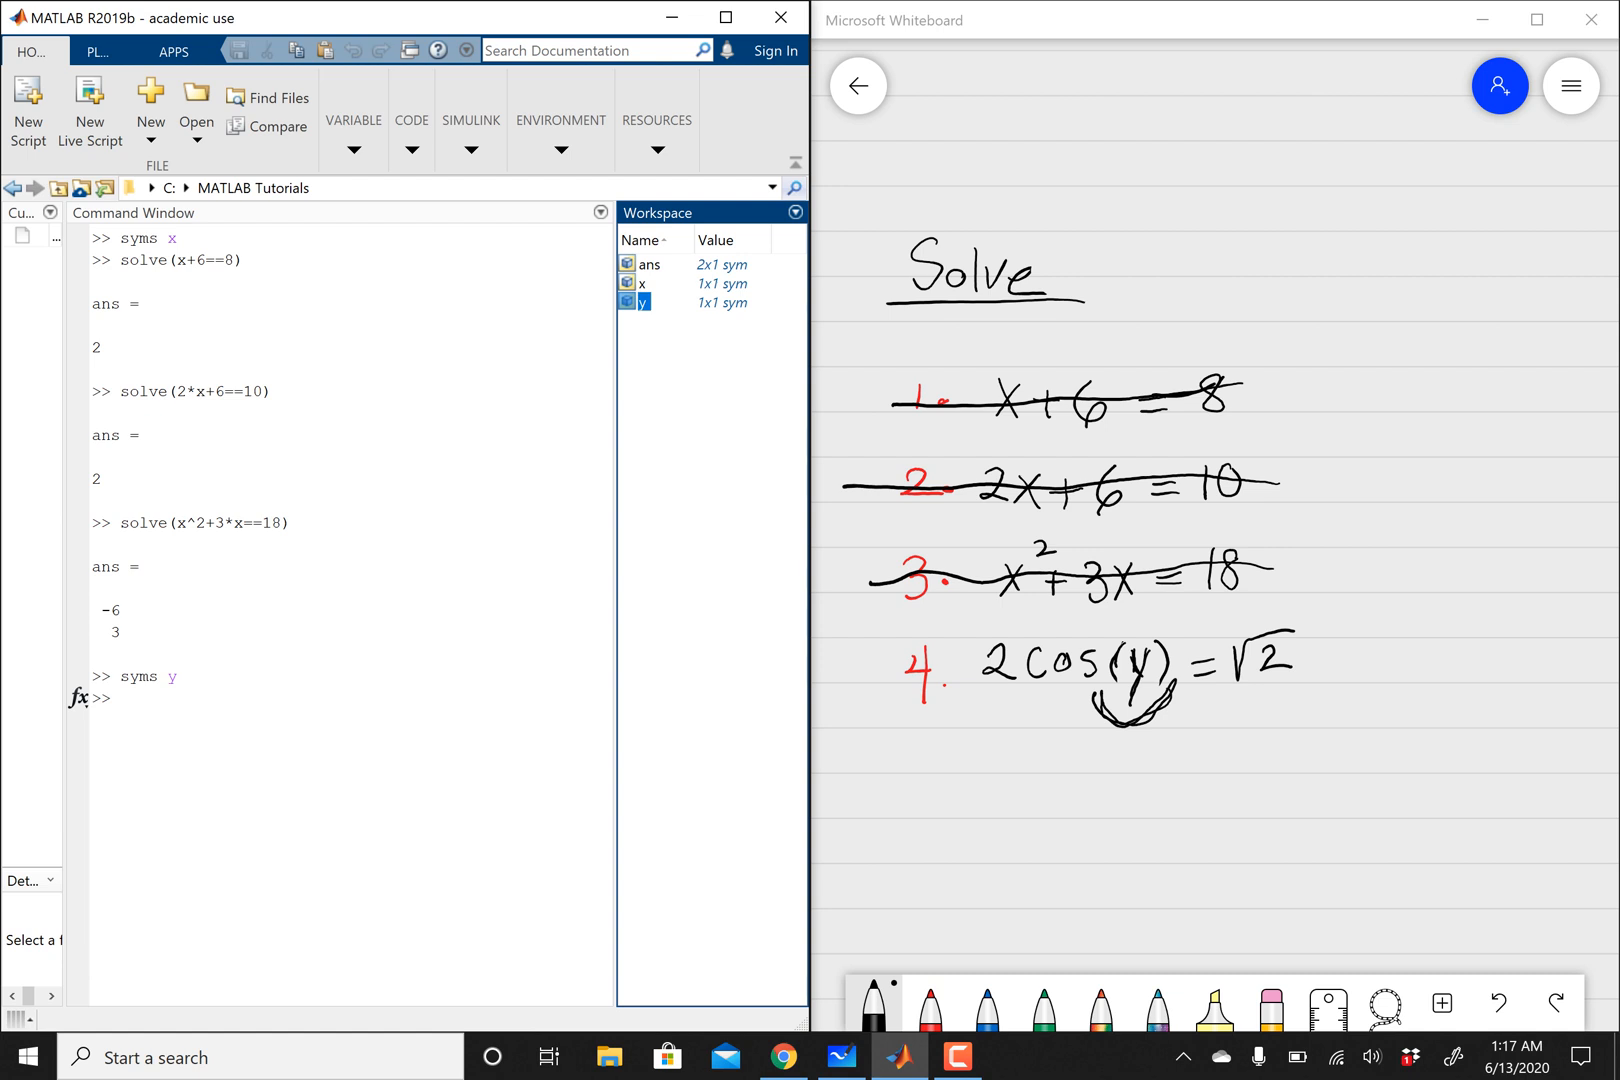
pyautogui.click(310, 696)
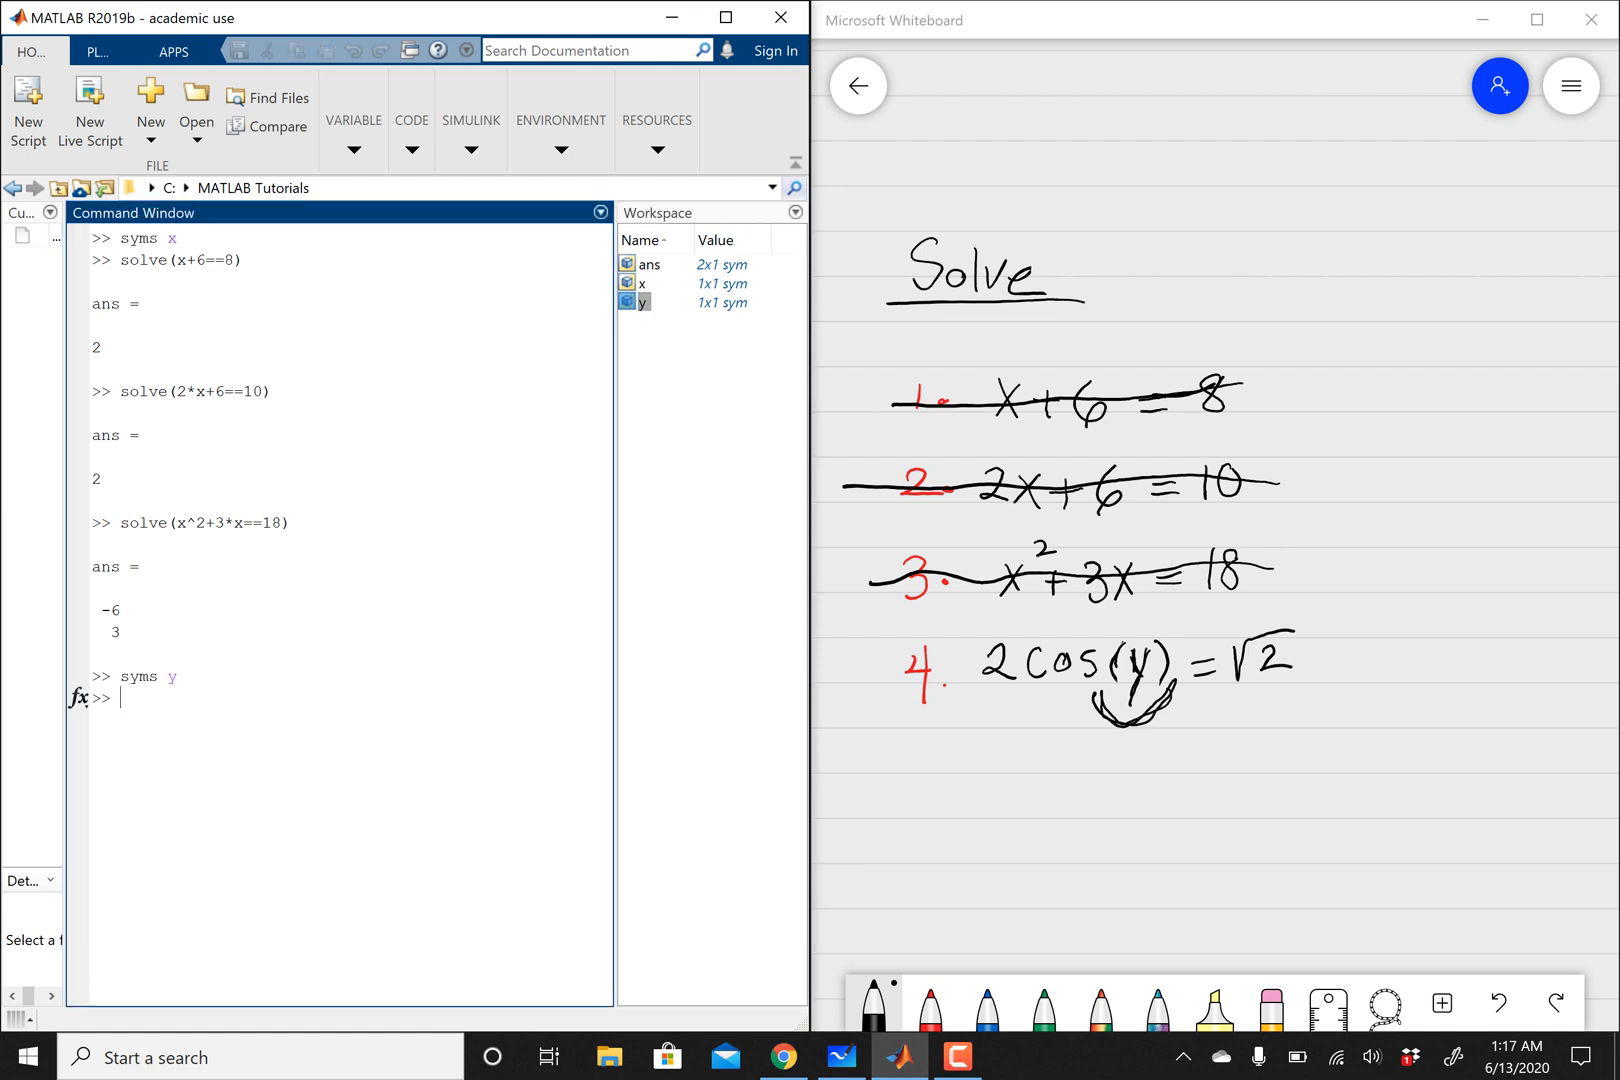
pyautogui.write('2*')
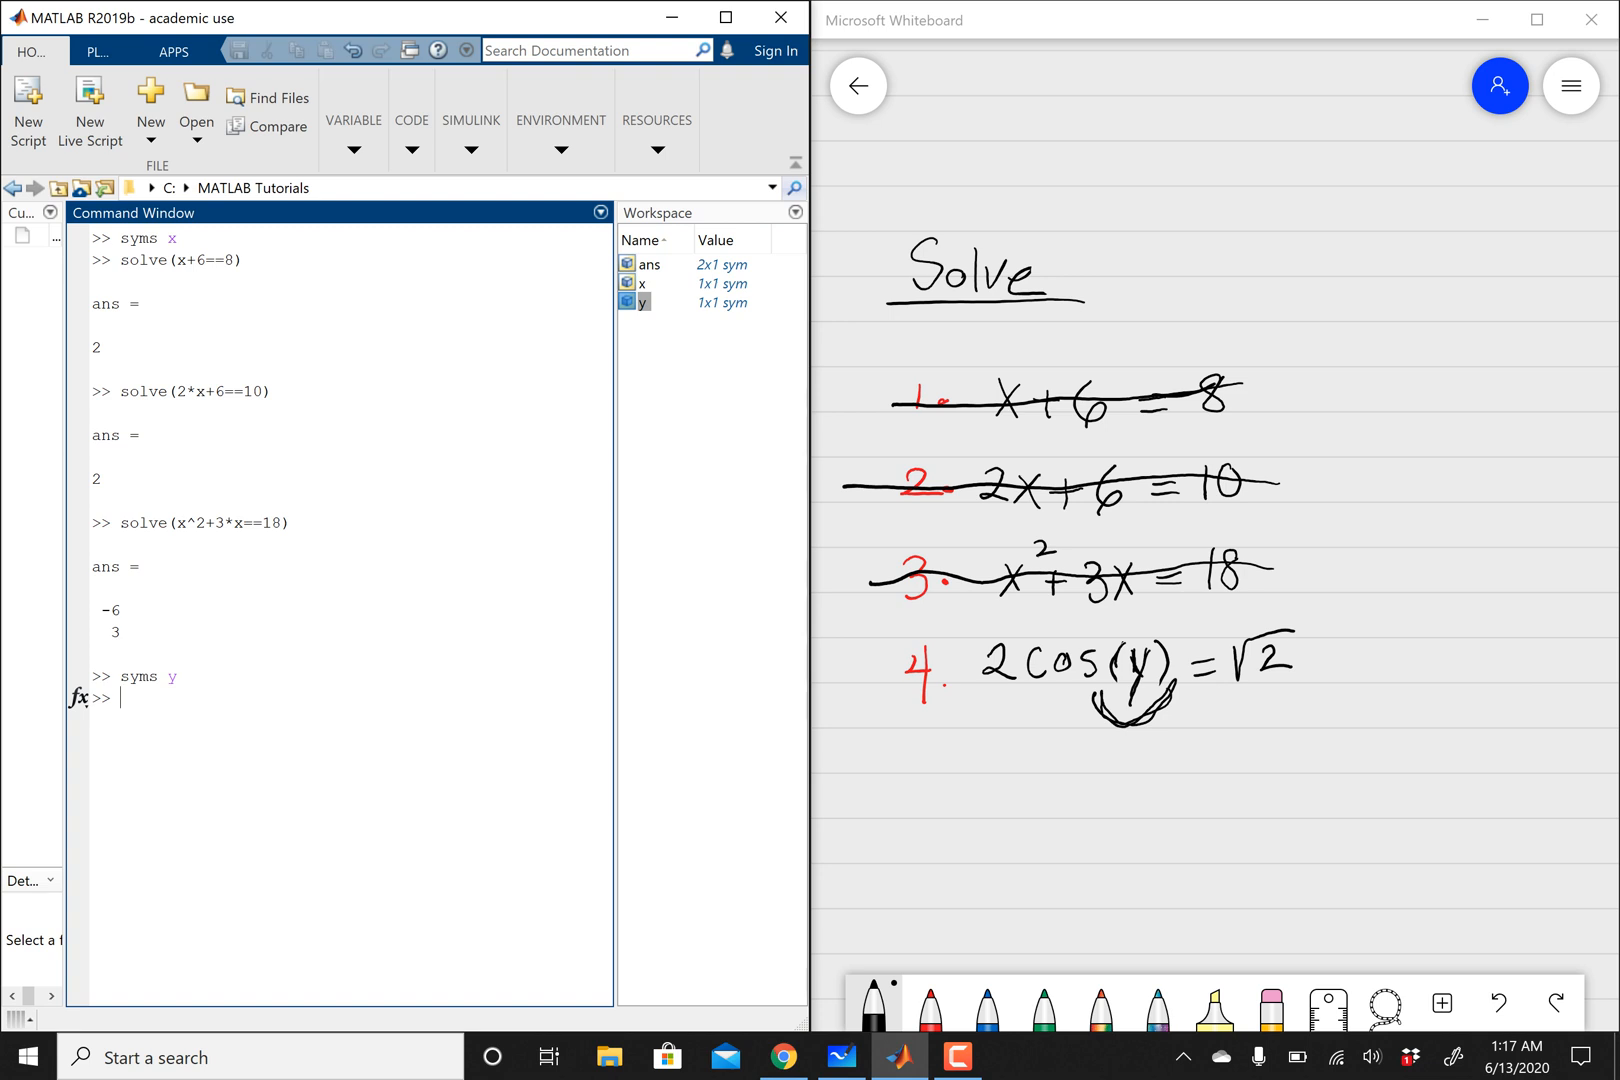
# Solve 2*cos(y)==sqrt(2), returning -pi/4 and pi/4
pyautogui.write('solve')
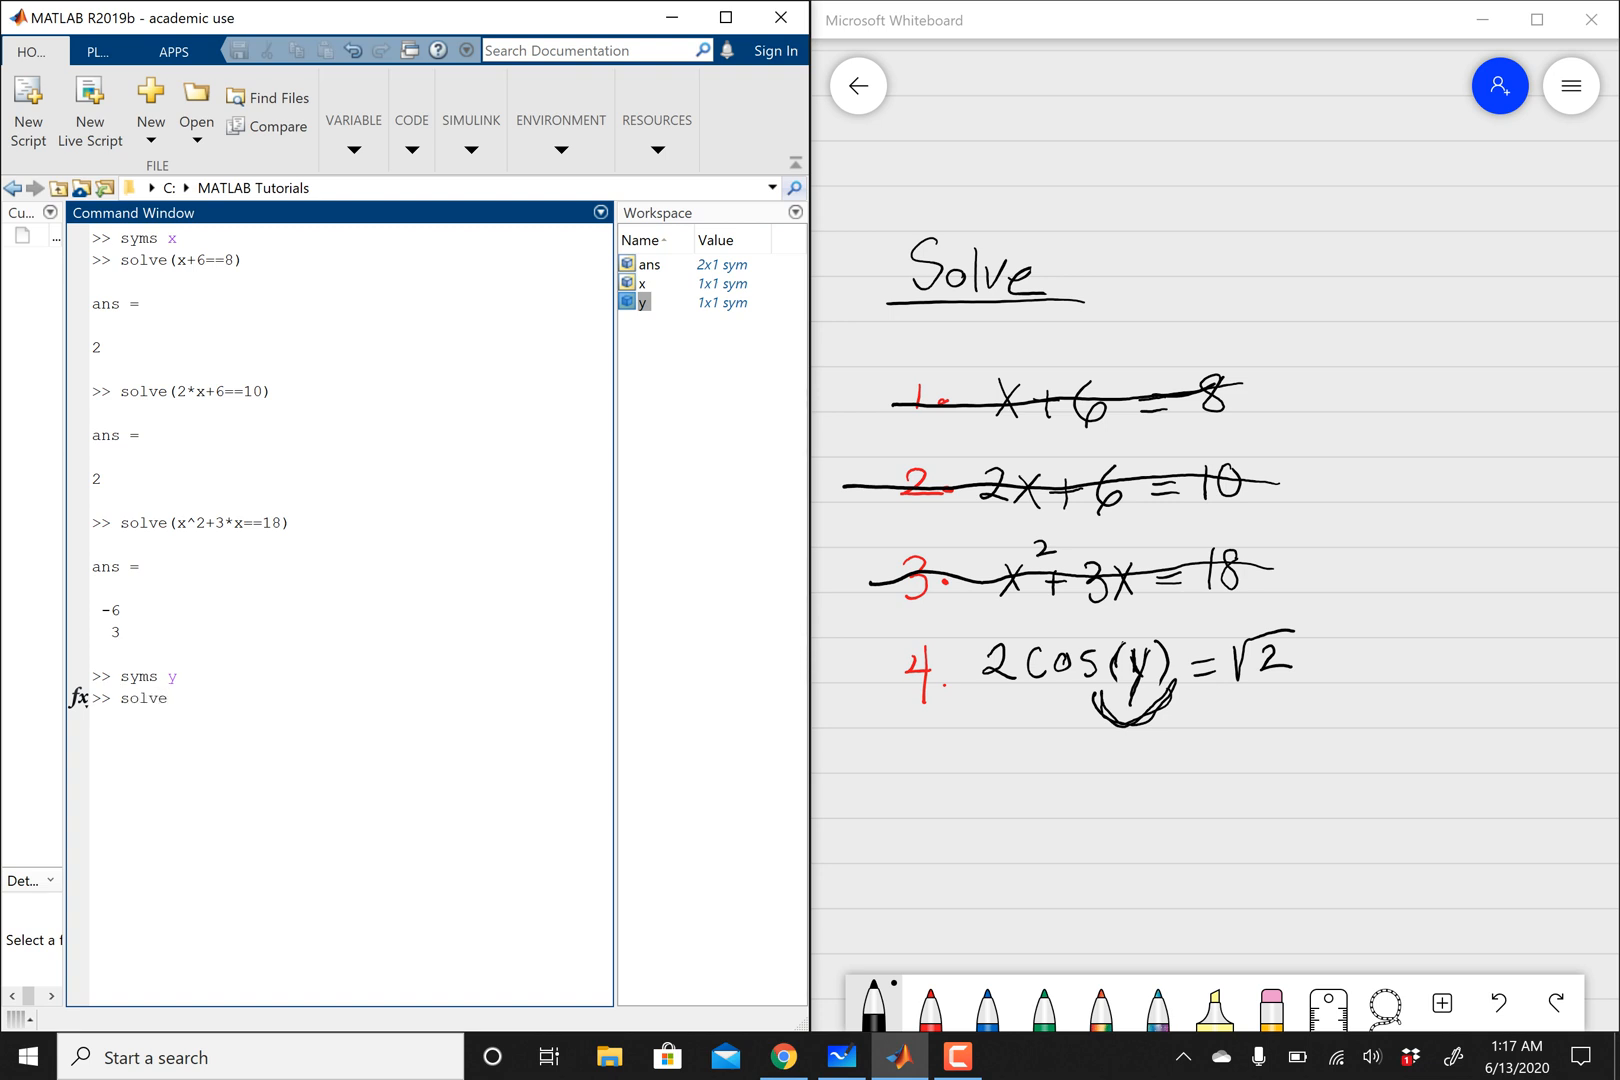
pyautogui.write('(')
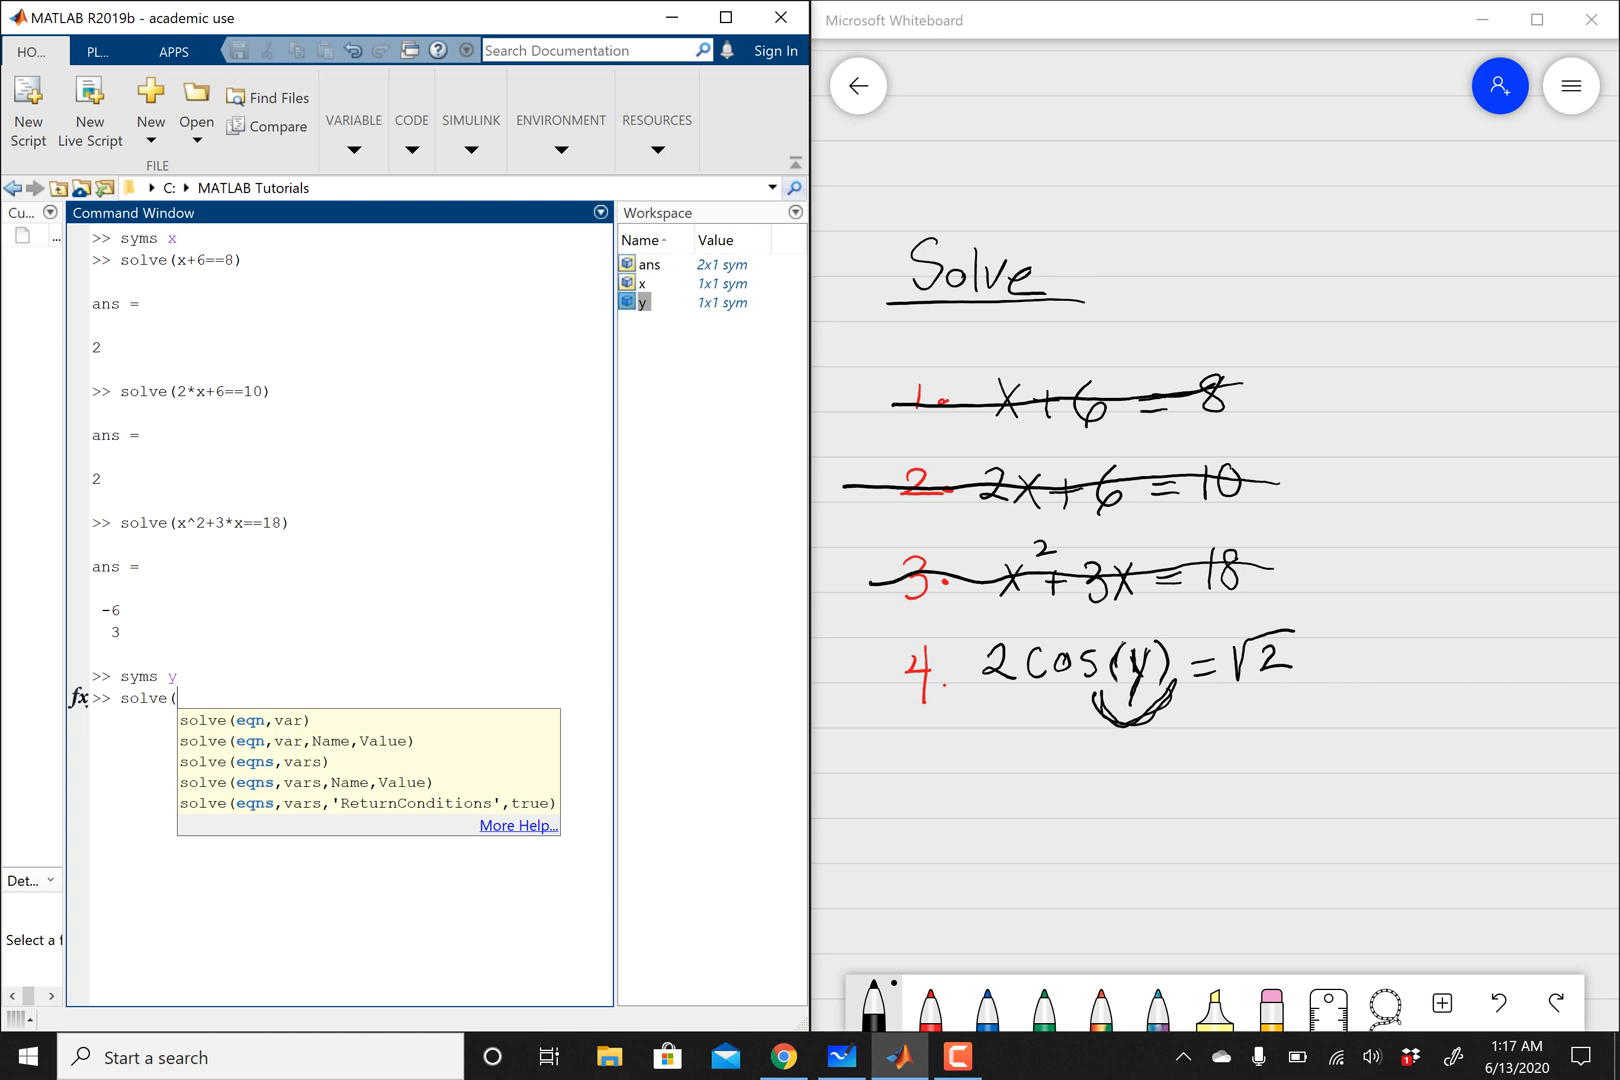
pyautogui.write('28')
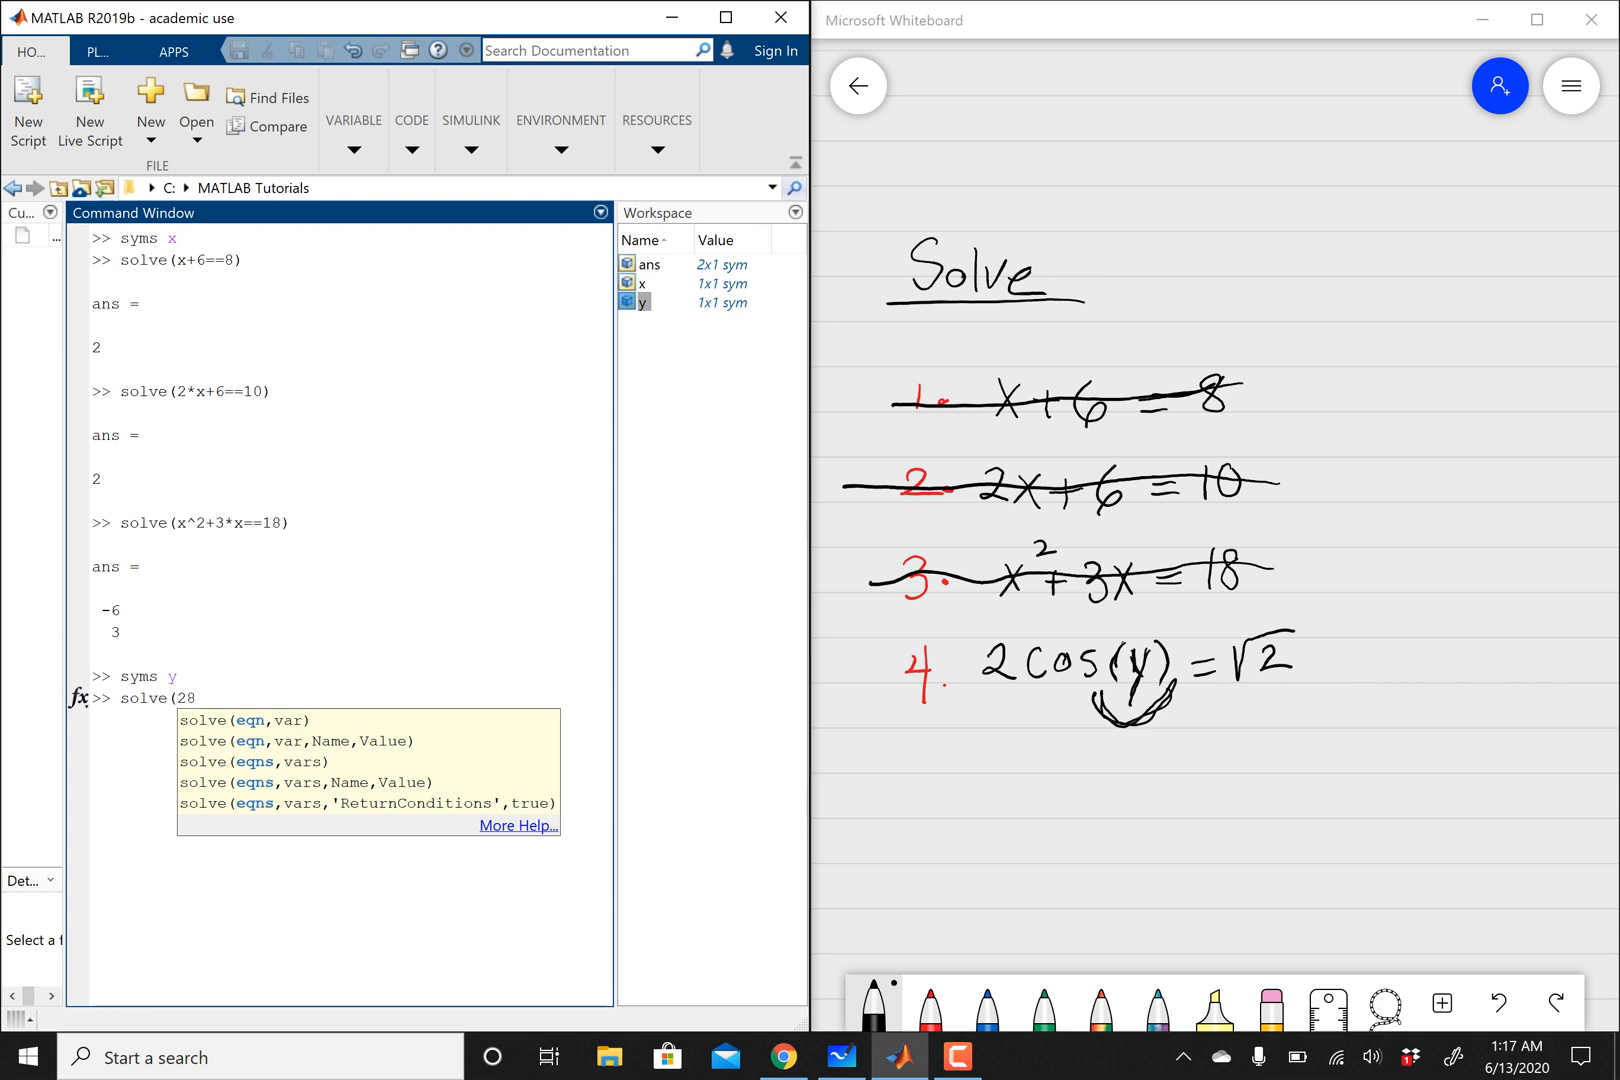
pyautogui.write('2*co')
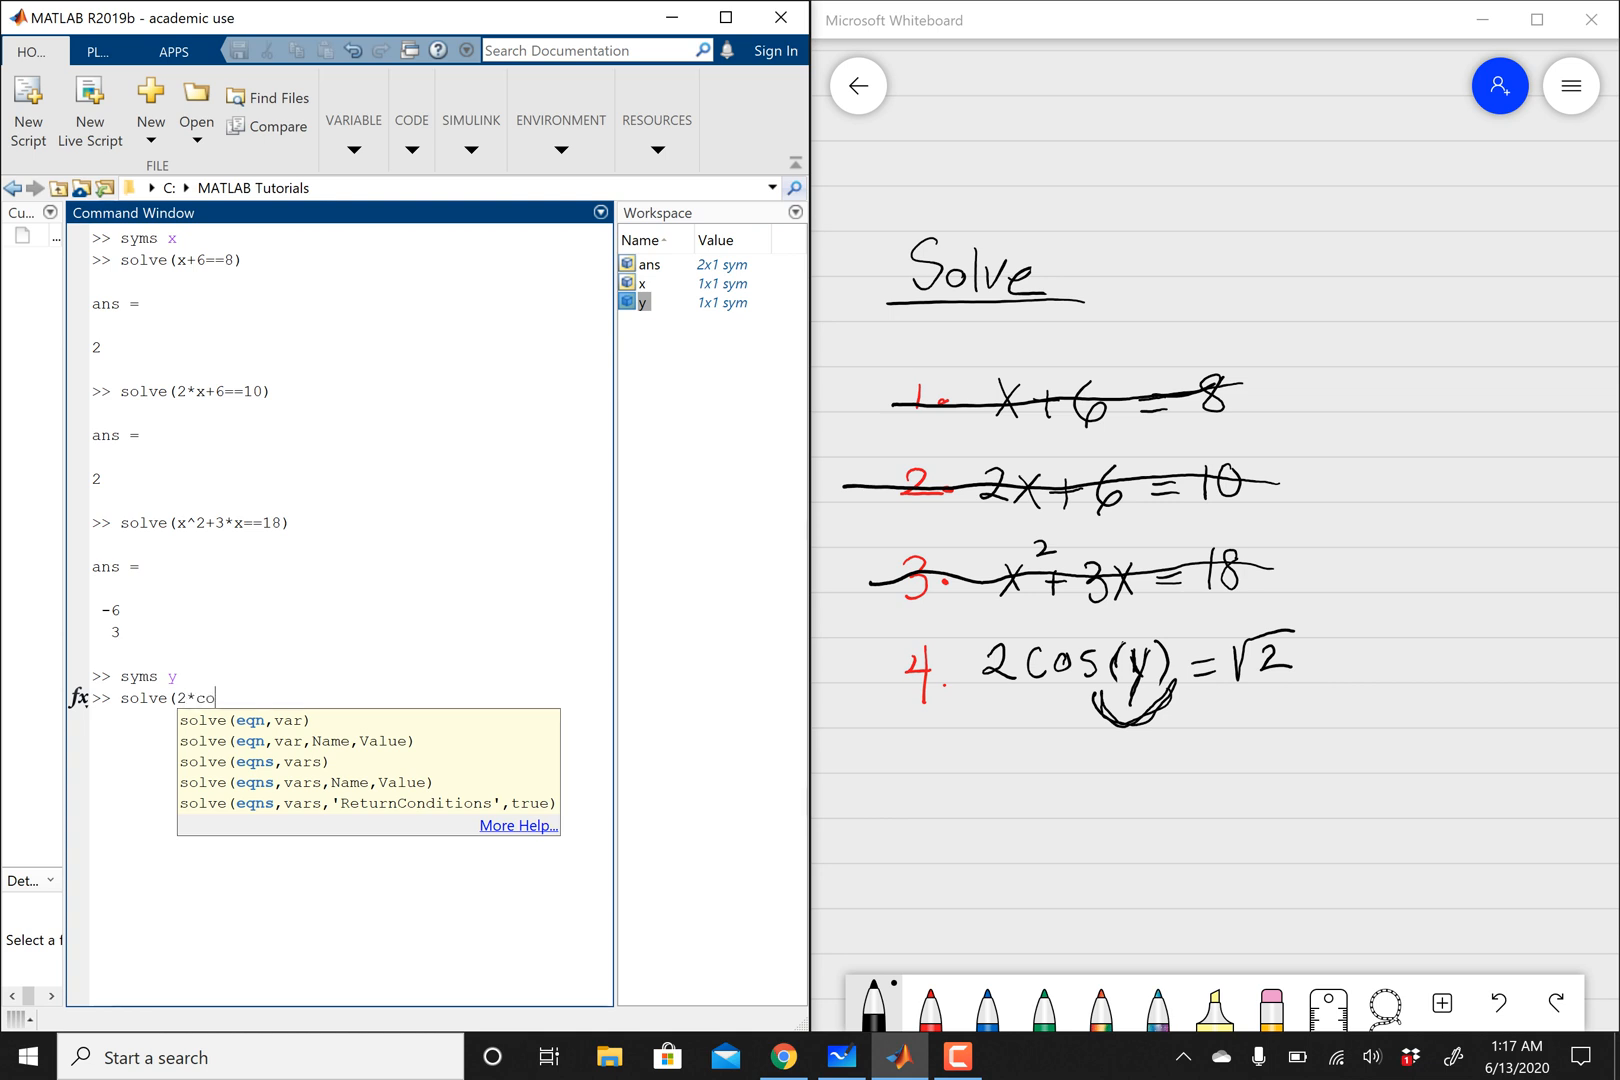
pyautogui.write('s(')
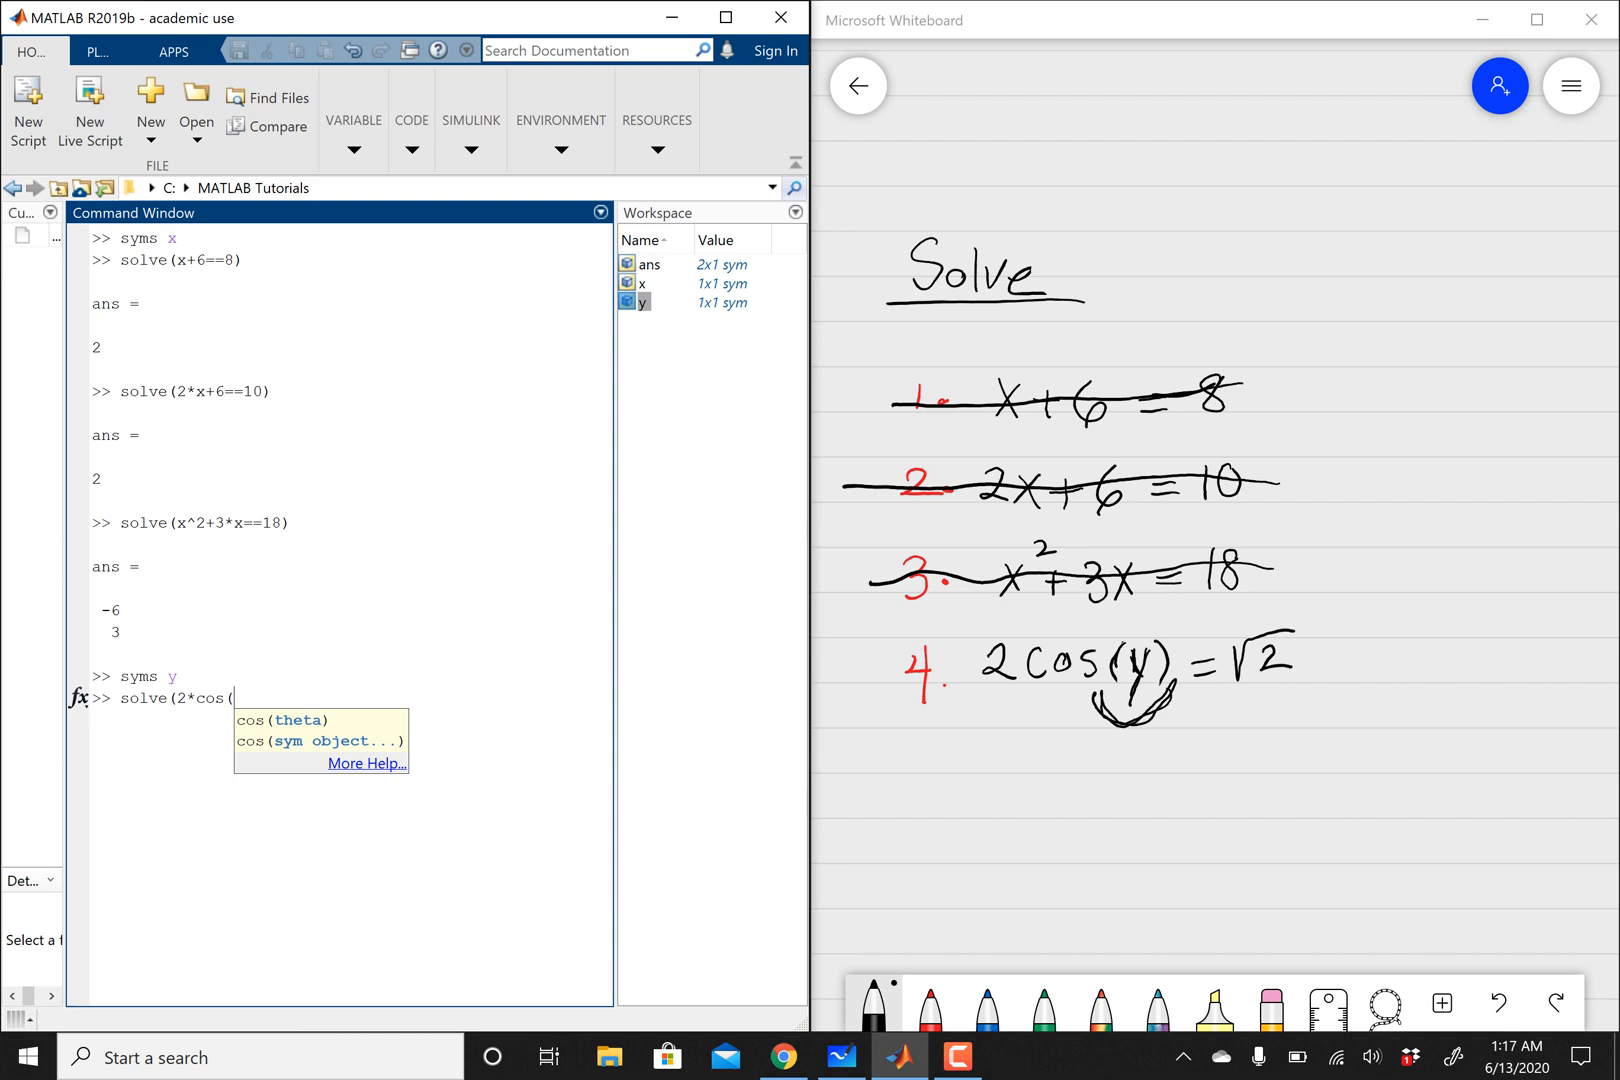
pyautogui.write('y)')
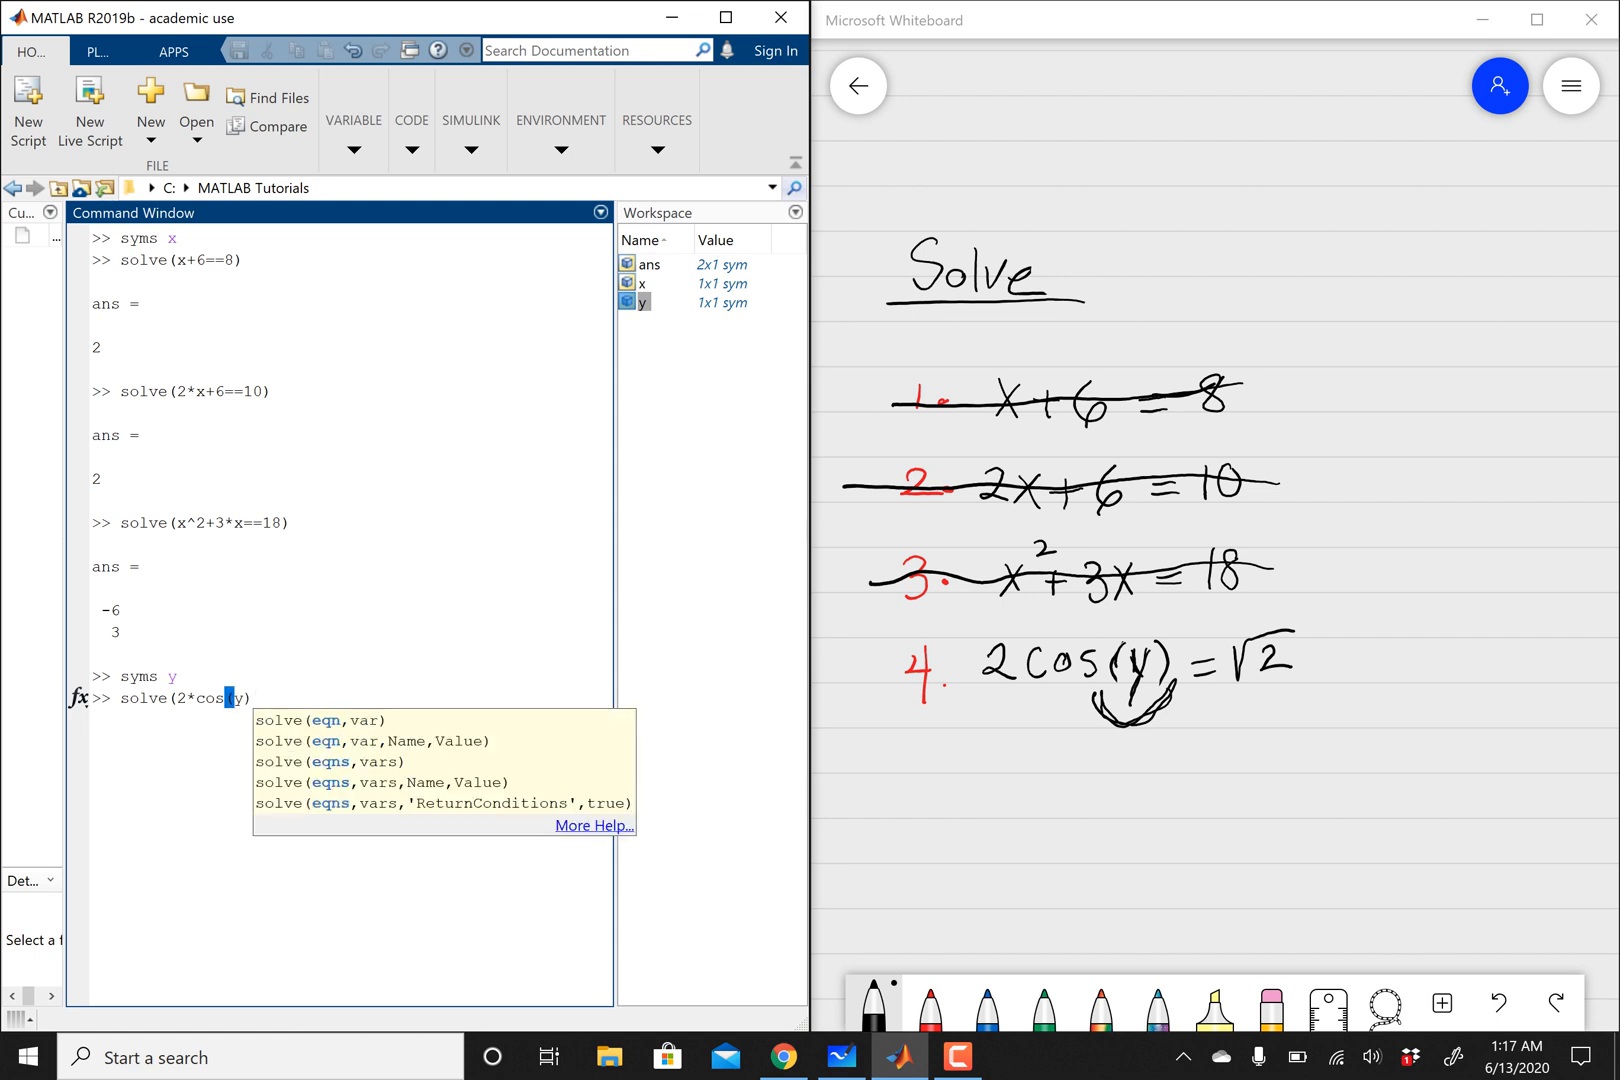
pyautogui.write('==')
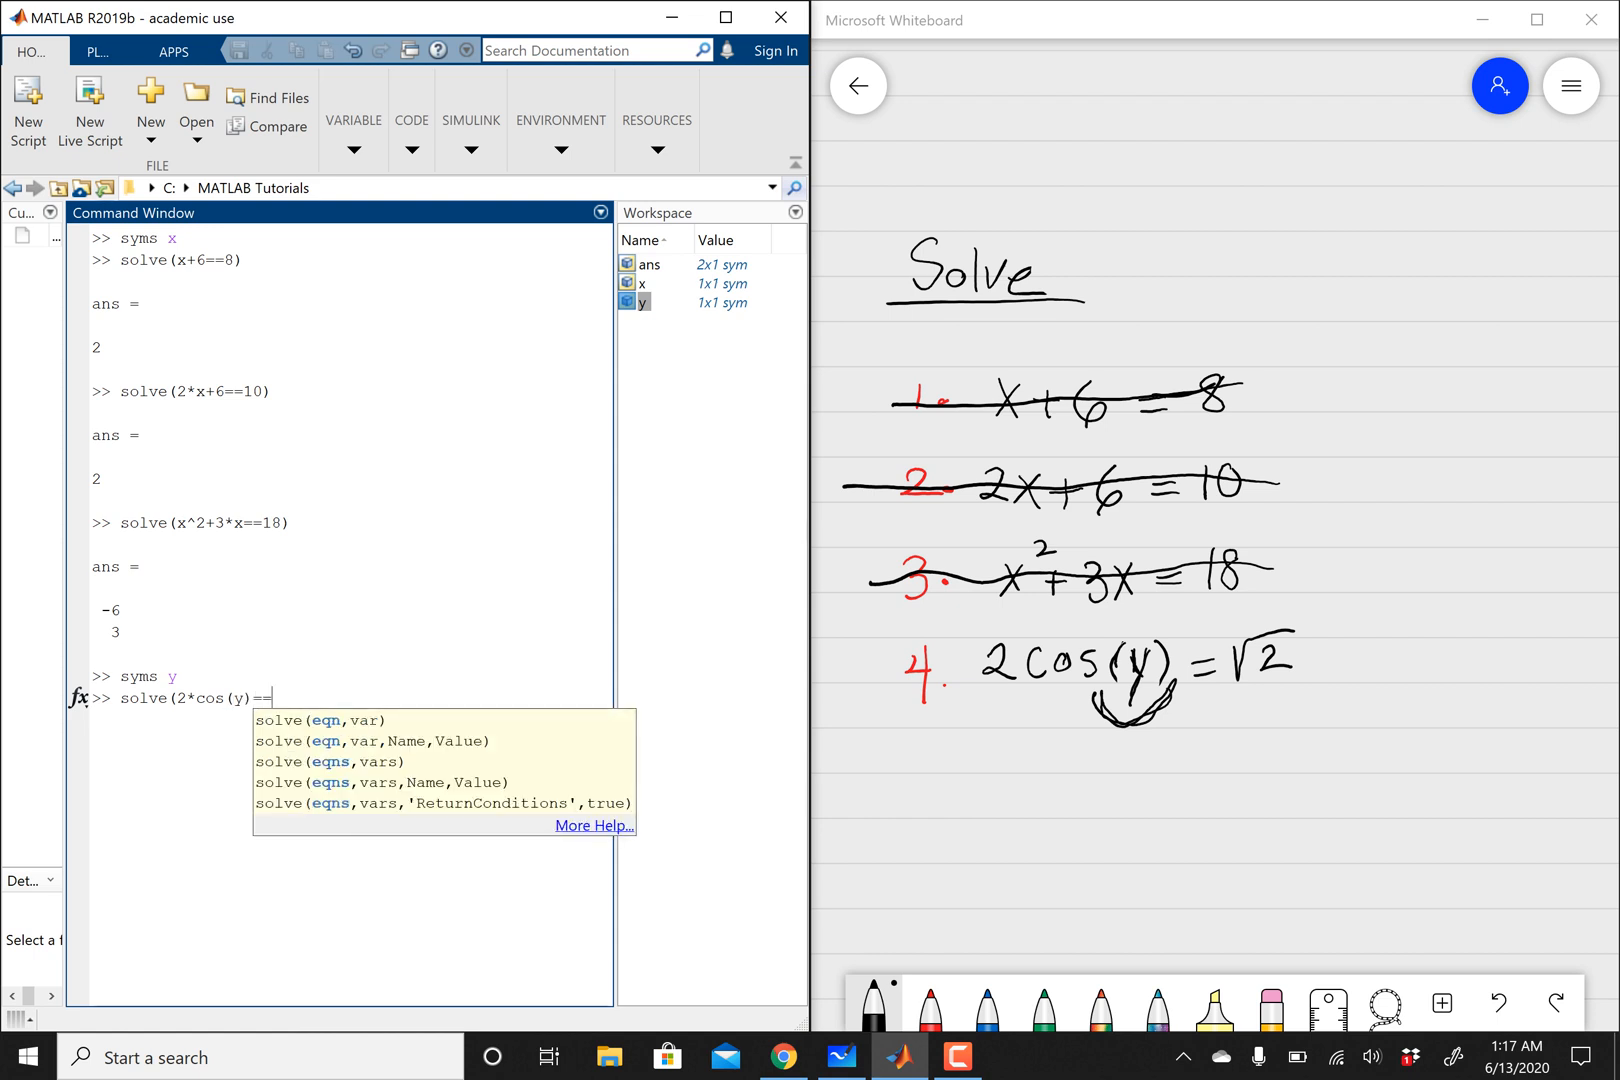
pyautogui.write('sqrt')
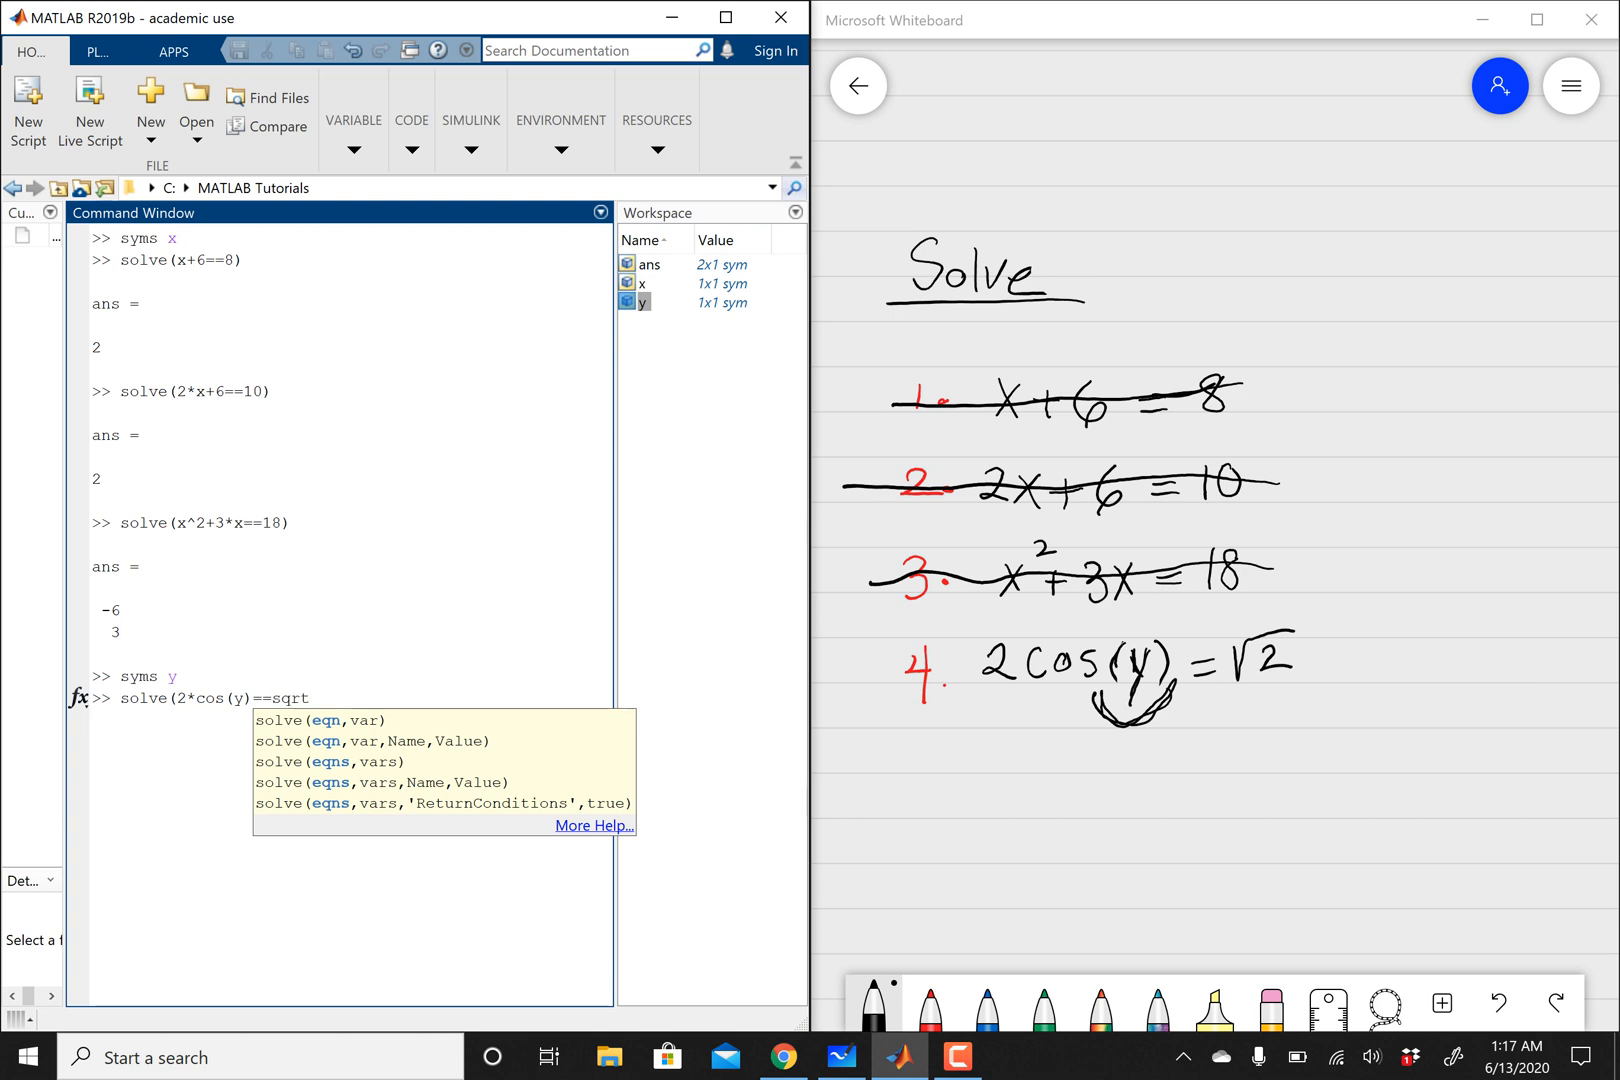
pyautogui.write('(2')
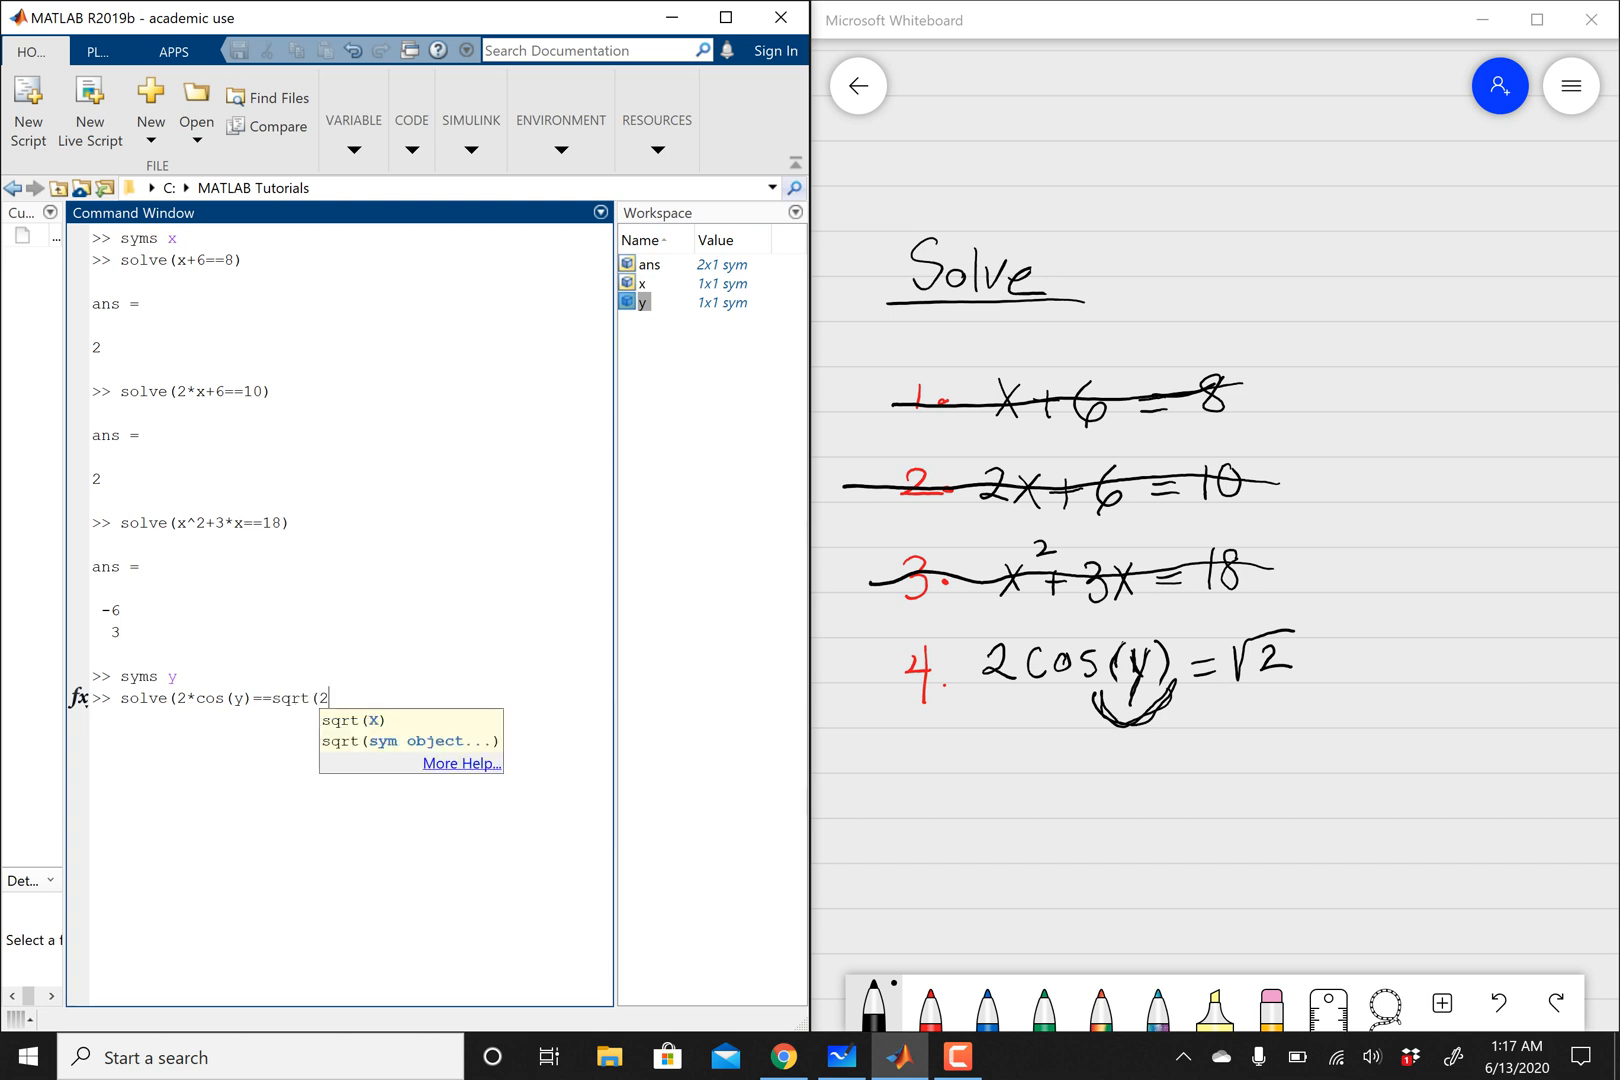
pyautogui.press('enter')
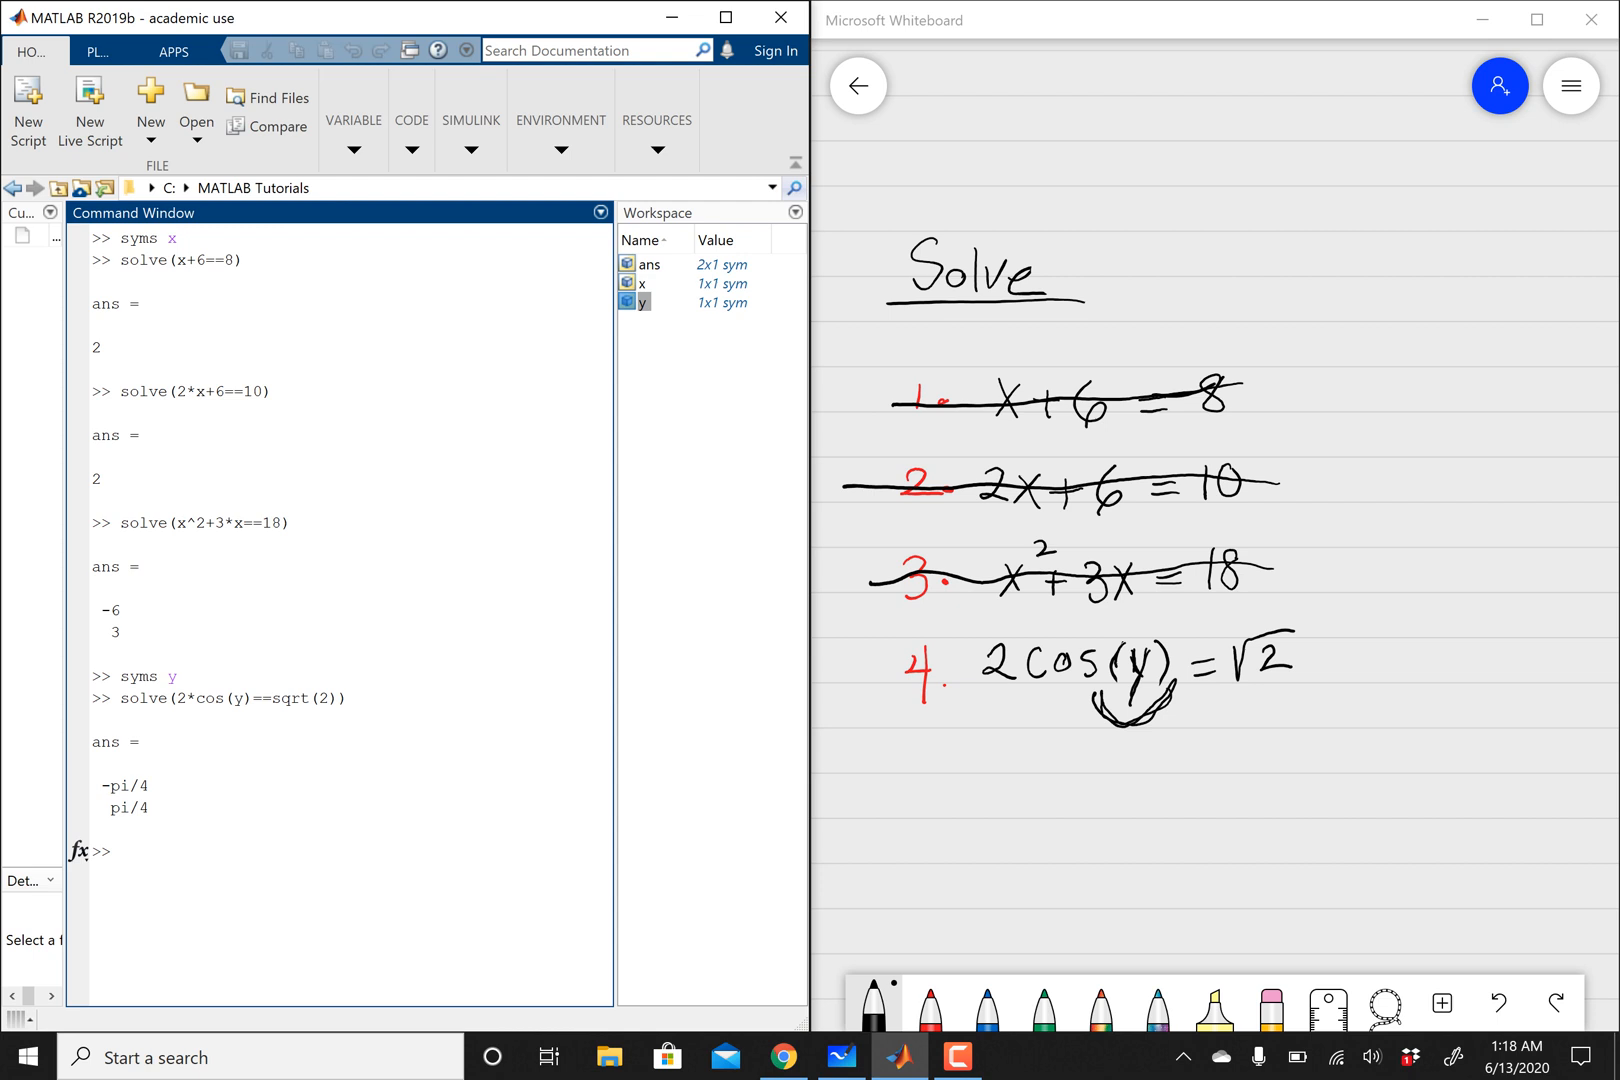
# Run double(ans) to get the decimal solutions -0.7854 and 0.7854
pyautogui.click(124, 850)
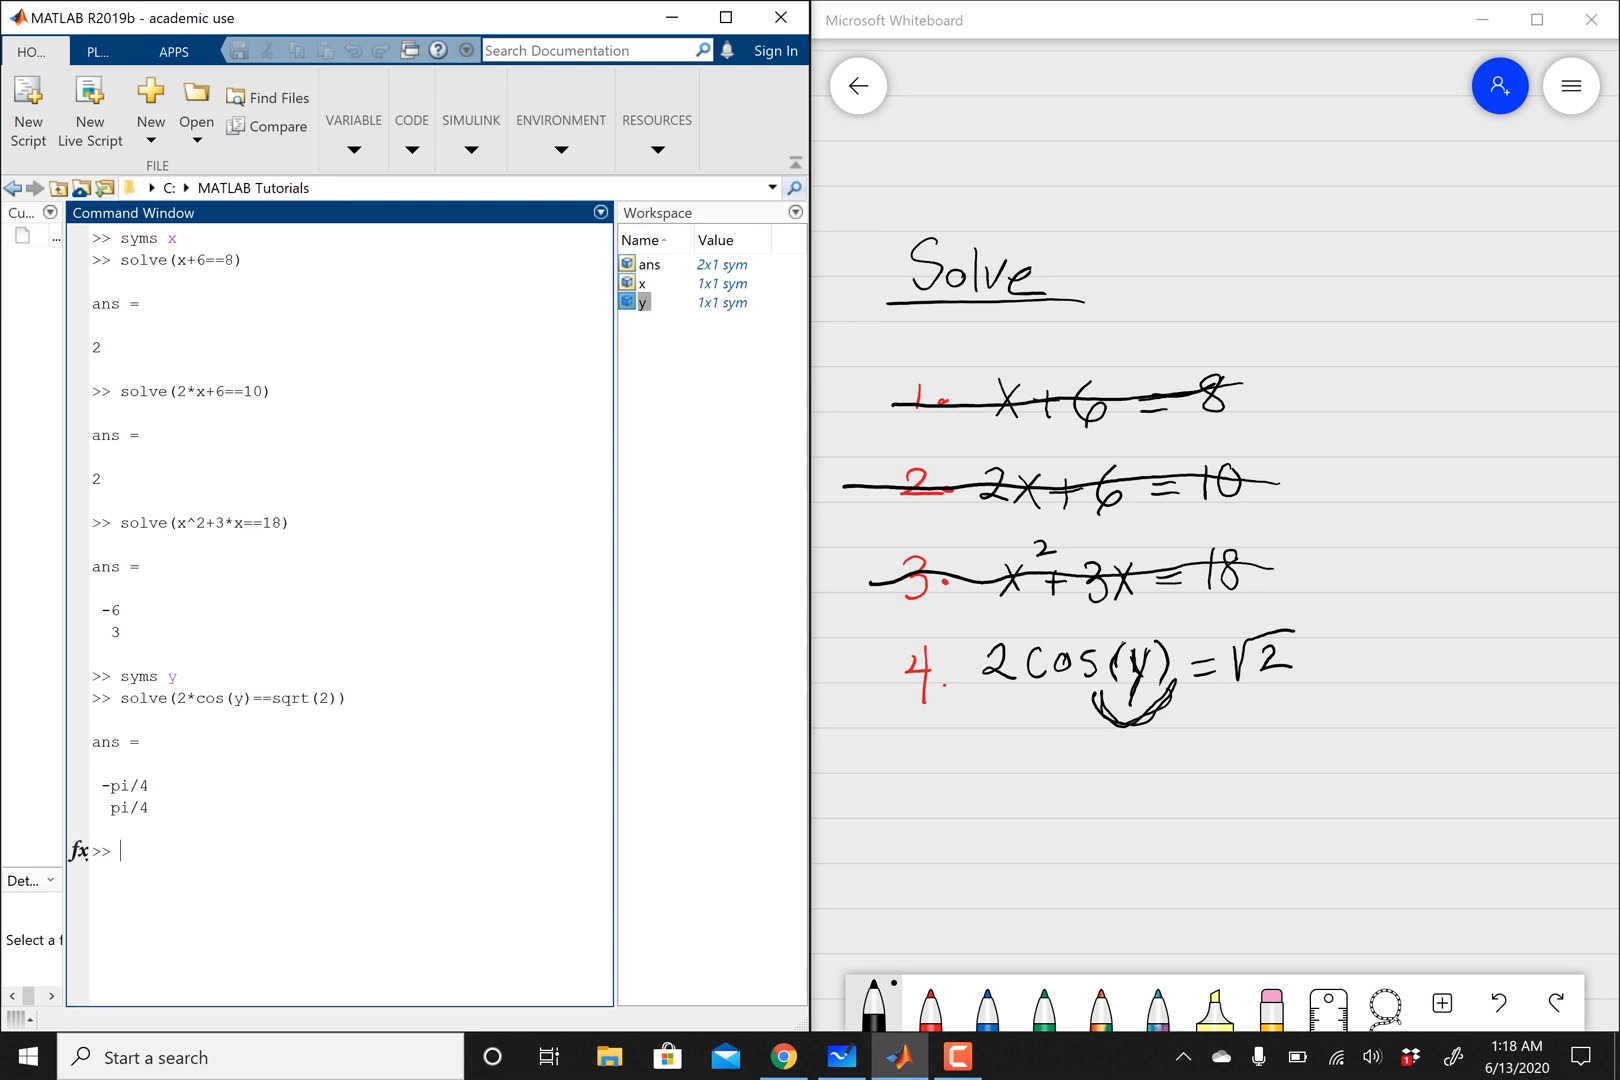
pyautogui.write('double(An')
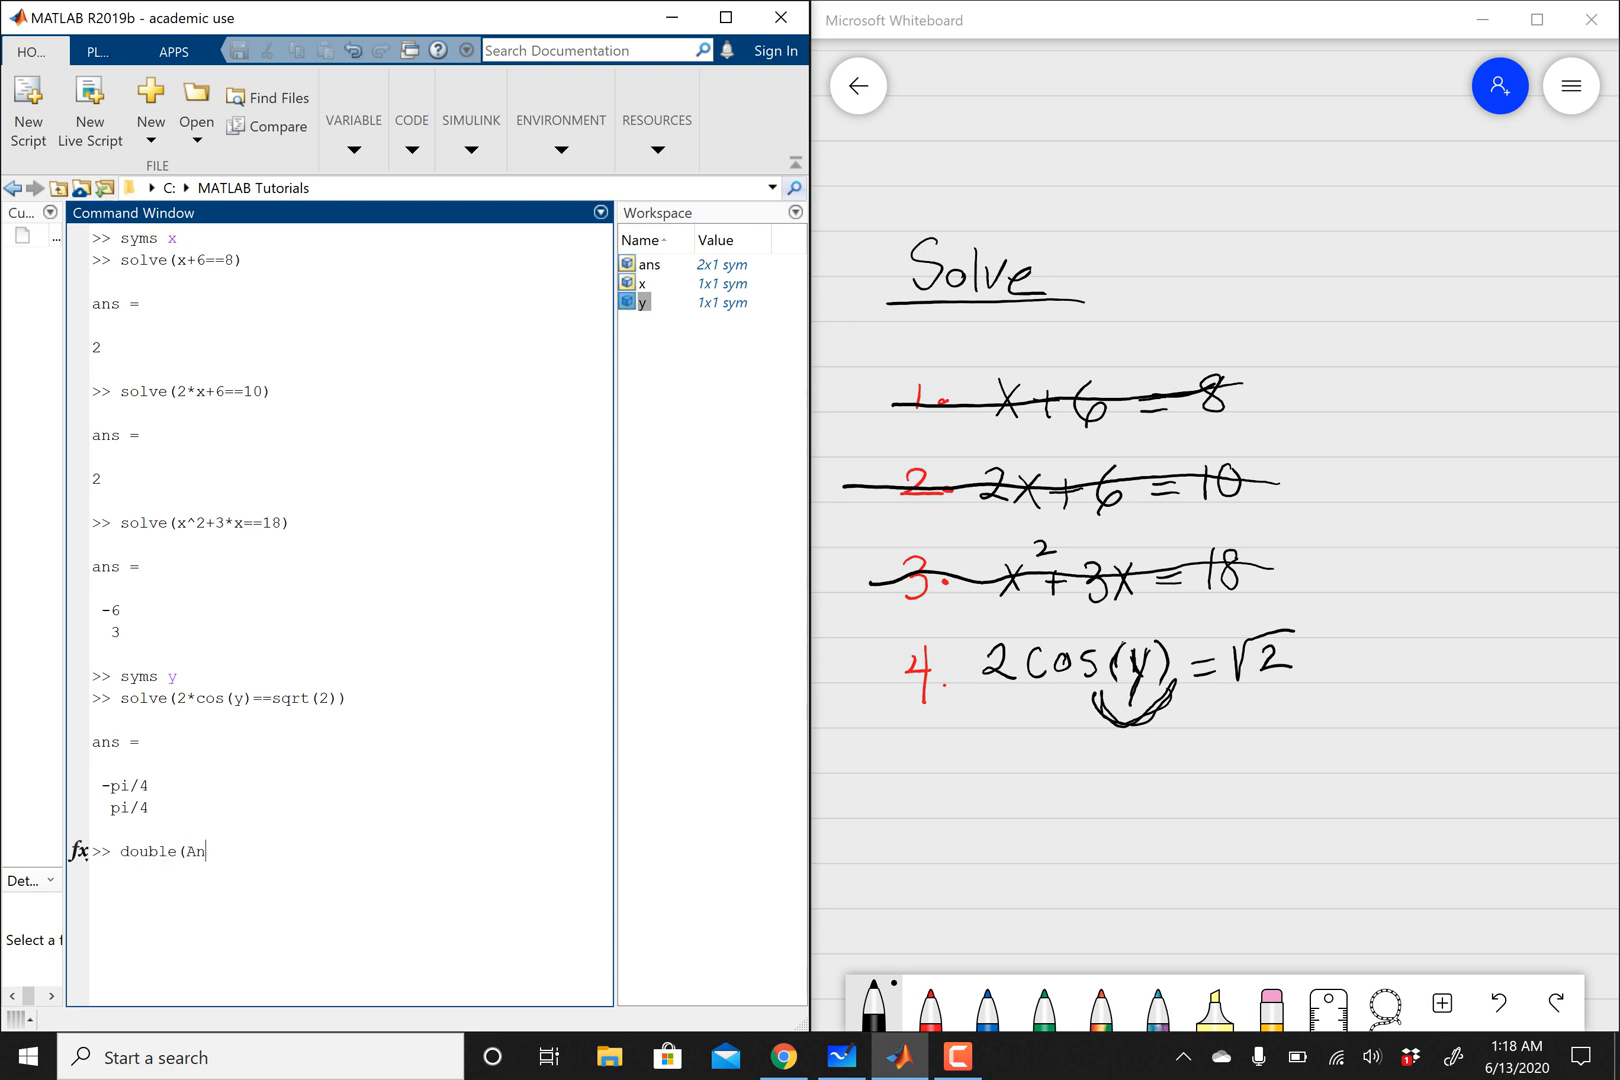
pyautogui.write('ans)')
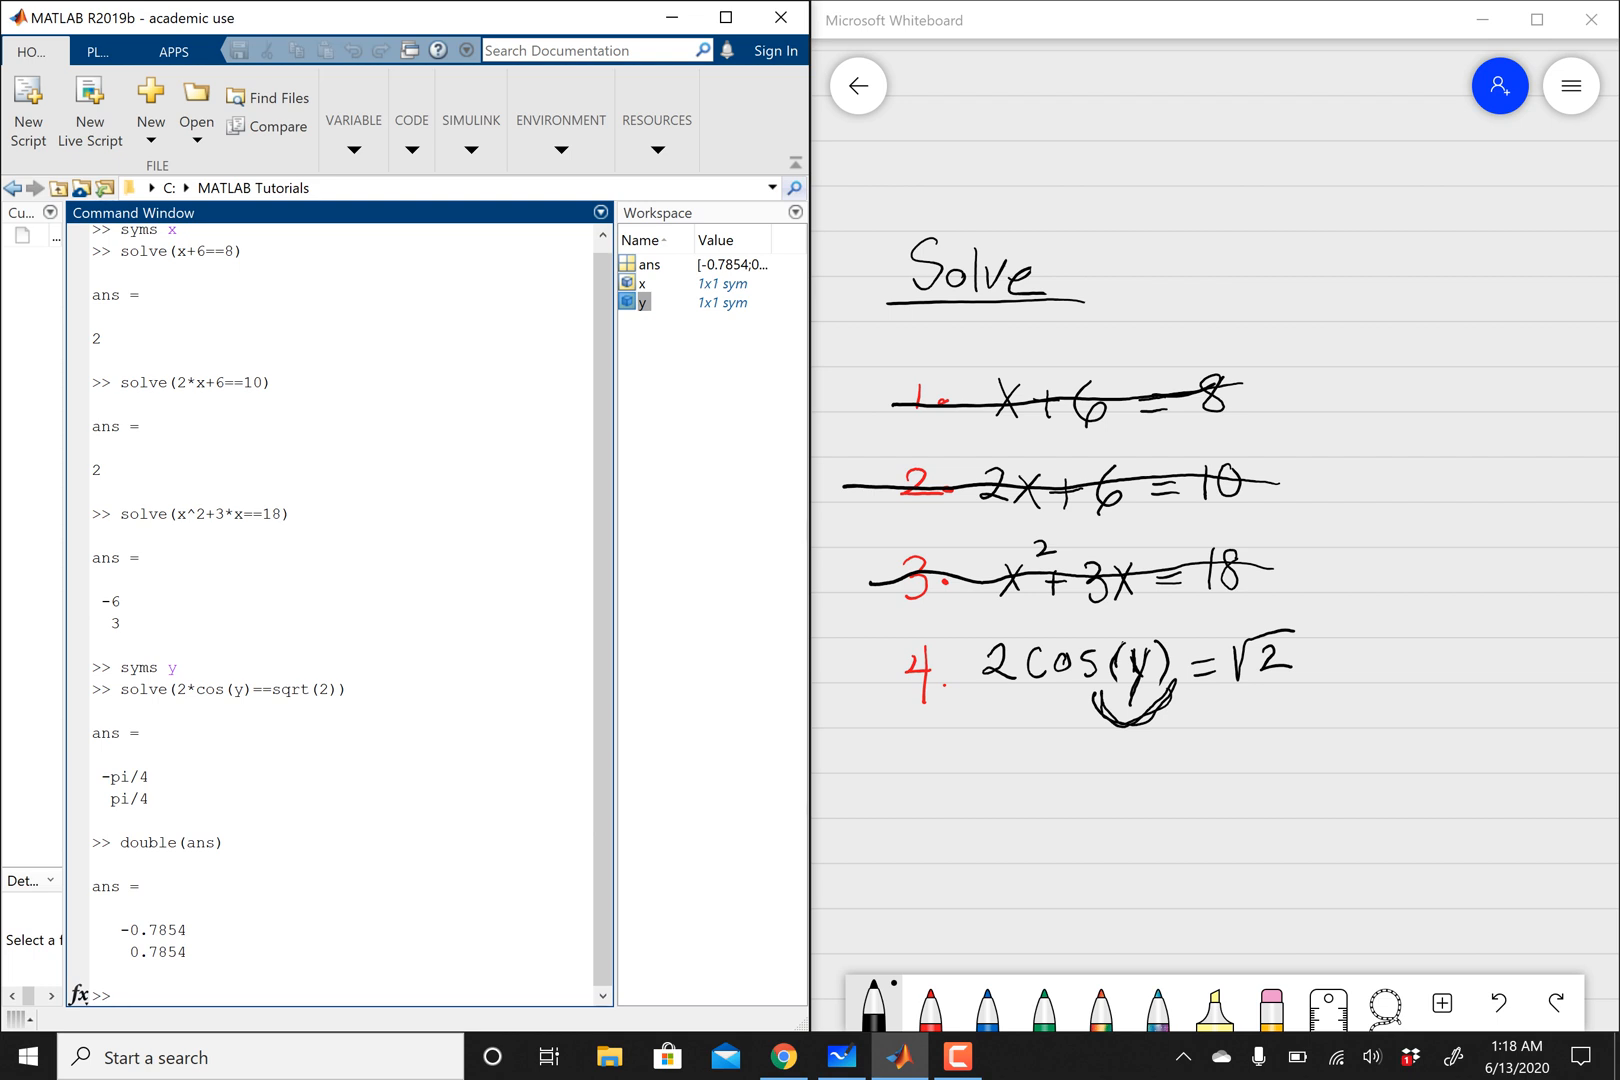
pyautogui.write('x')
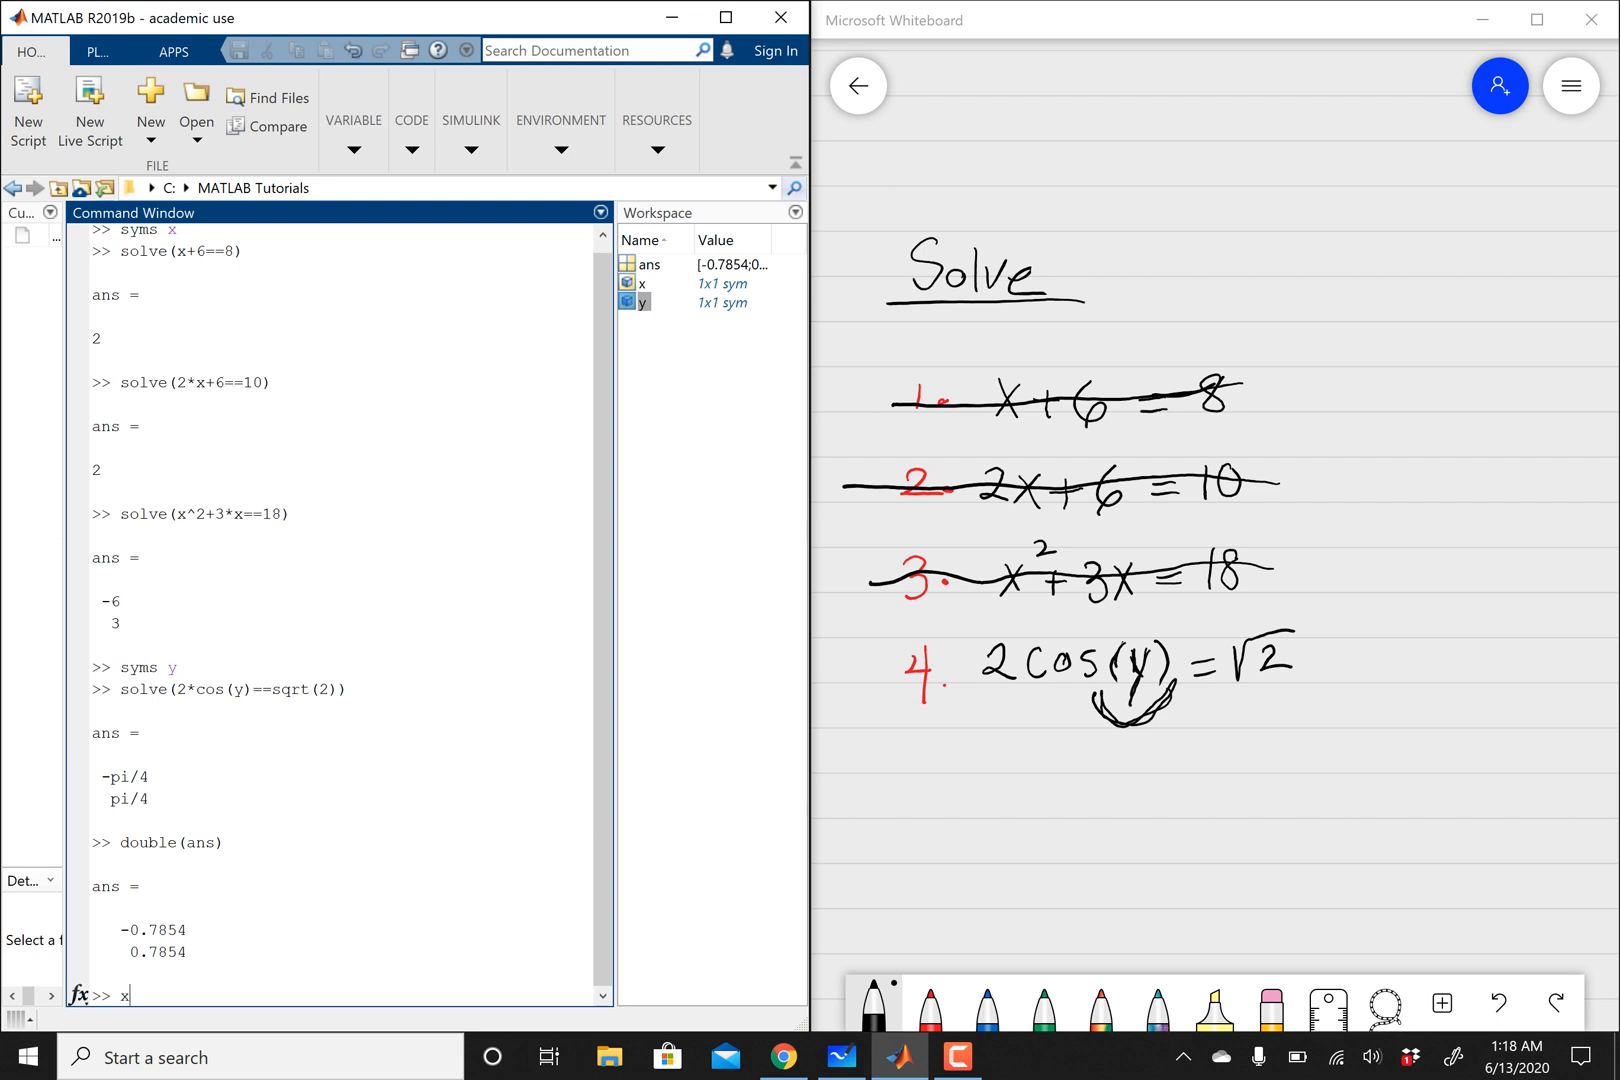
pyautogui.press('Backspace')
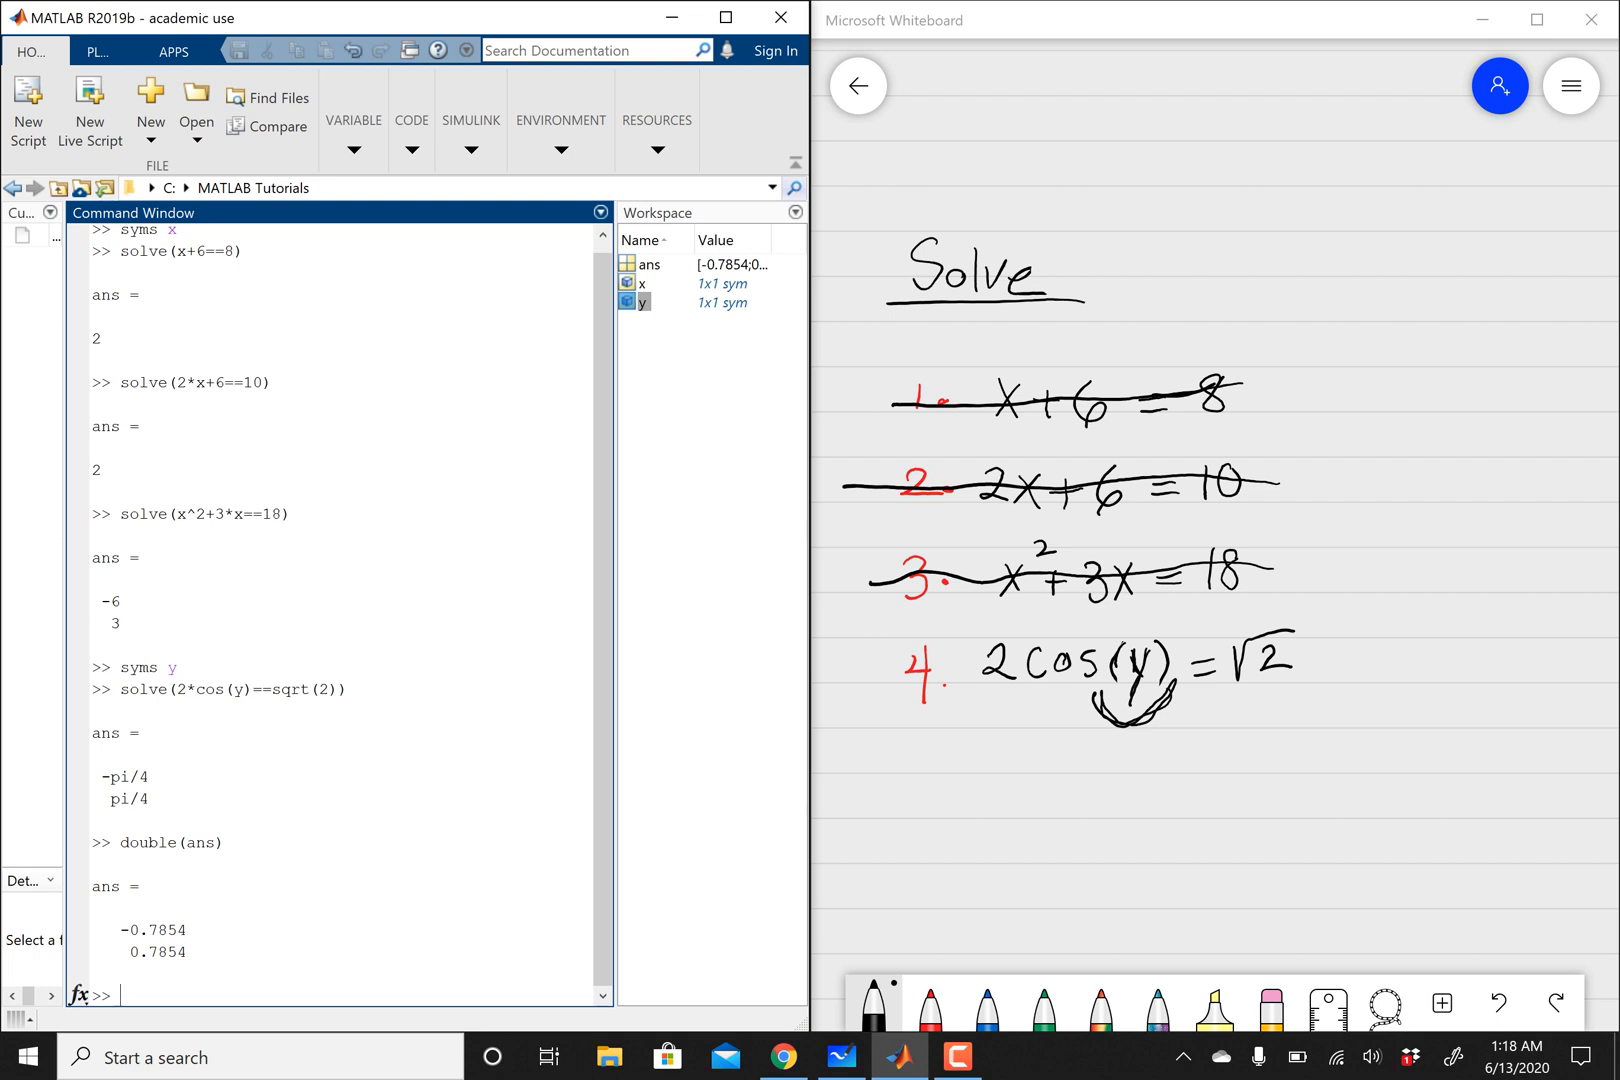
pyautogui.write('X')
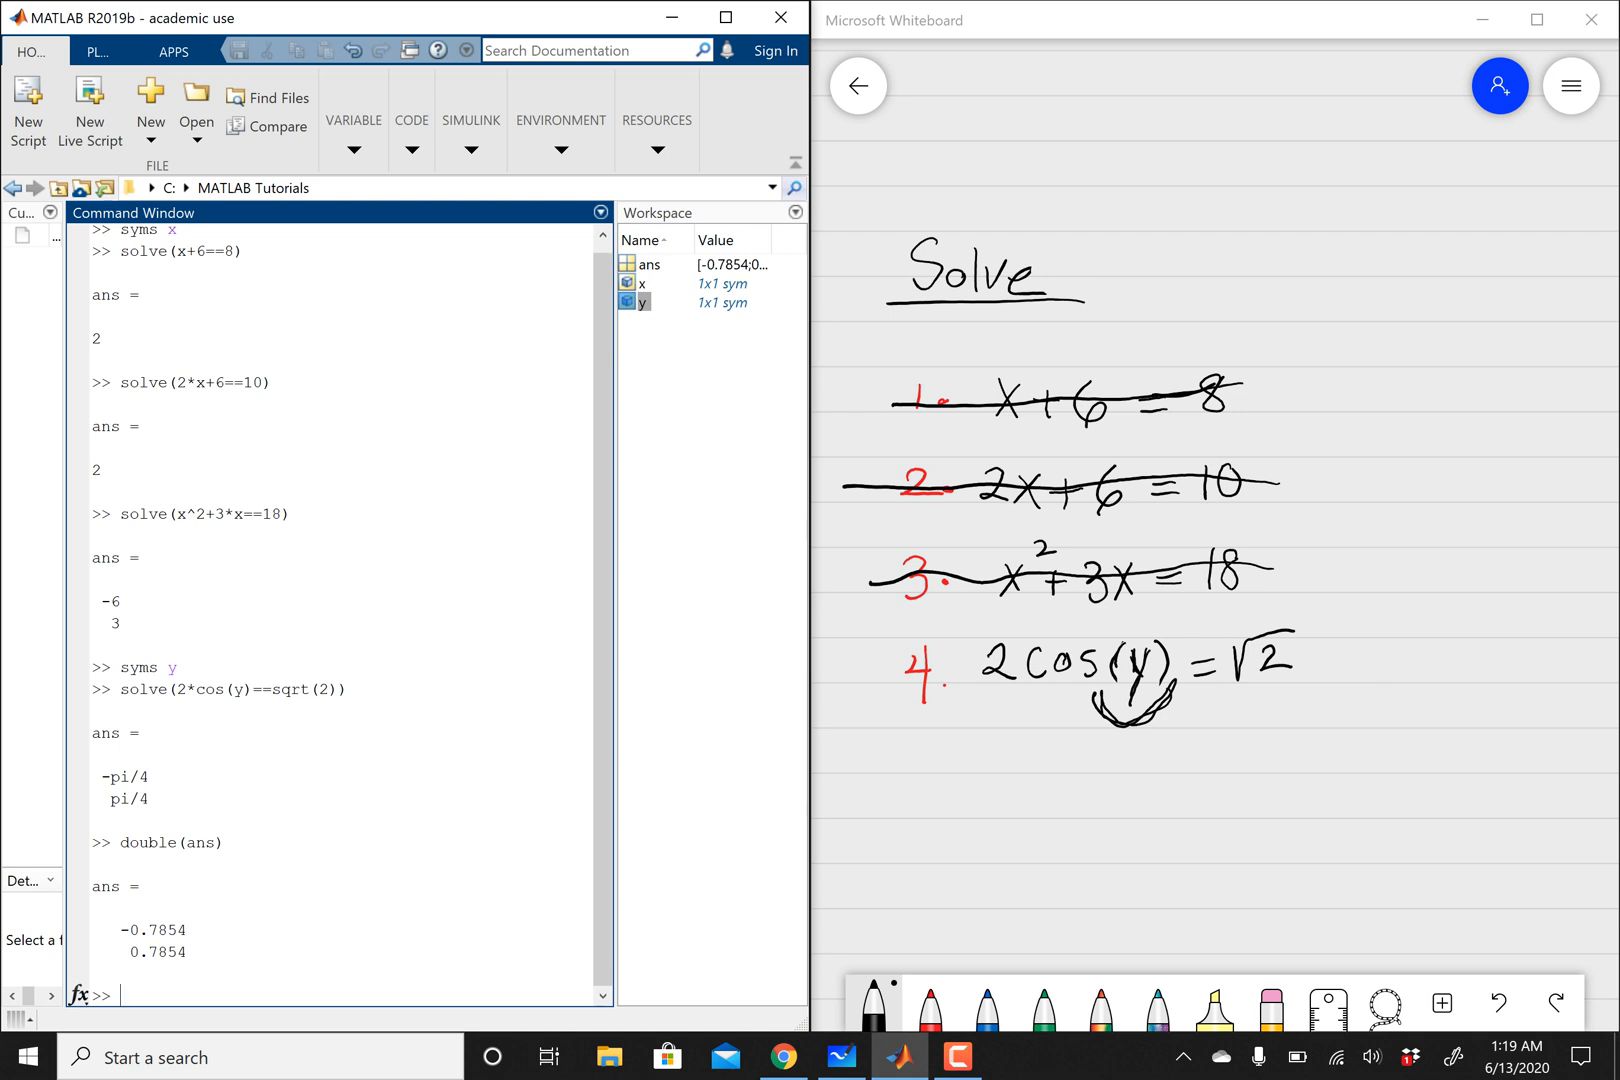
pyautogui.write('x')
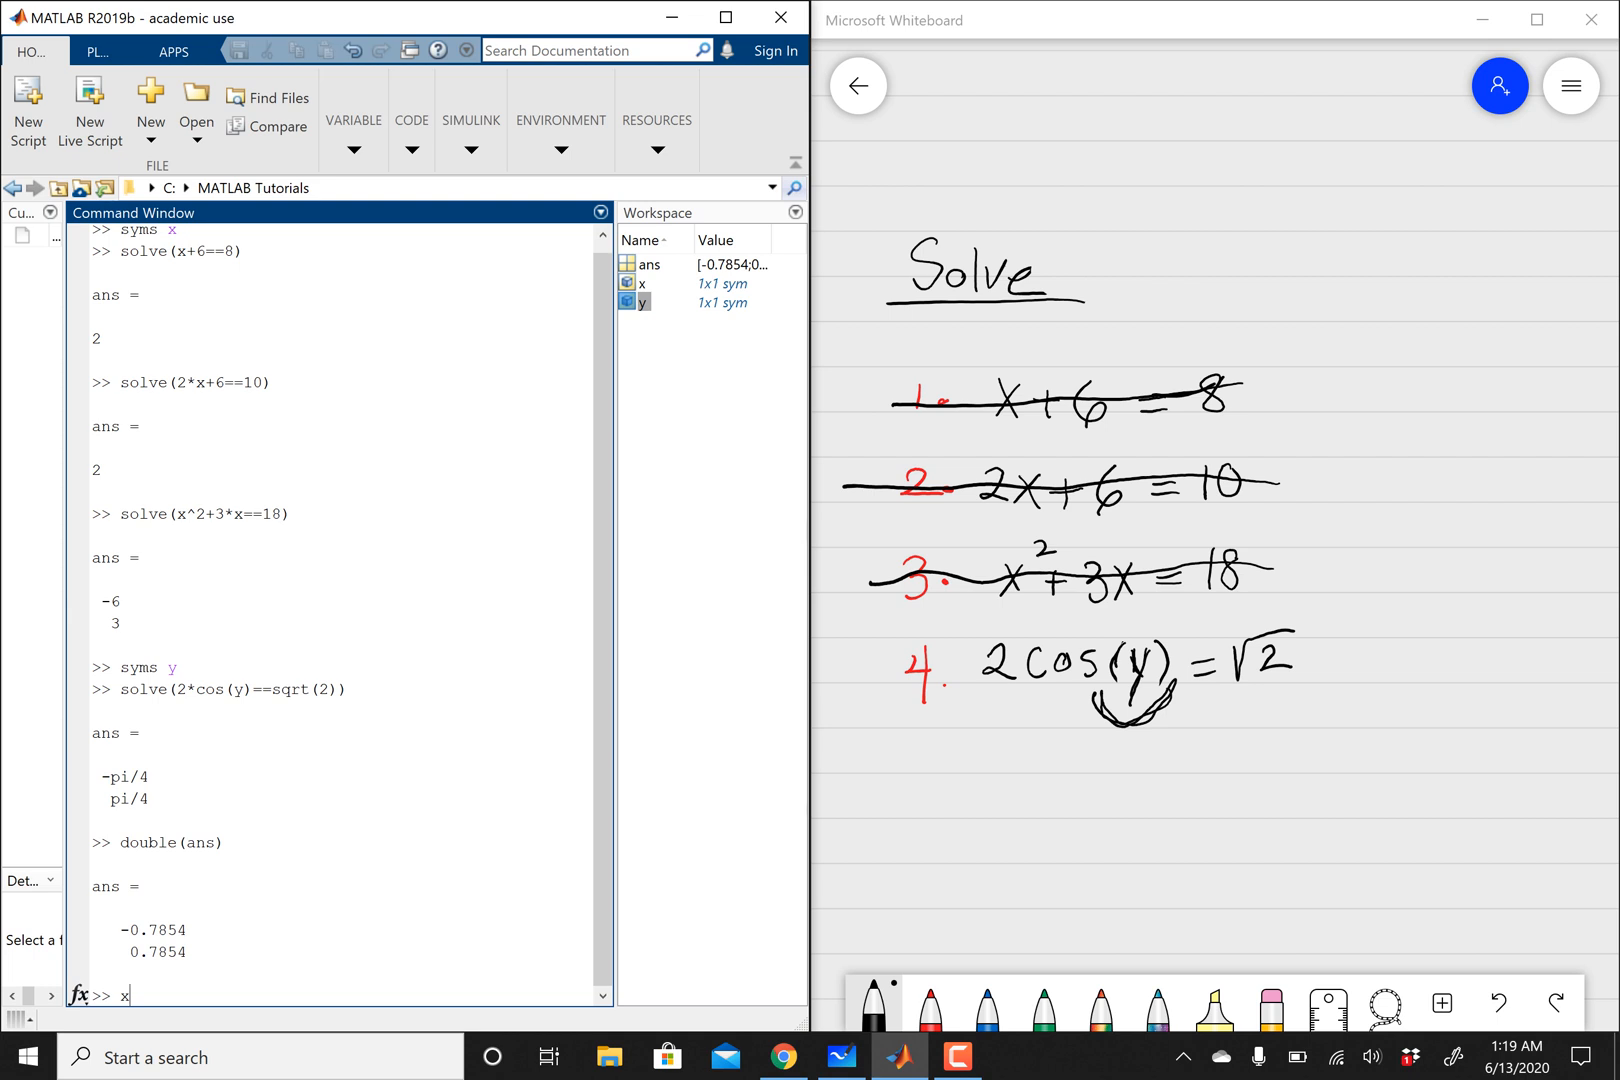
pyautogui.press('Backspace')
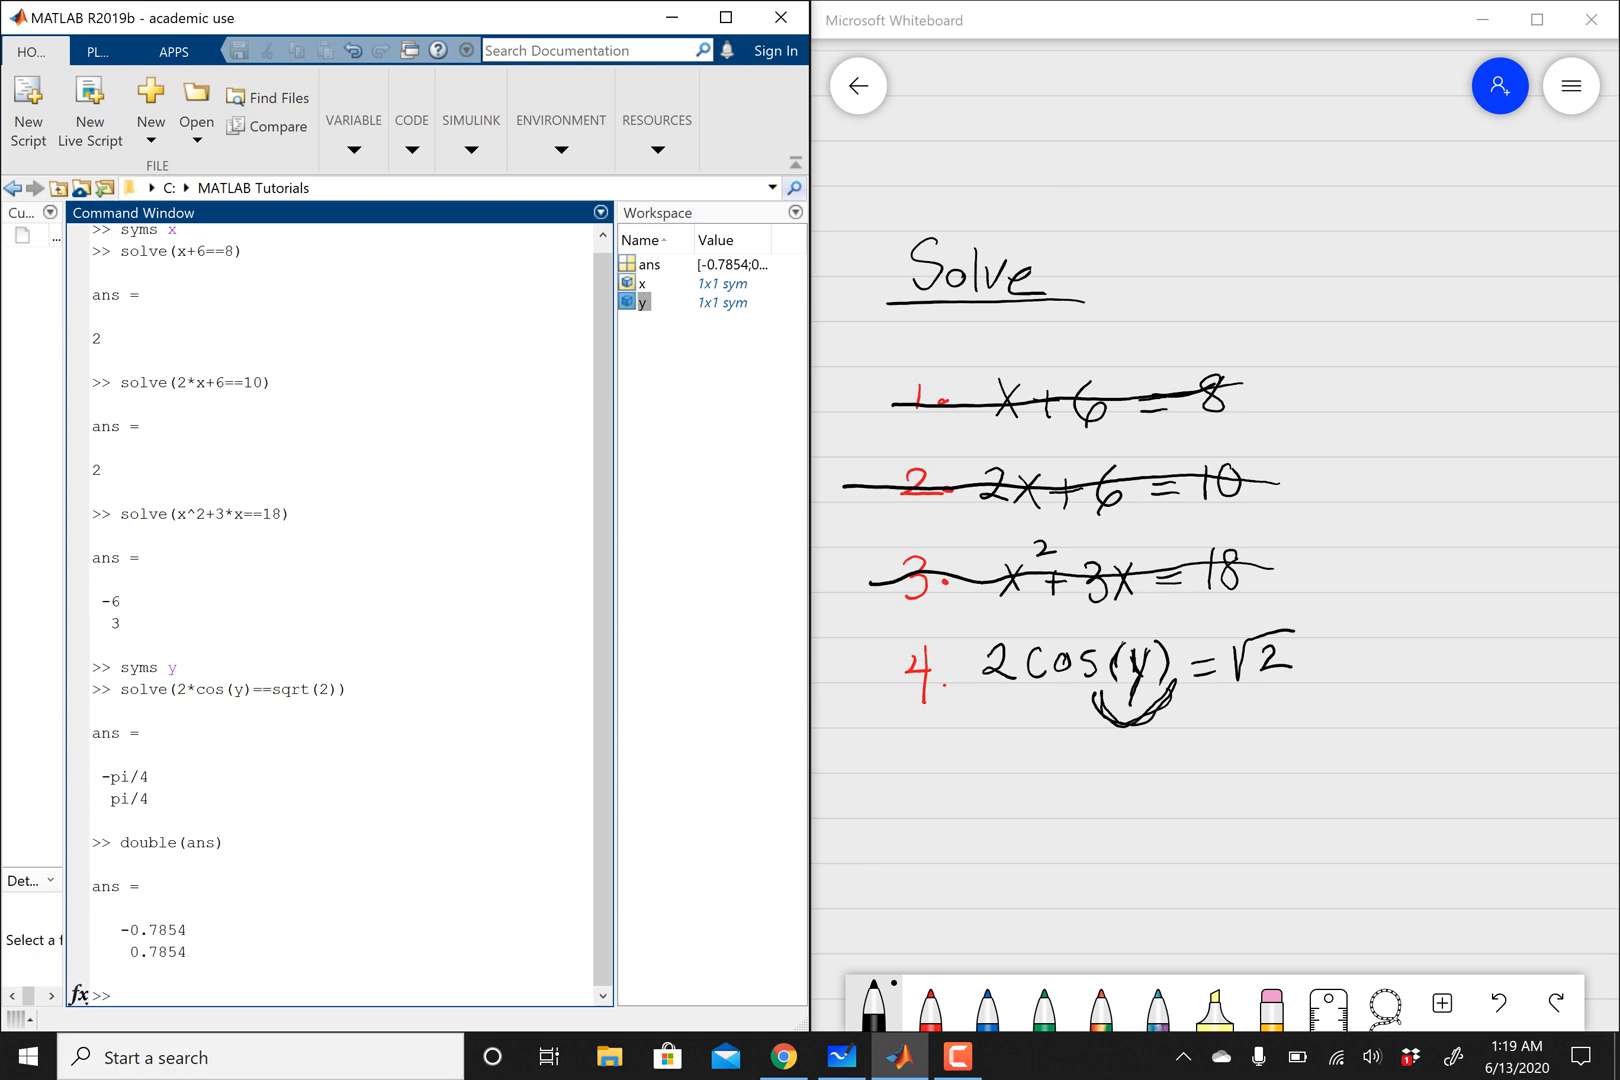
# Run solve(X+6==8) with capital X to show the unrecognized variable error
pyautogui.write('s')
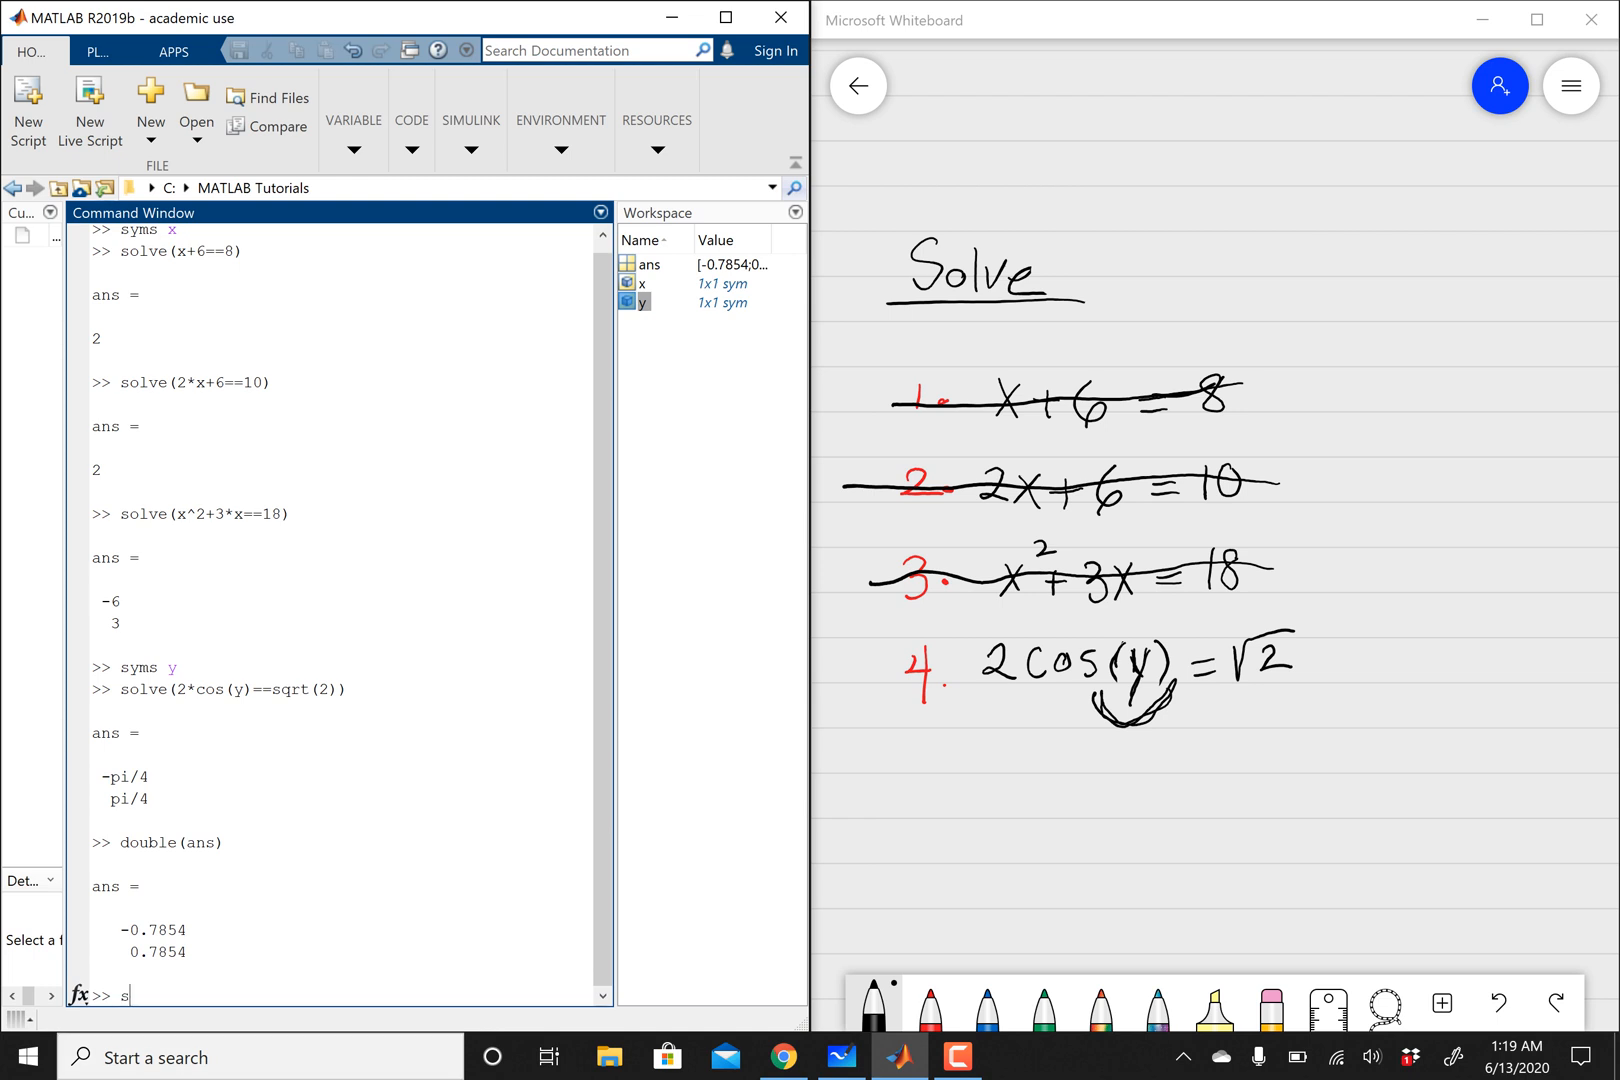
pyautogui.write('olve(')
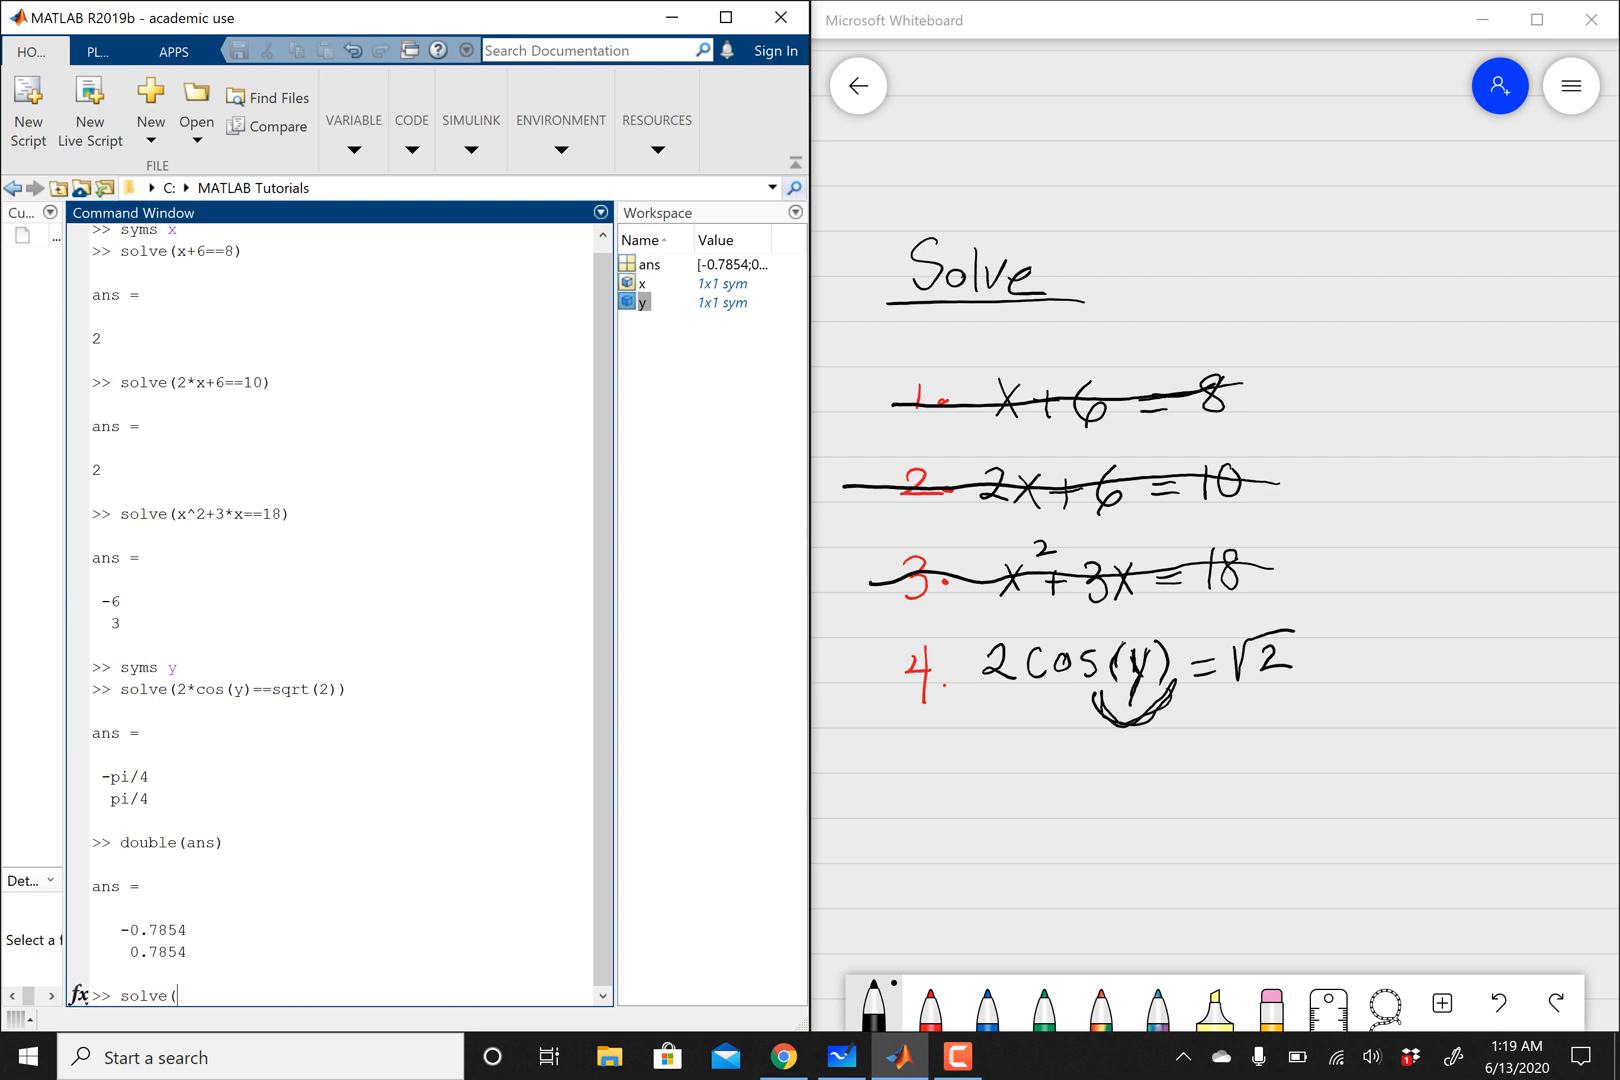
pyautogui.write('(')
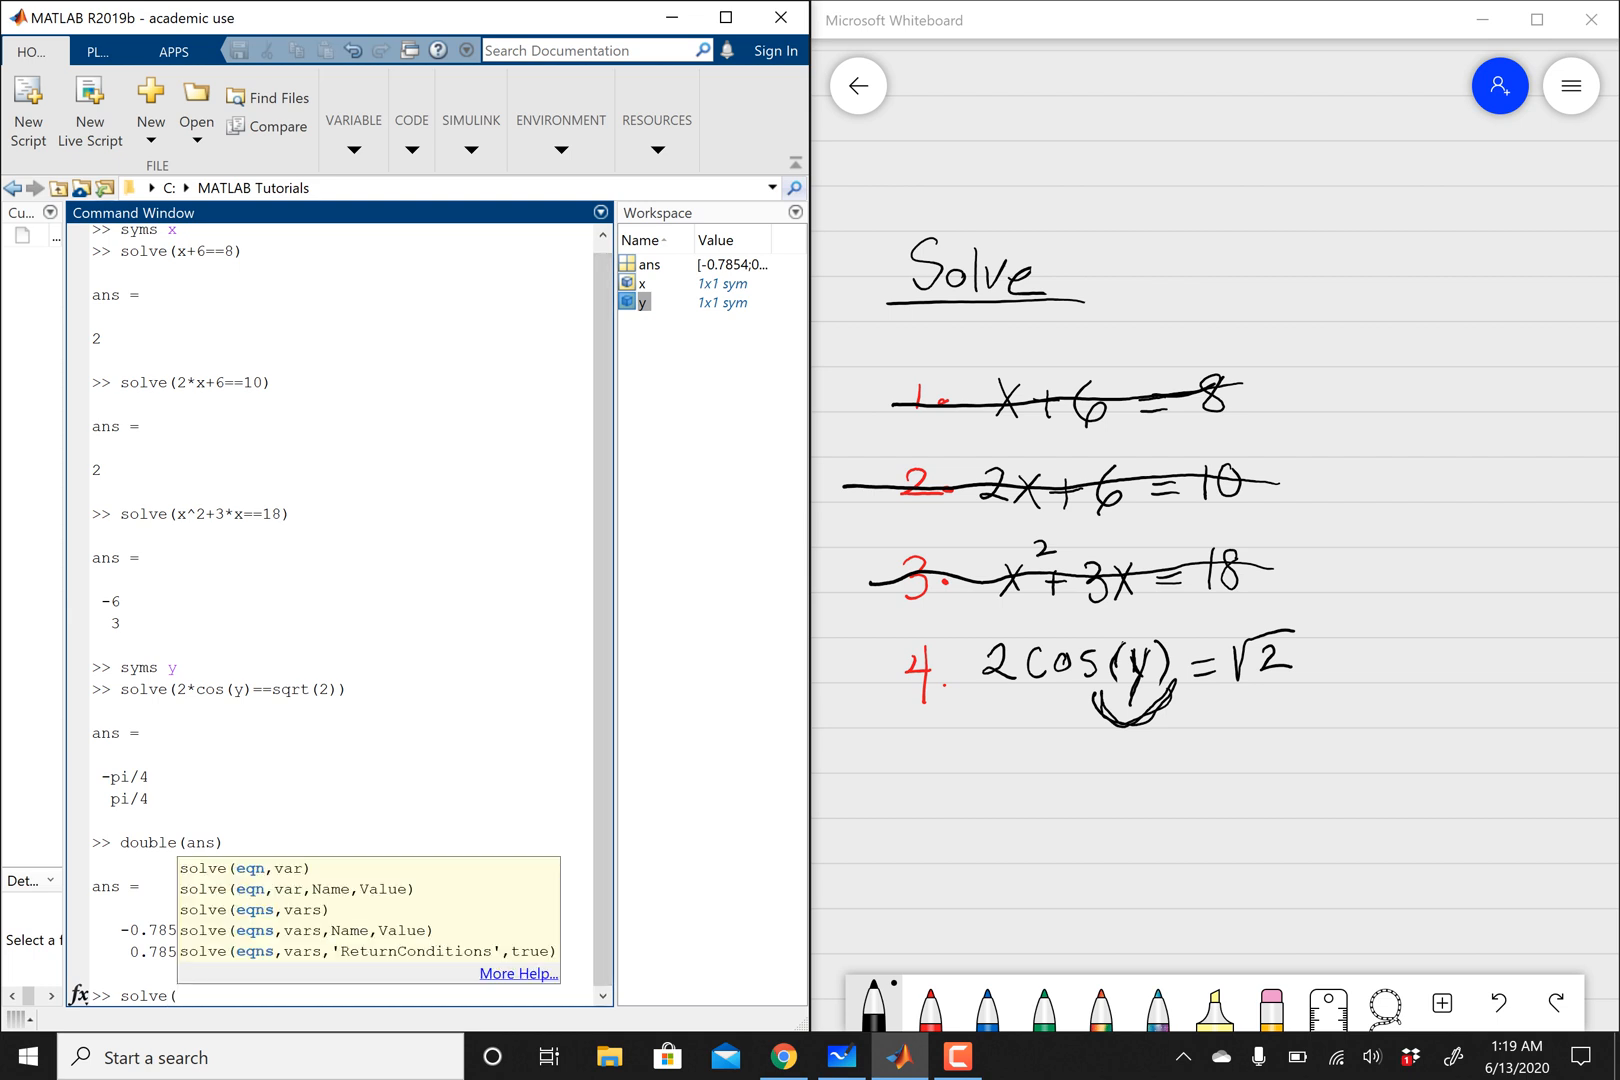
pyautogui.write('X')
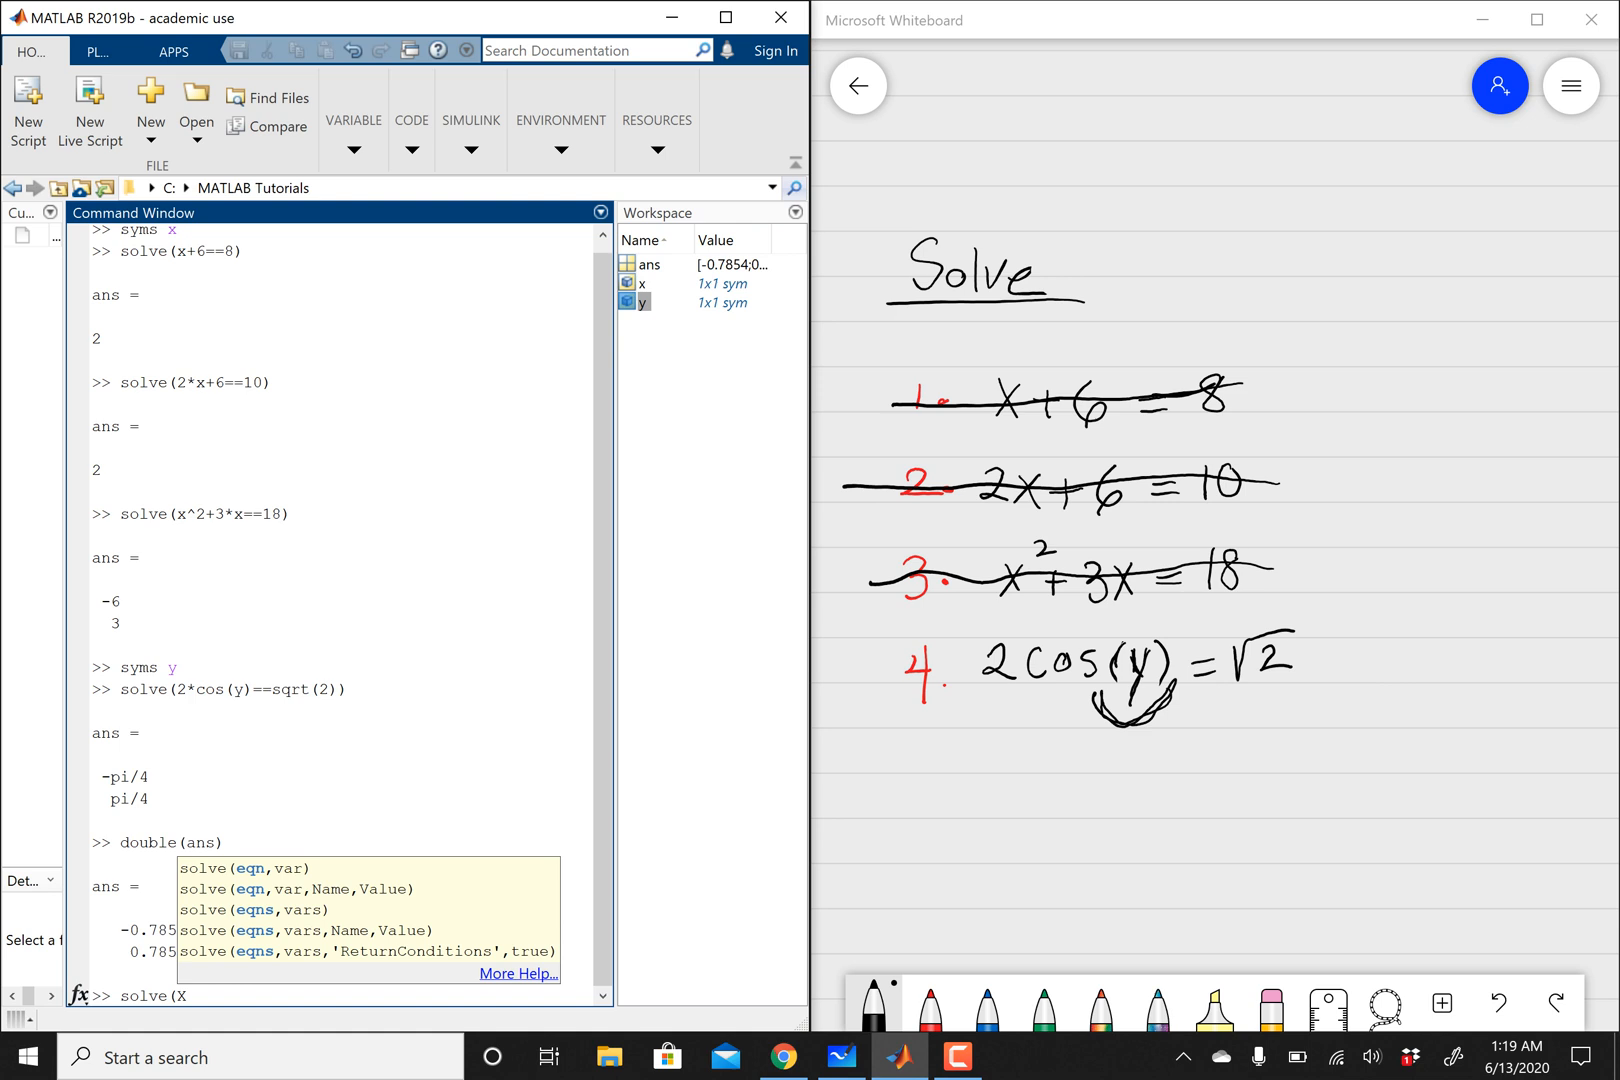
pyautogui.write('+')
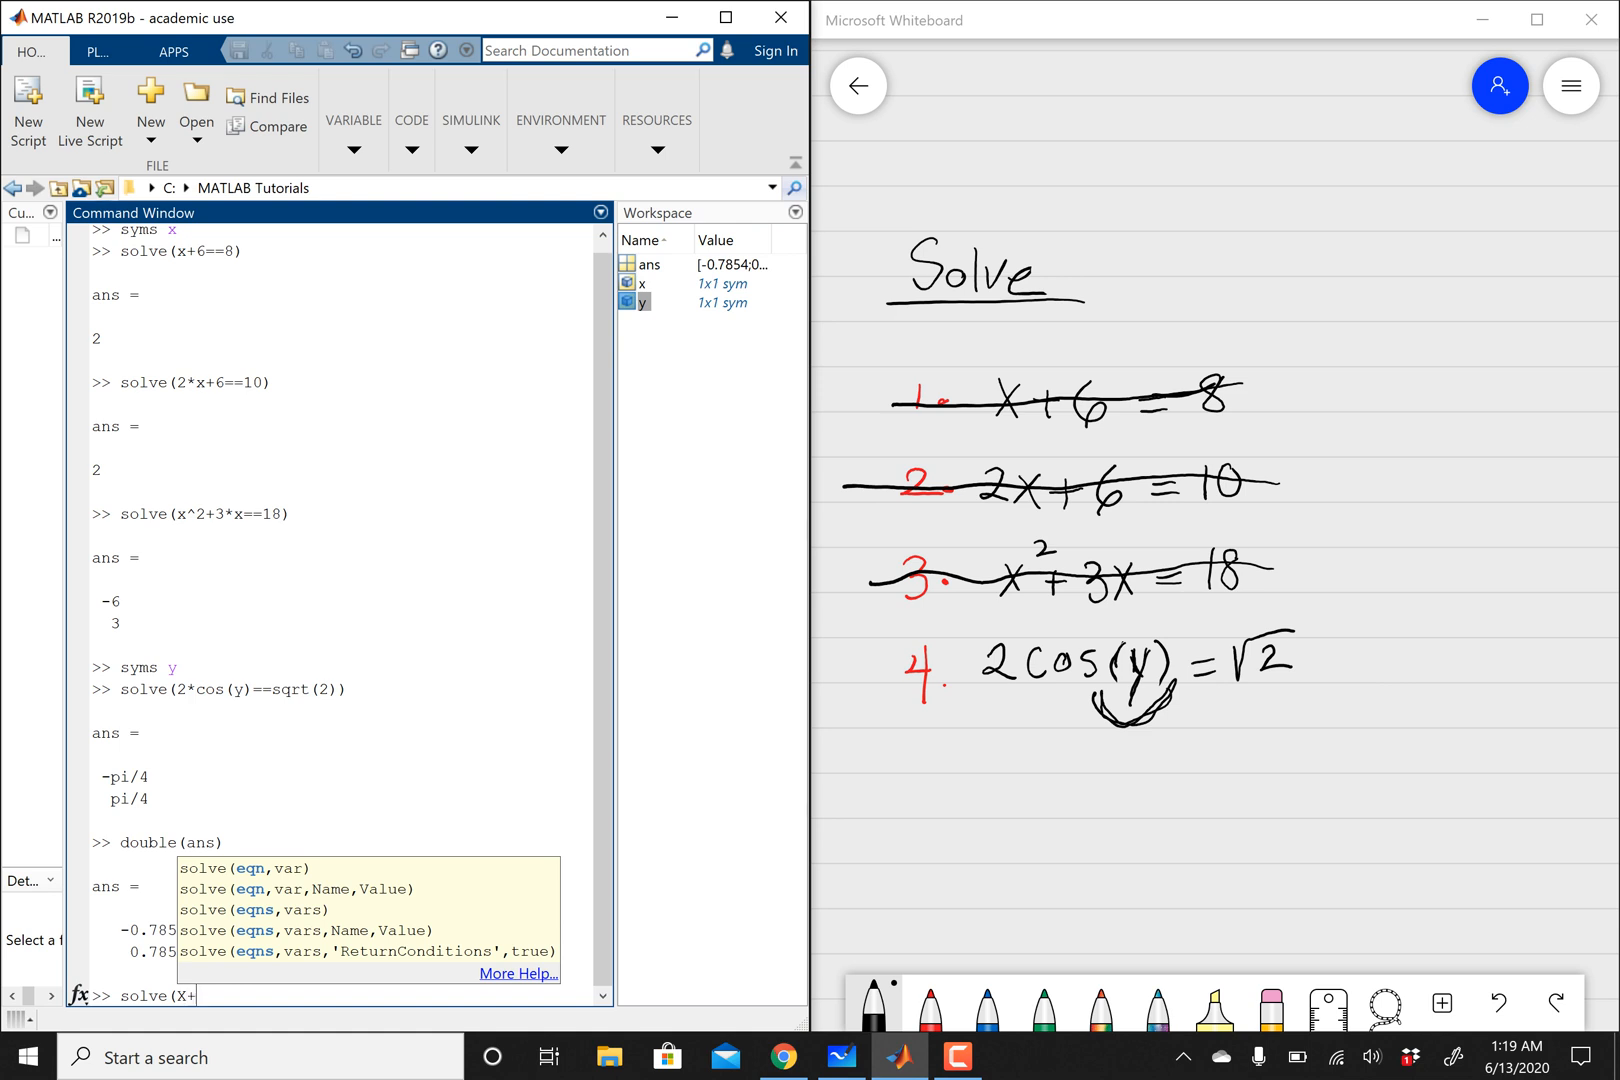
pyautogui.write('6==')
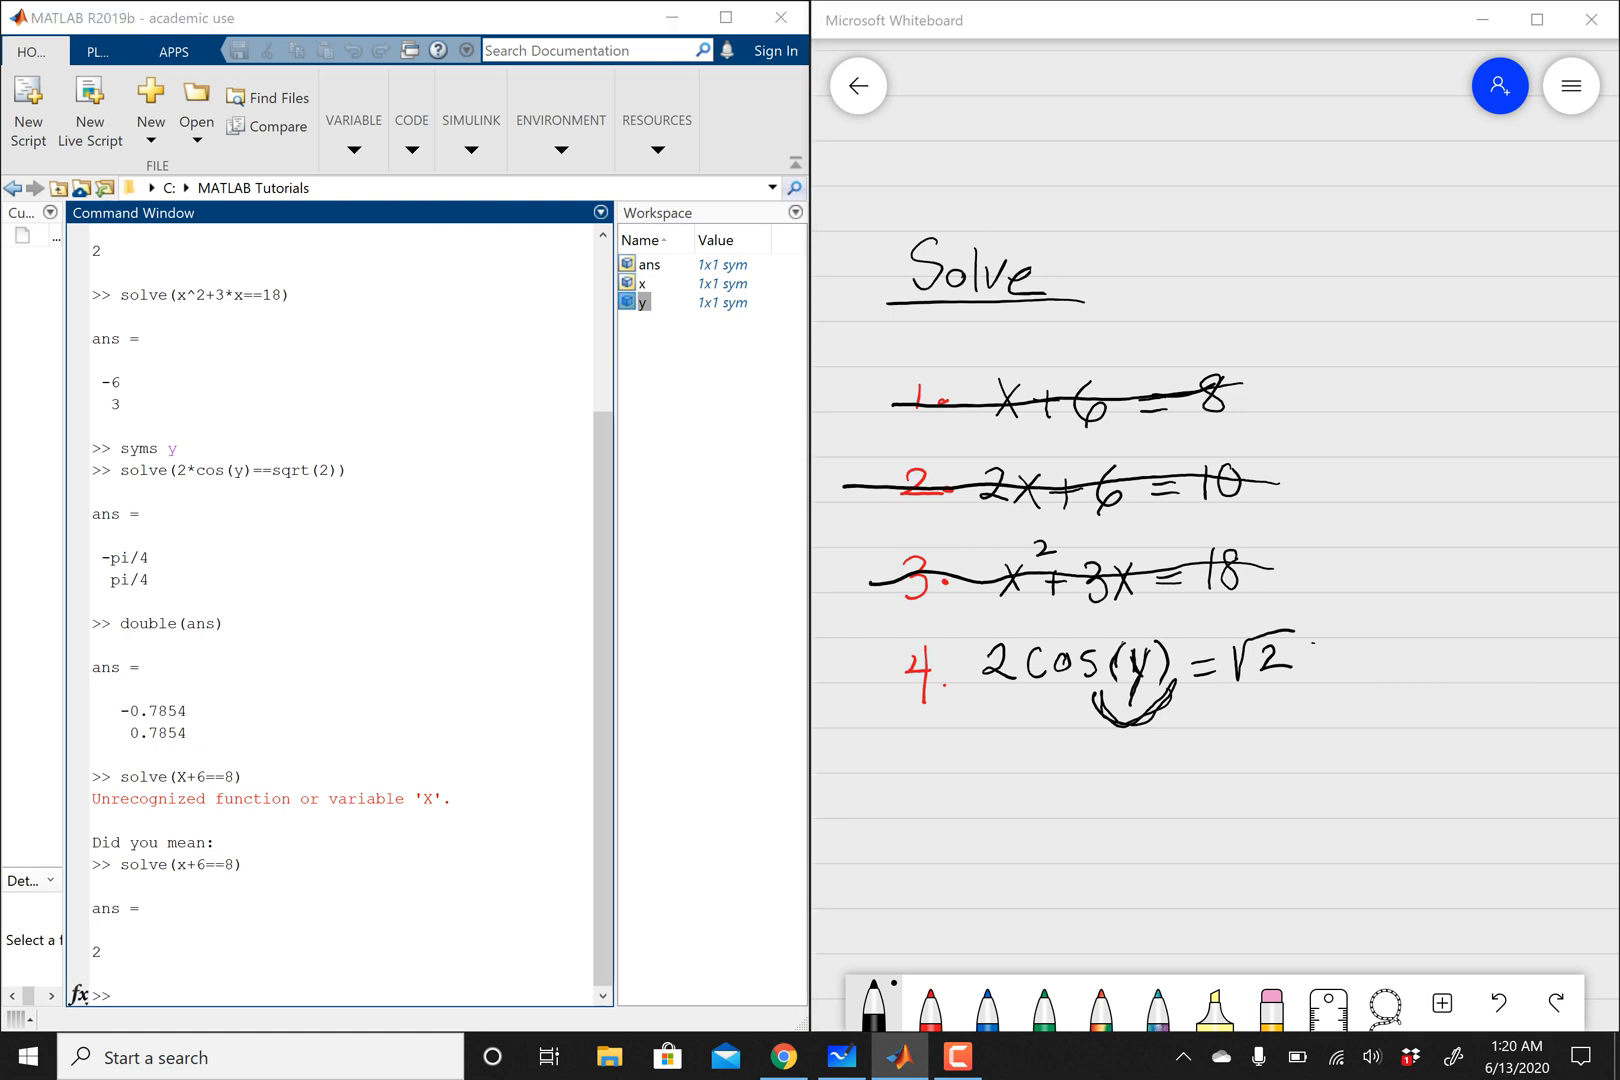
# Strike a pen line through equation 4 on the whiteboard
pyautogui.moveTo(868, 680); pyautogui.dragTo(1312, 642)
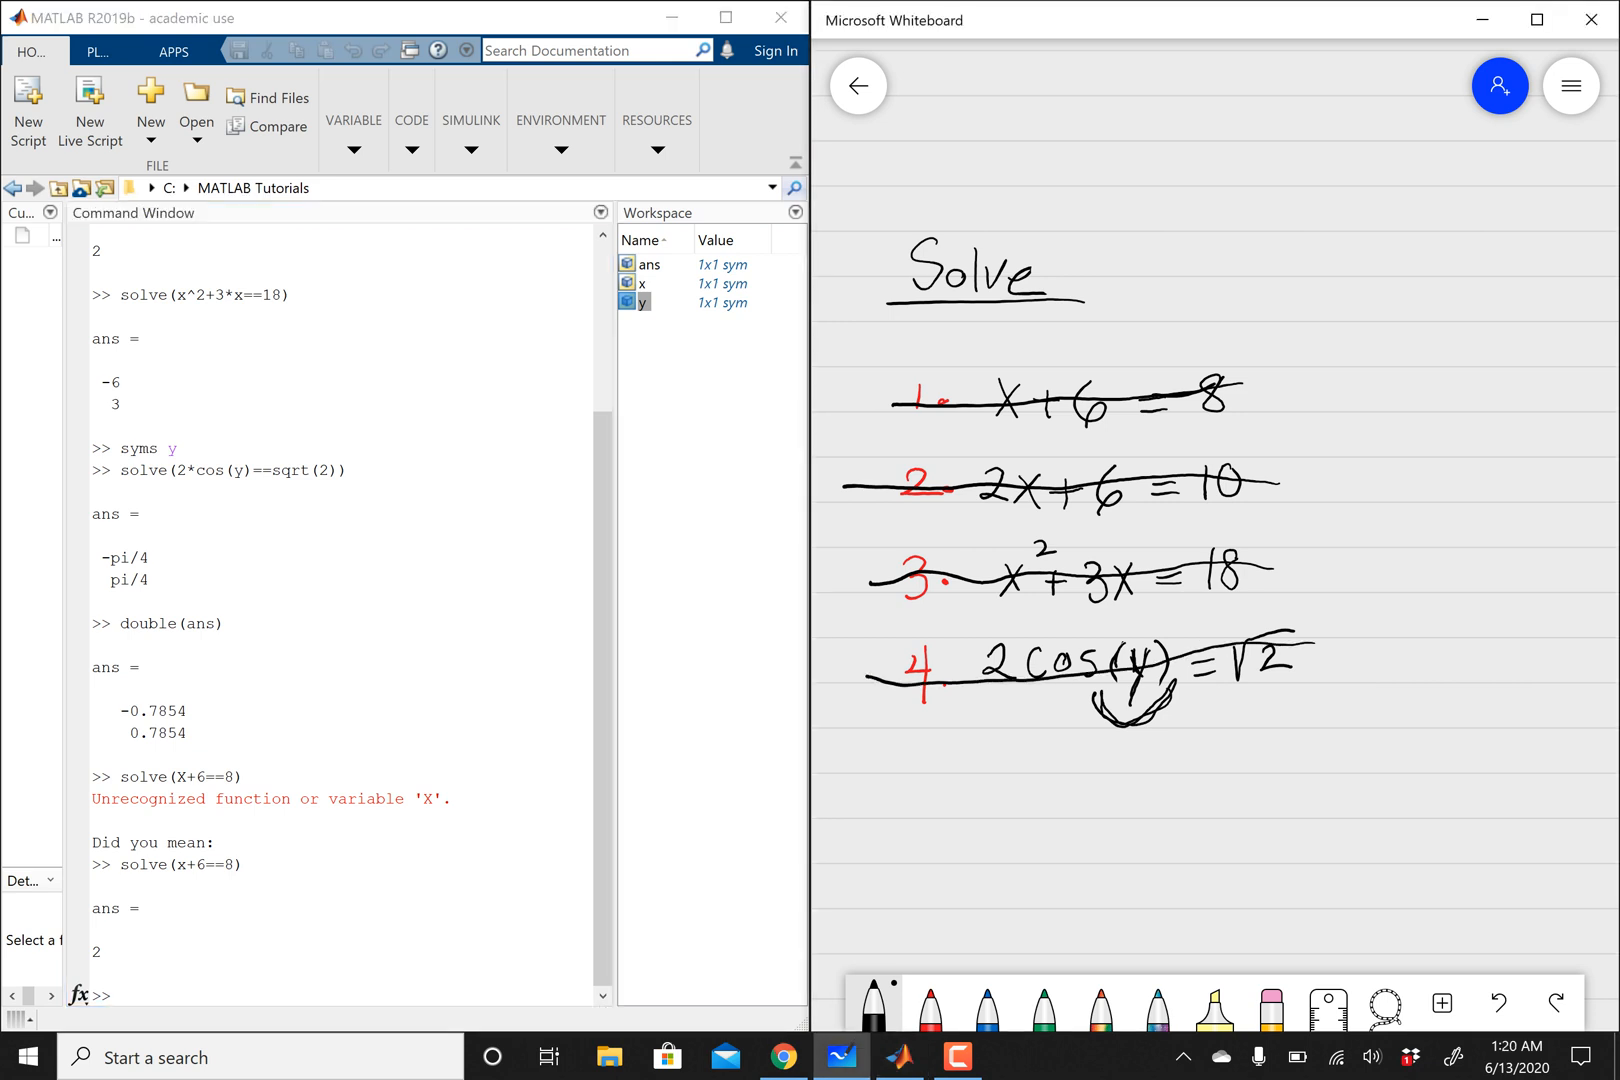